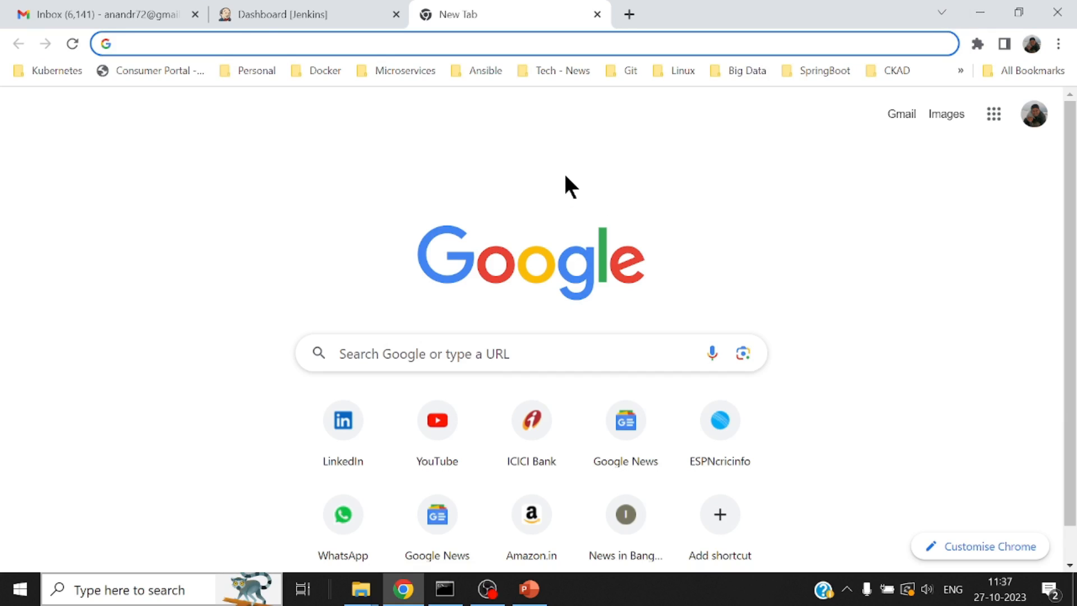
# Step: From the rchidana GitHub profile, start creating a new repository
pyautogui.write('github.com/rchidana/')
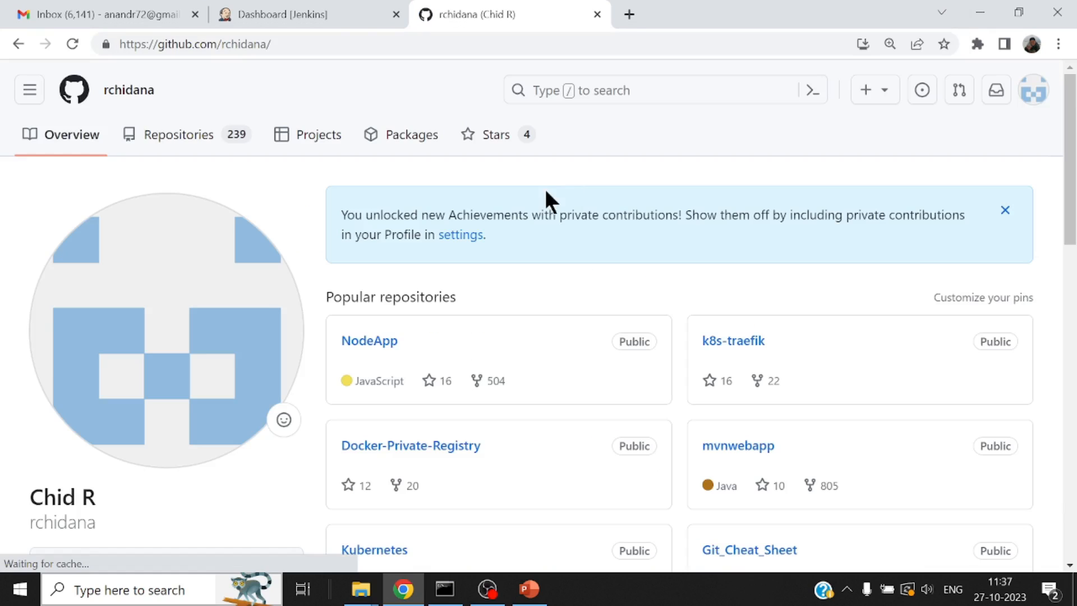
pyautogui.click(867, 90)
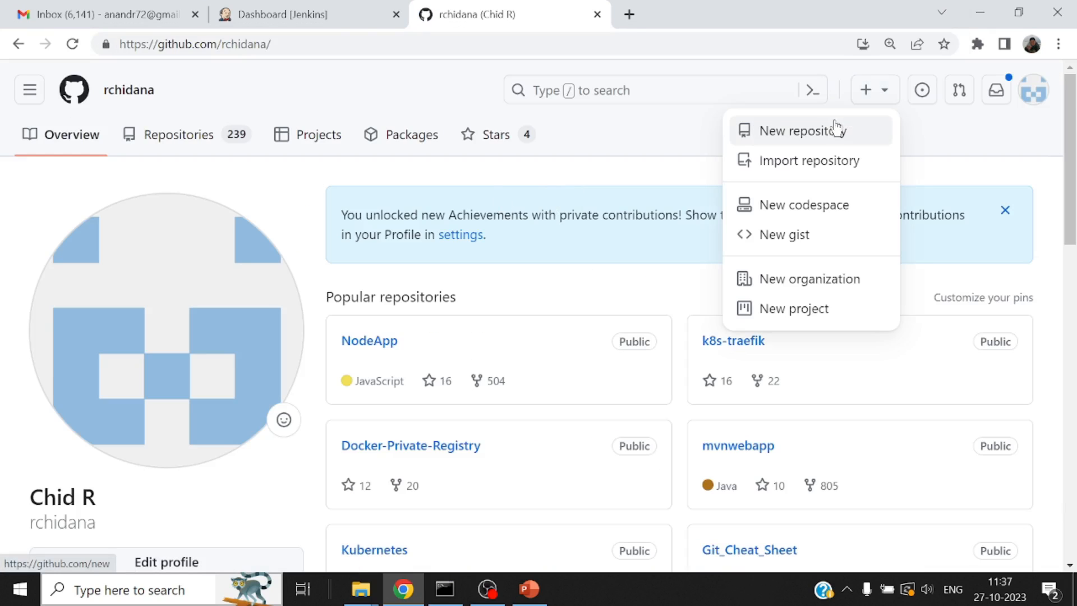
pyautogui.click(803, 130)
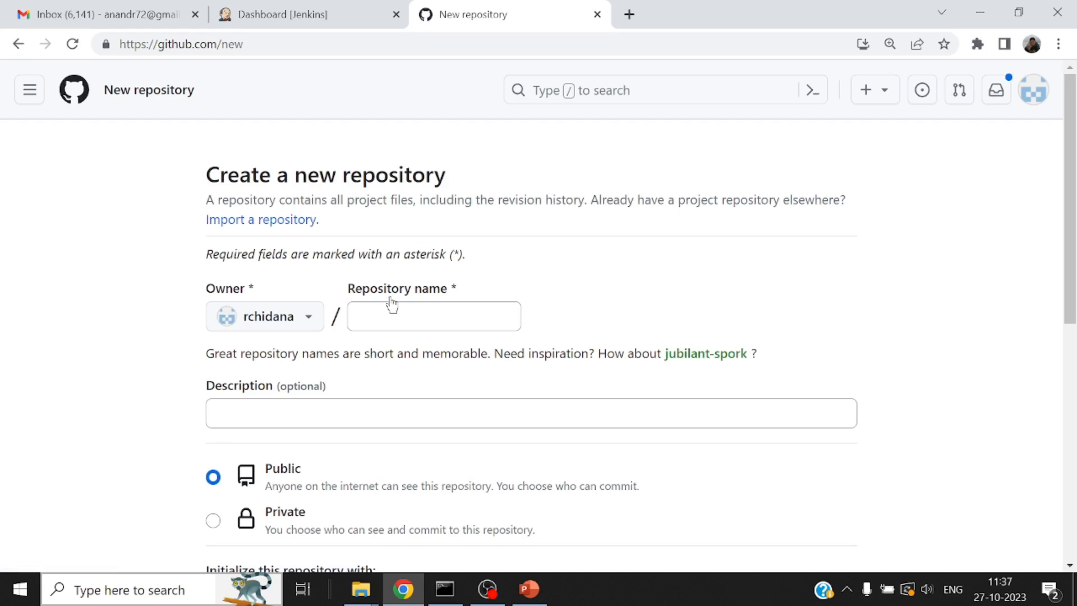
# Step: Name the repository YouTube-Hook-Demo, add a README file and create it as public
pyautogui.write('YouTube-Hook')
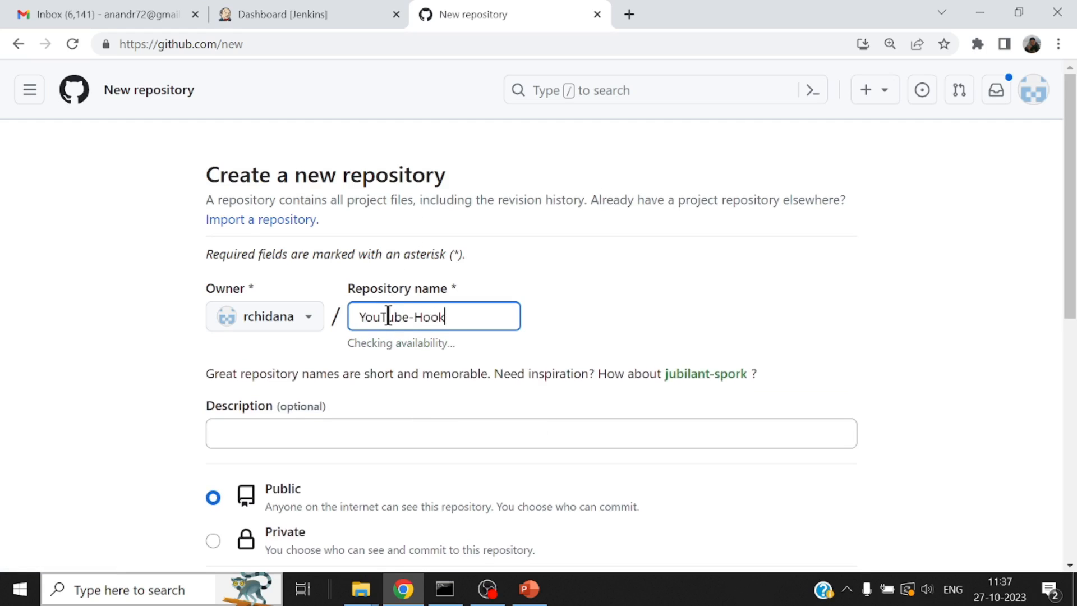
pyautogui.write('-Demo')
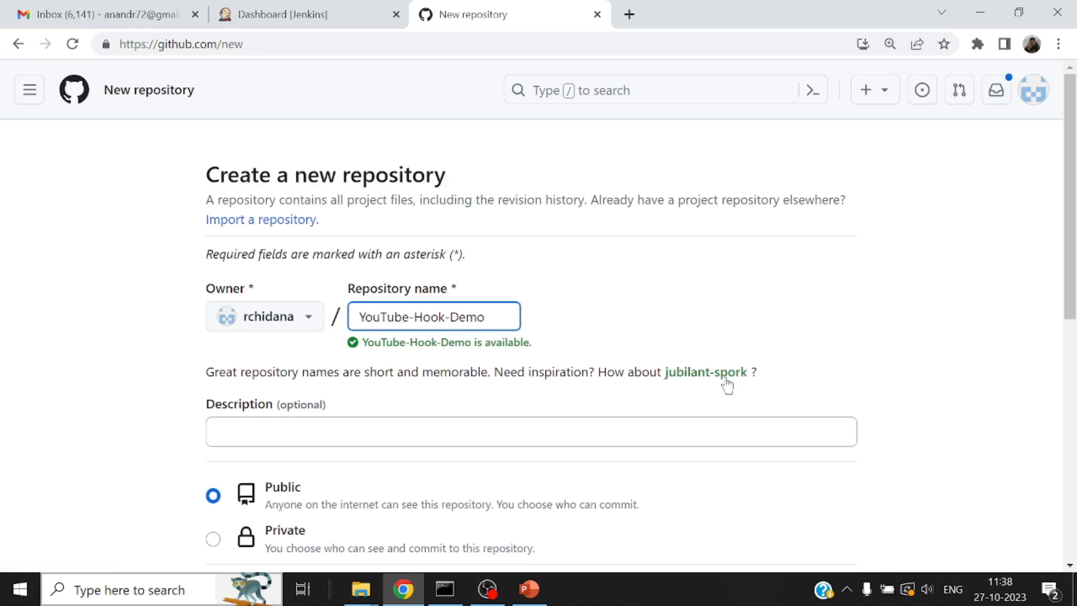
pyautogui.scroll(-3)
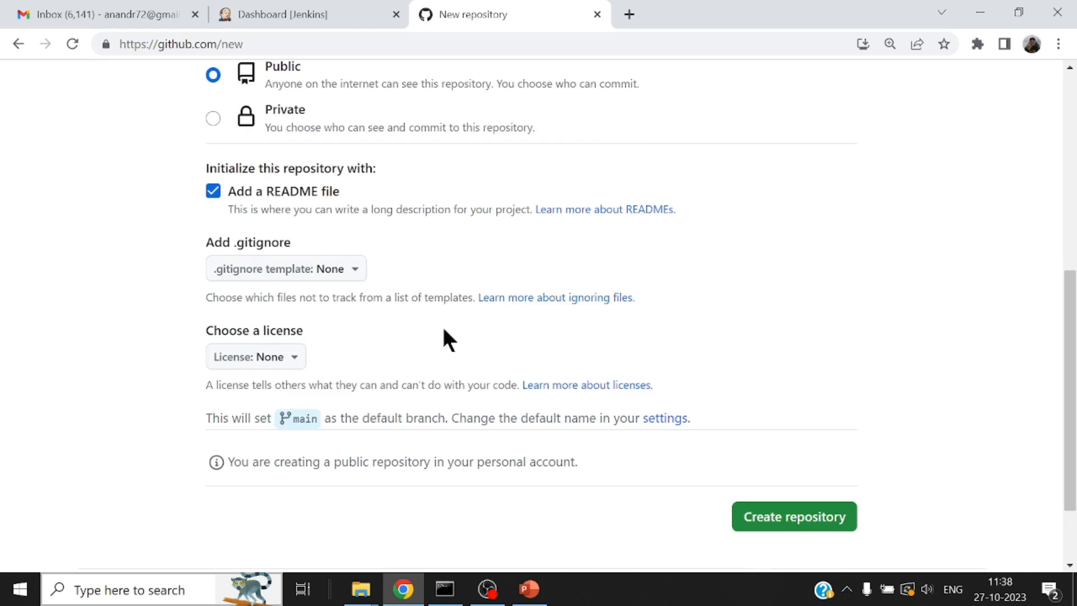
pyautogui.moveTo(806, 359)
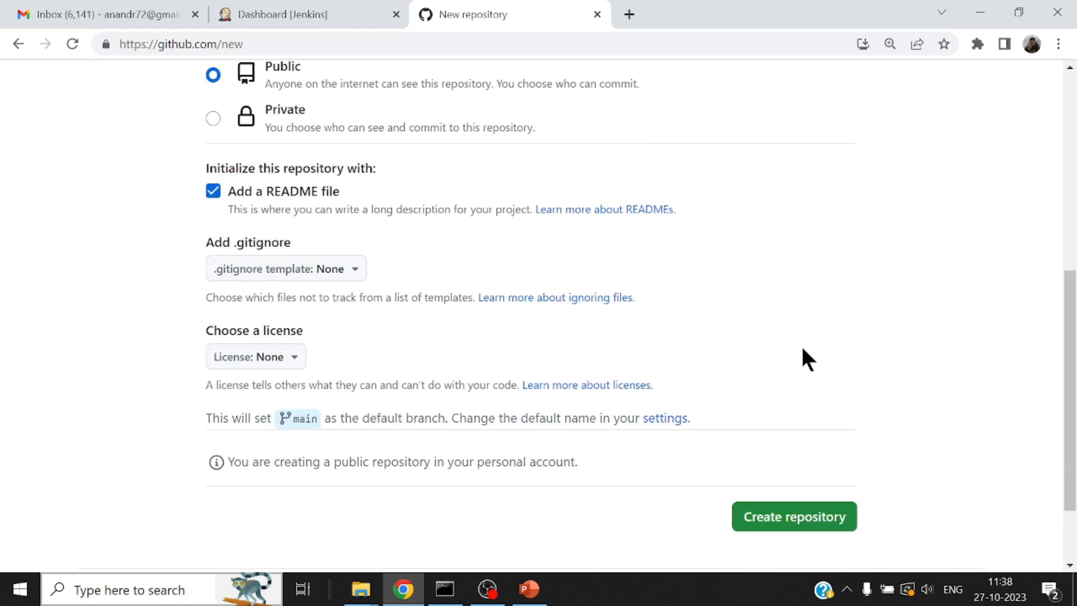
pyautogui.moveTo(770, 451)
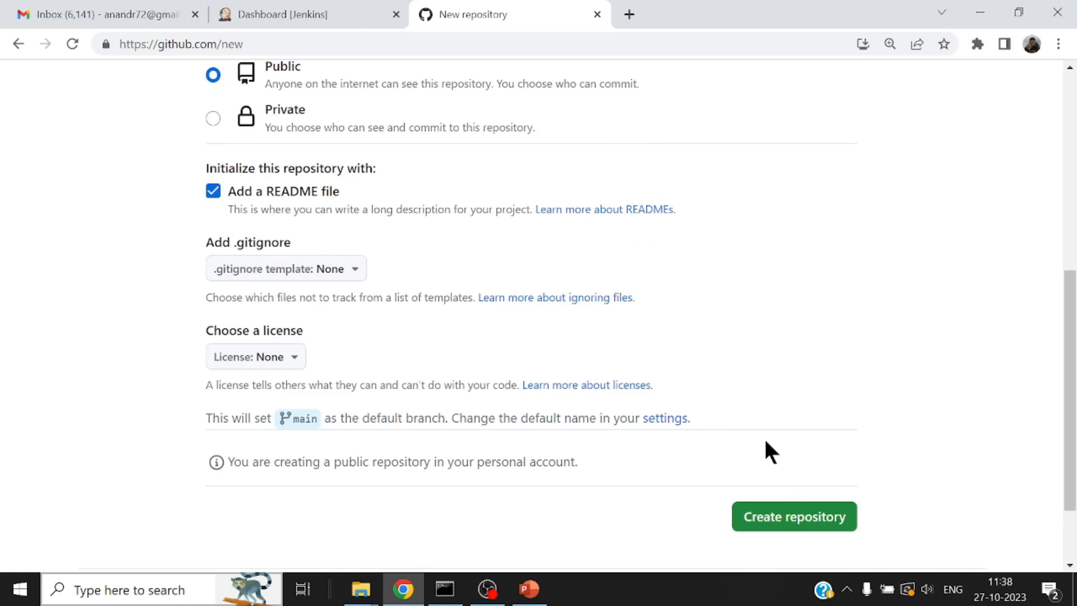
pyautogui.click(793, 516)
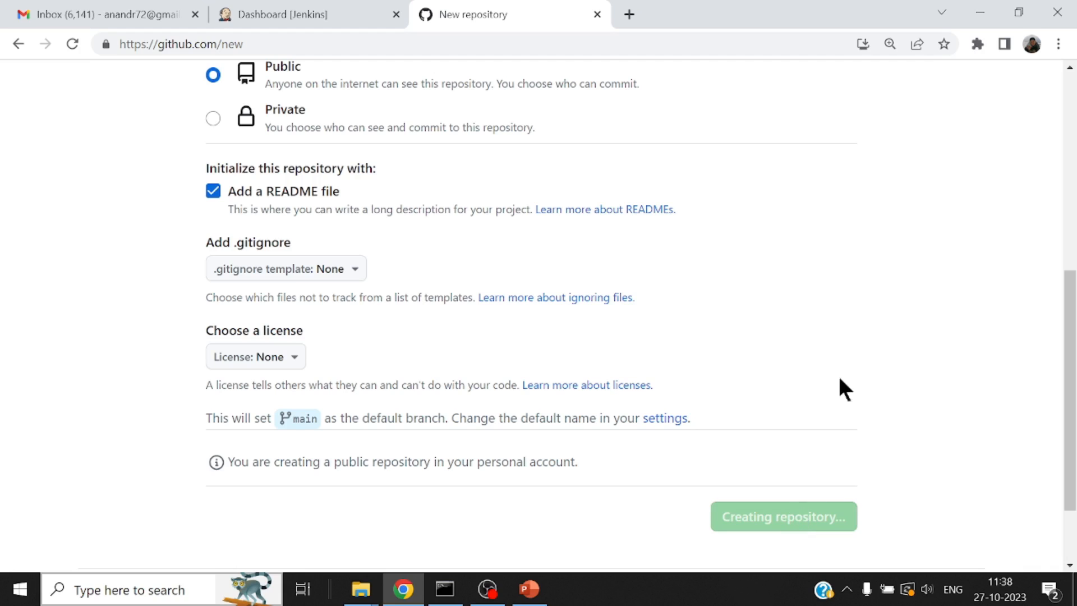
pyautogui.click(781, 517)
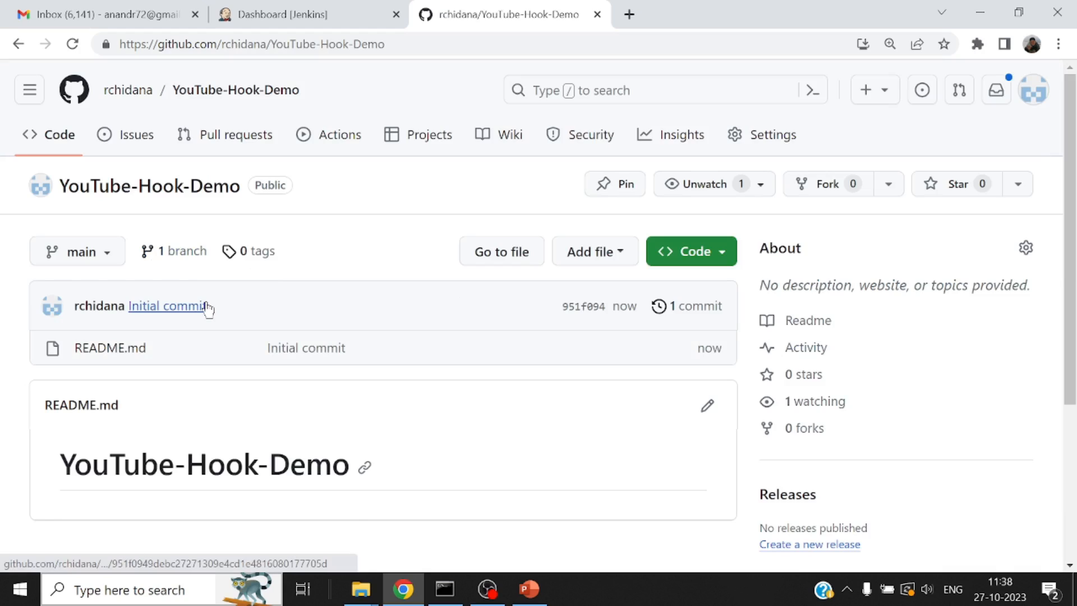
pyautogui.moveTo(402, 430)
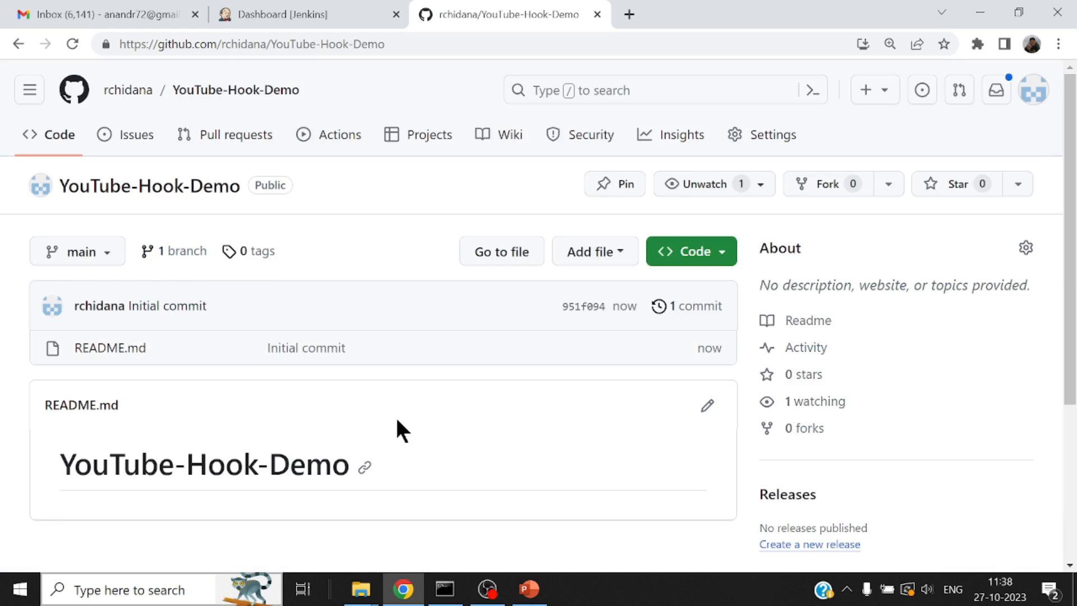
pyautogui.moveTo(107, 255)
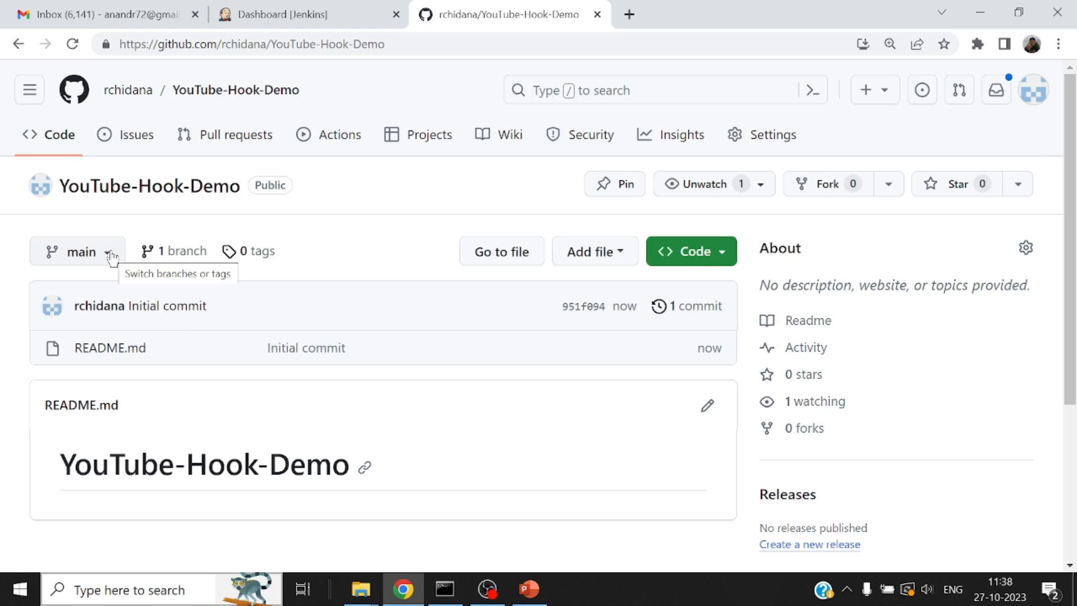
pyautogui.moveTo(556, 90)
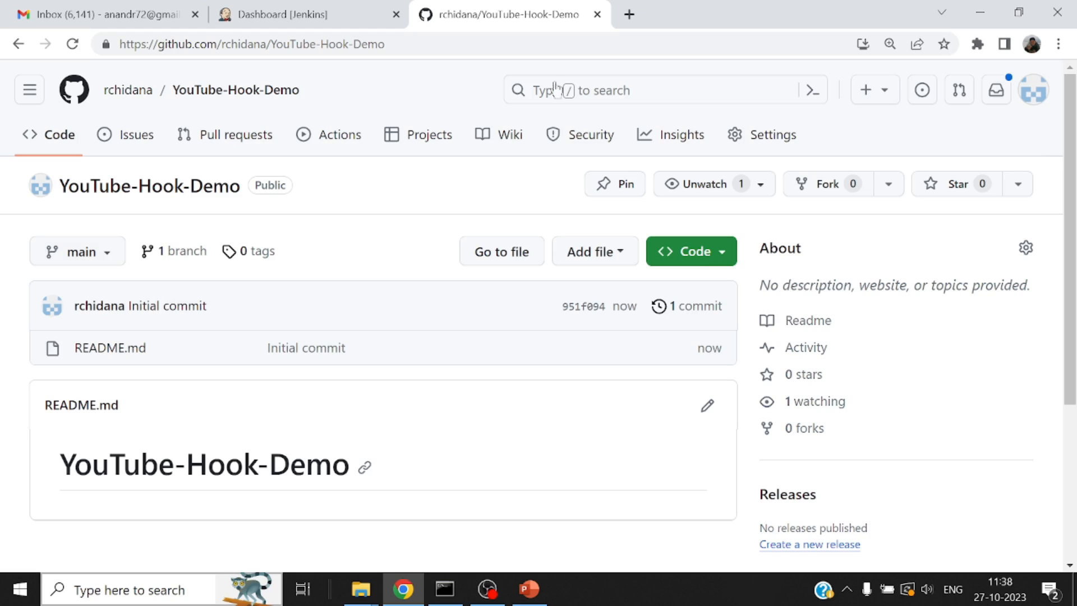
# Step: Create a new Jenkins freestyle project named WebHook Demo Job from the dashboard
pyautogui.click(295, 14)
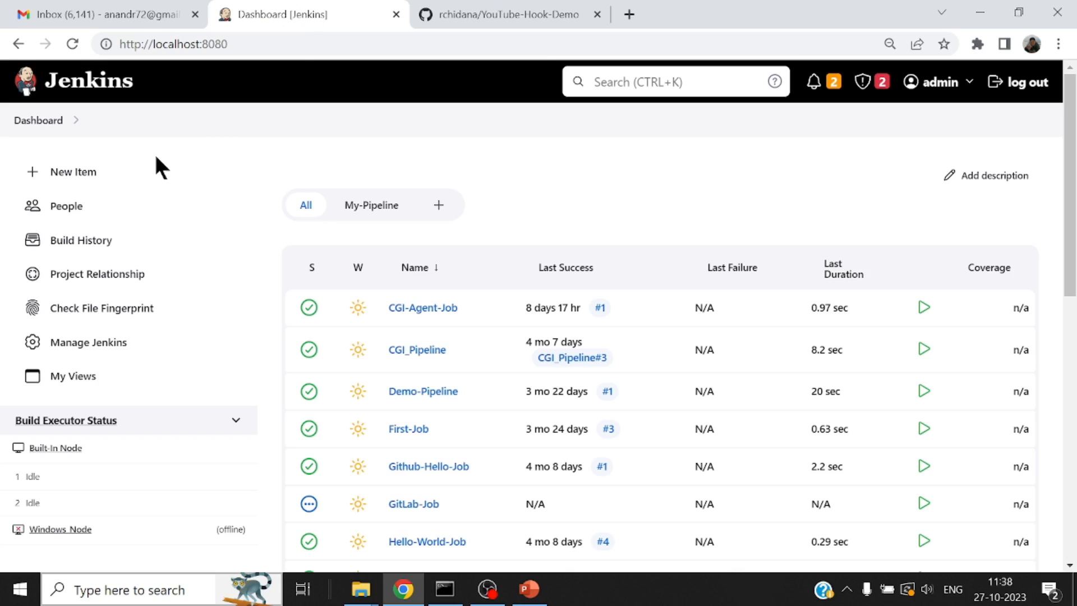
pyautogui.click(71, 172)
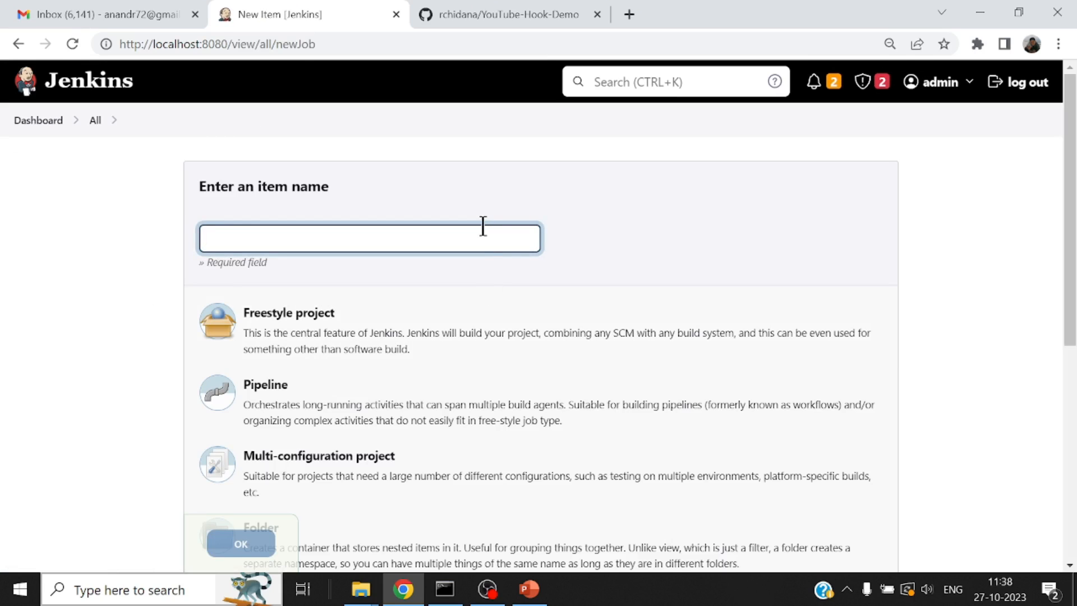
pyautogui.write('WebHook-Demo-Job')
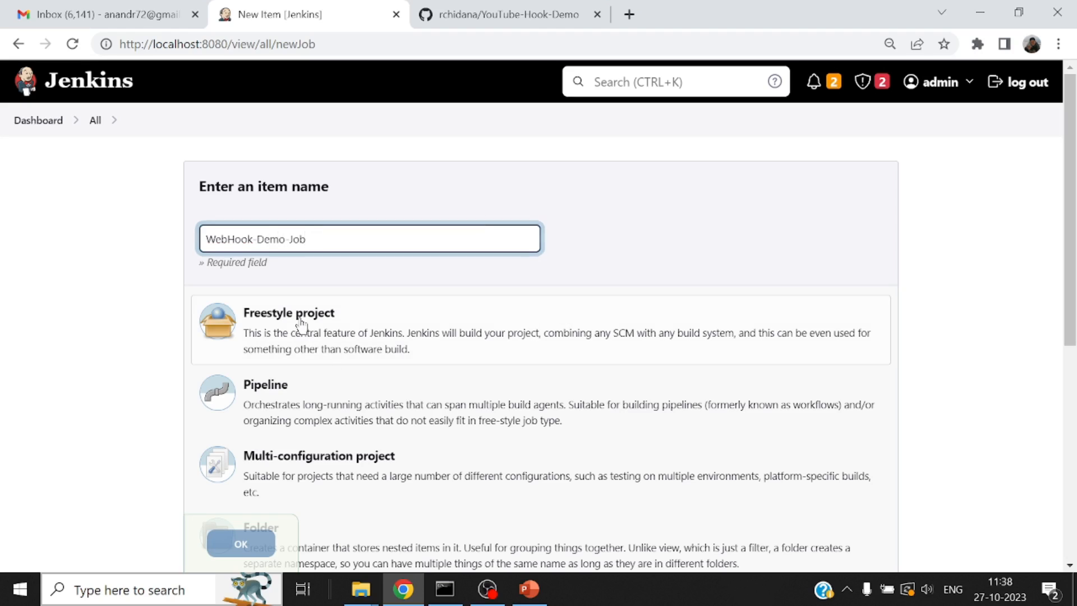
pyautogui.scroll(-3)
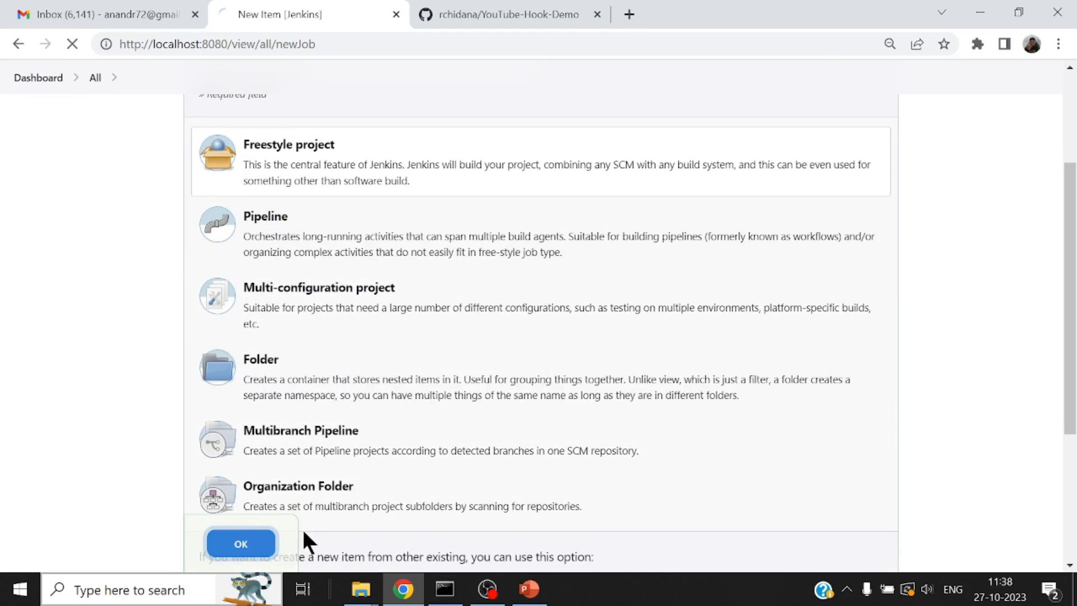
pyautogui.click(240, 543)
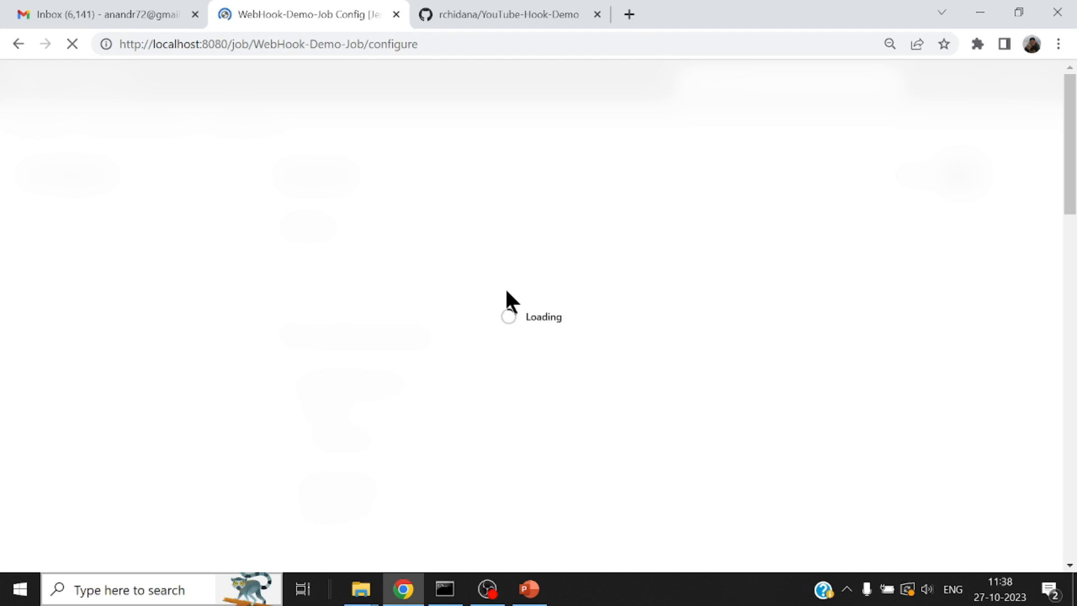
pyautogui.moveTo(534, 42)
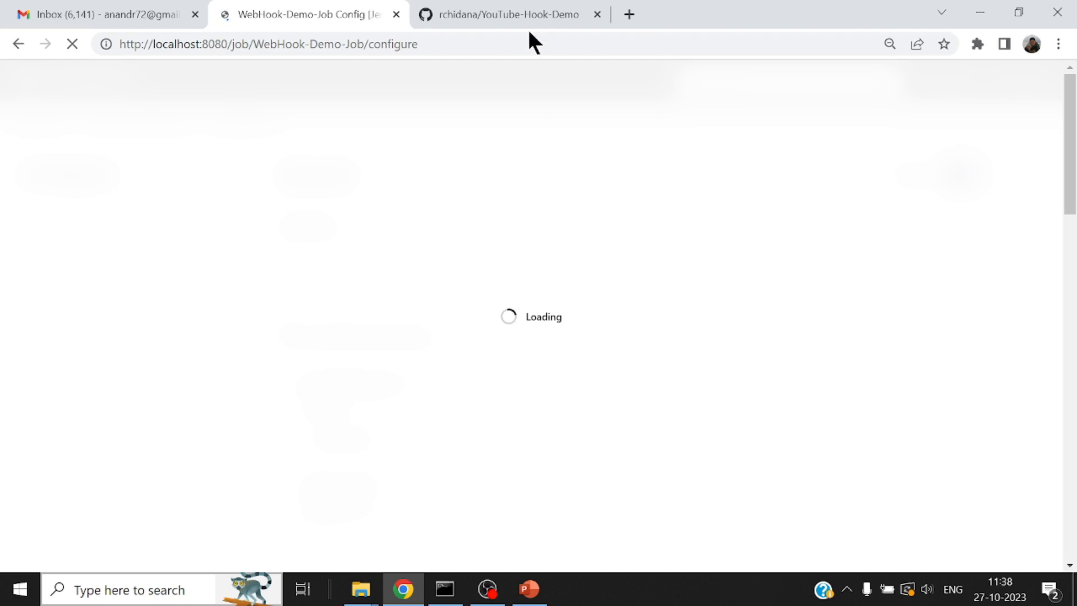
pyautogui.click(508, 14)
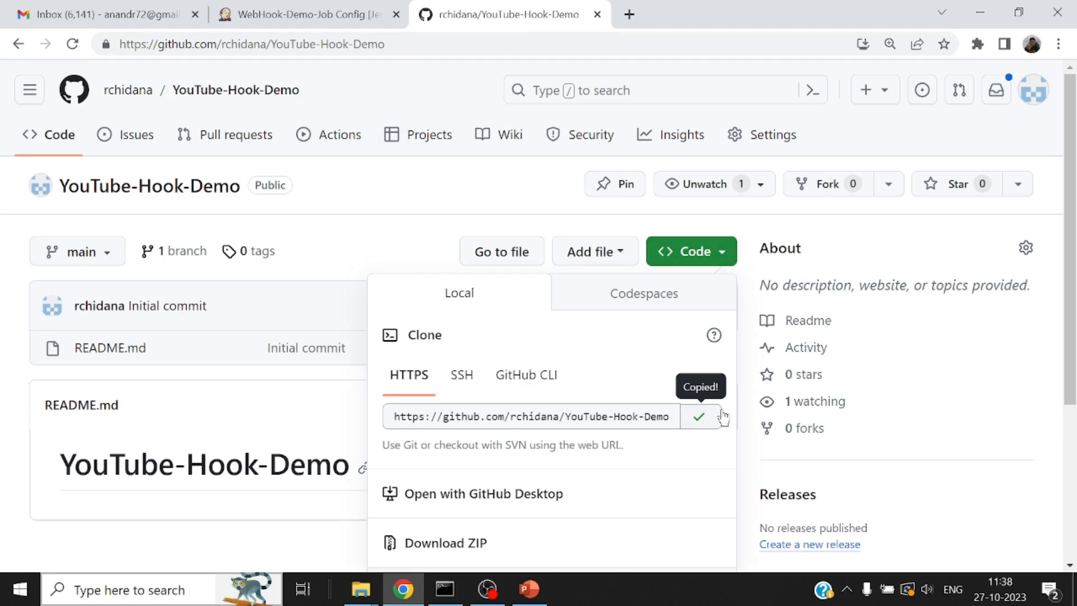
pyautogui.click(305, 13)
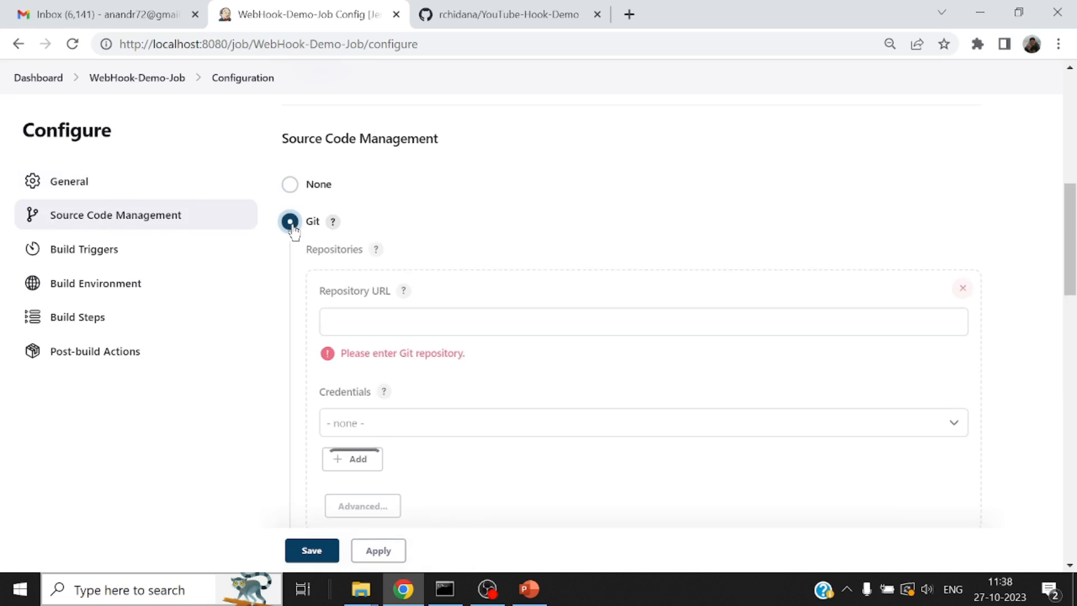
pyautogui.click(643, 324)
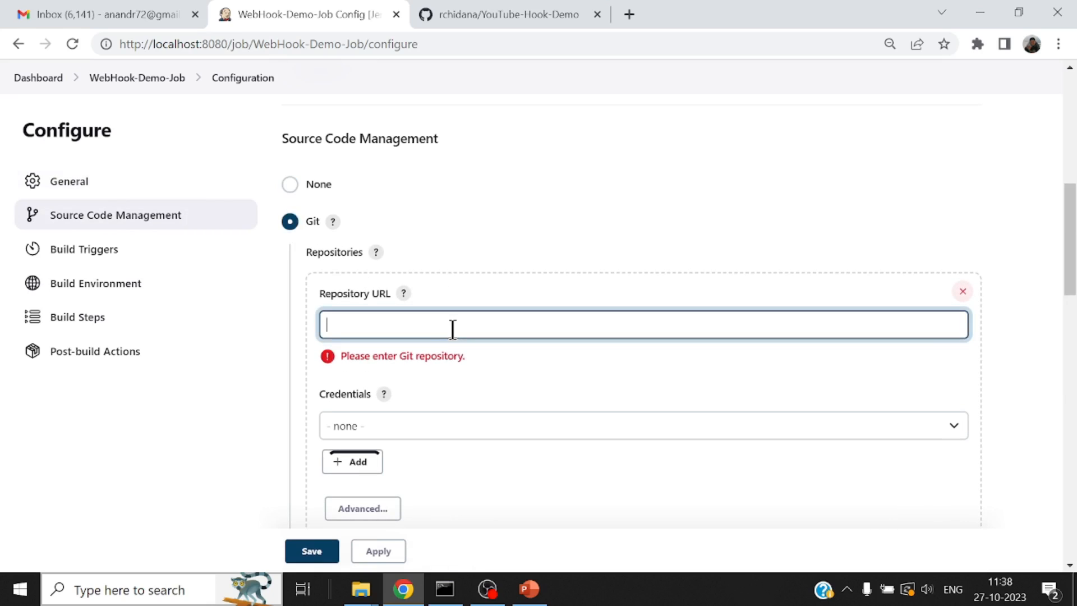
pyautogui.write('https://github.com/rchidana/YouTube-Hook-Demo.git')
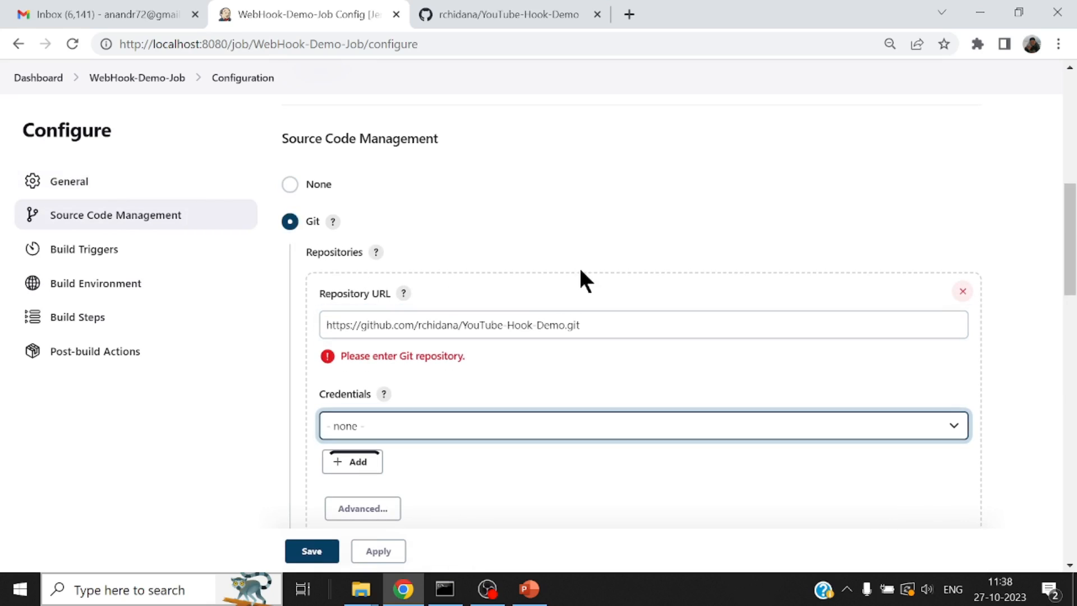
pyautogui.scroll(-3)
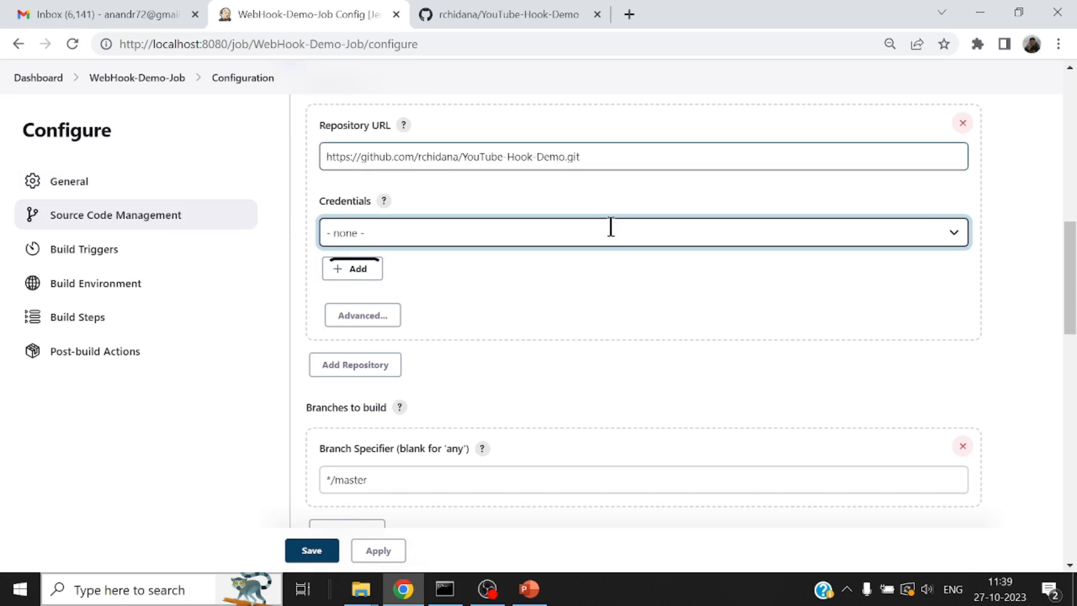
pyautogui.scroll(-3)
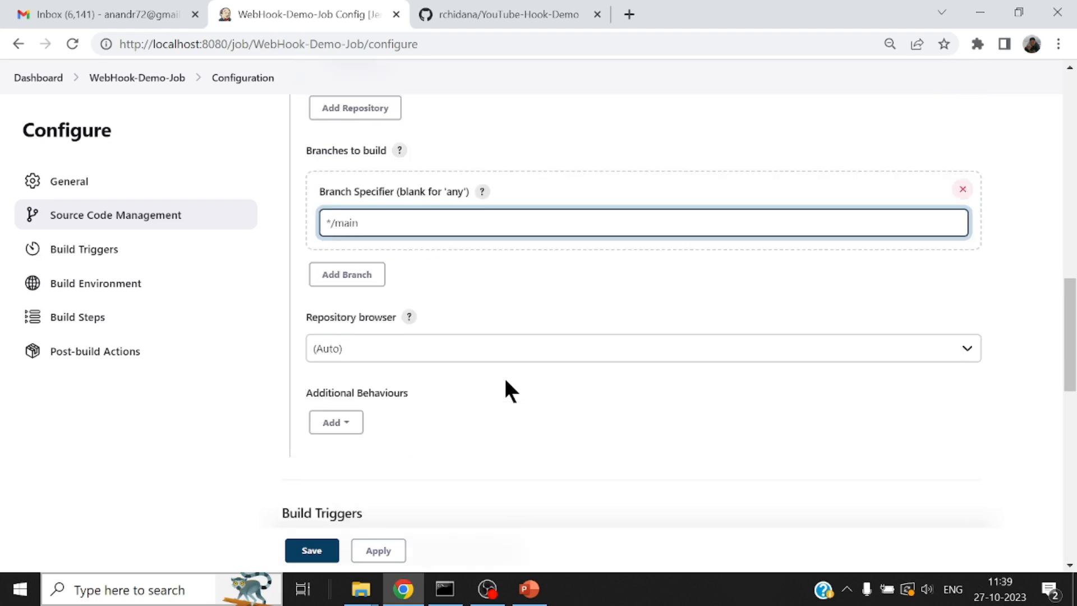
# Step: Add an Execute Windows batch command build step to the job
pyautogui.click(95, 283)
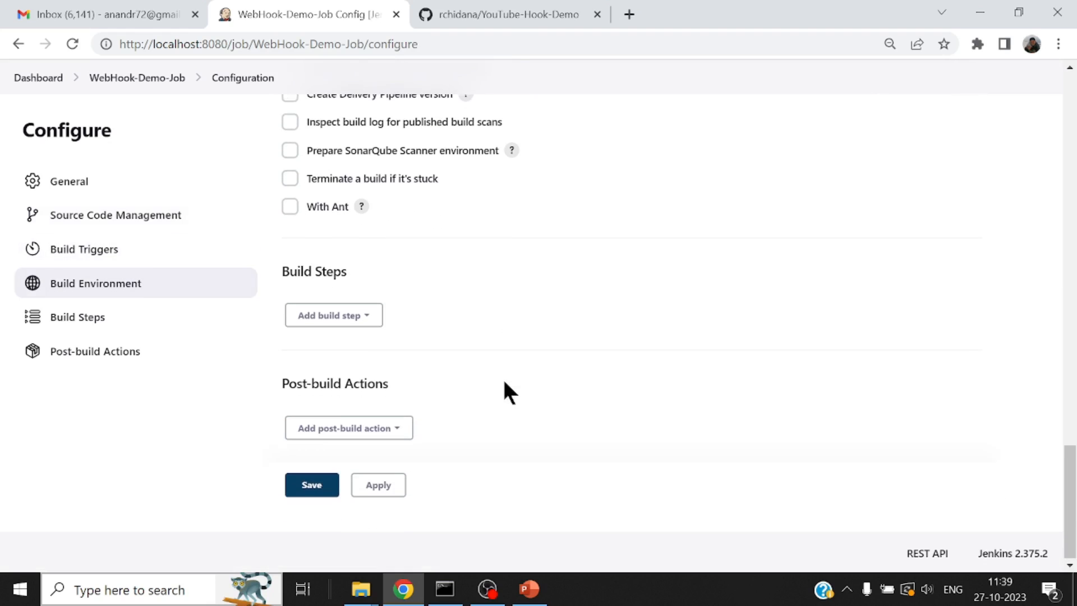
pyautogui.click(333, 313)
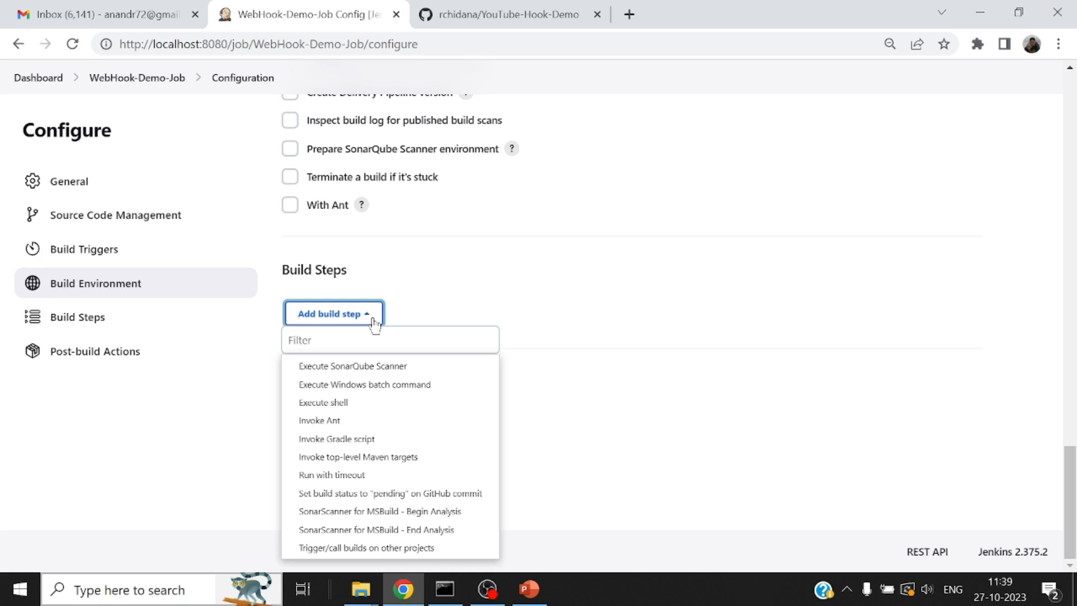
pyautogui.click(363, 384)
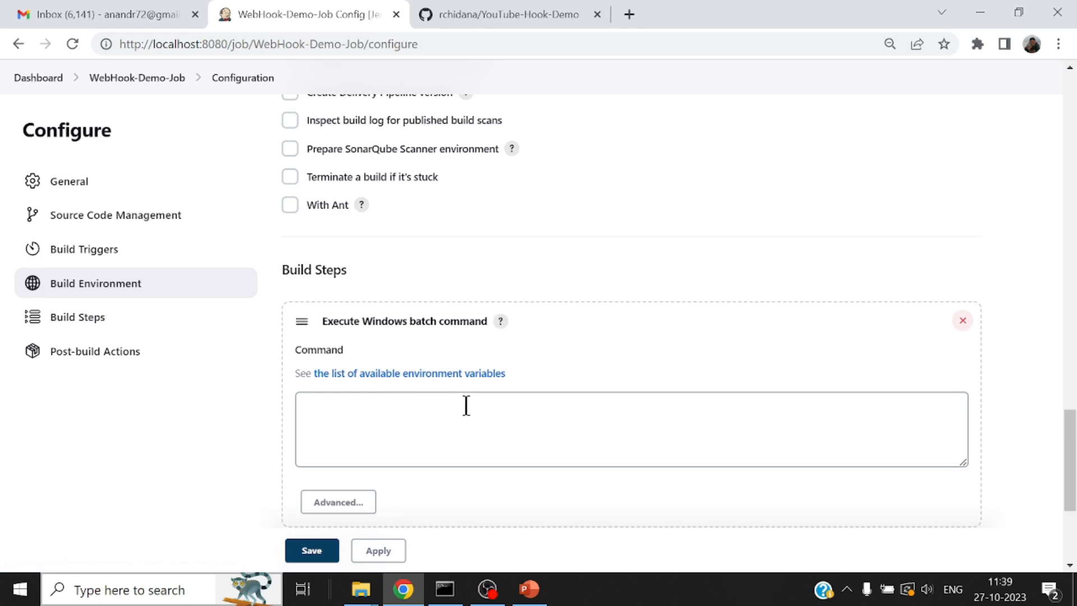
pyautogui.click(475, 421)
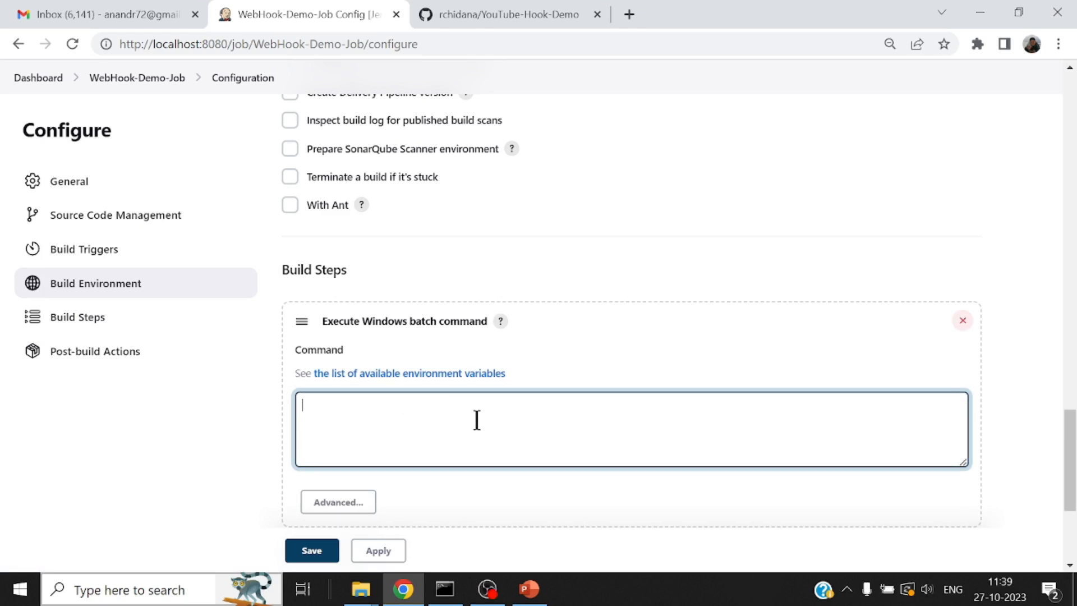
# Step: Enter echo "The Git Commit which triggered this job -->" followed by git log -1 HEAD --oneline
pyautogui.write('e')
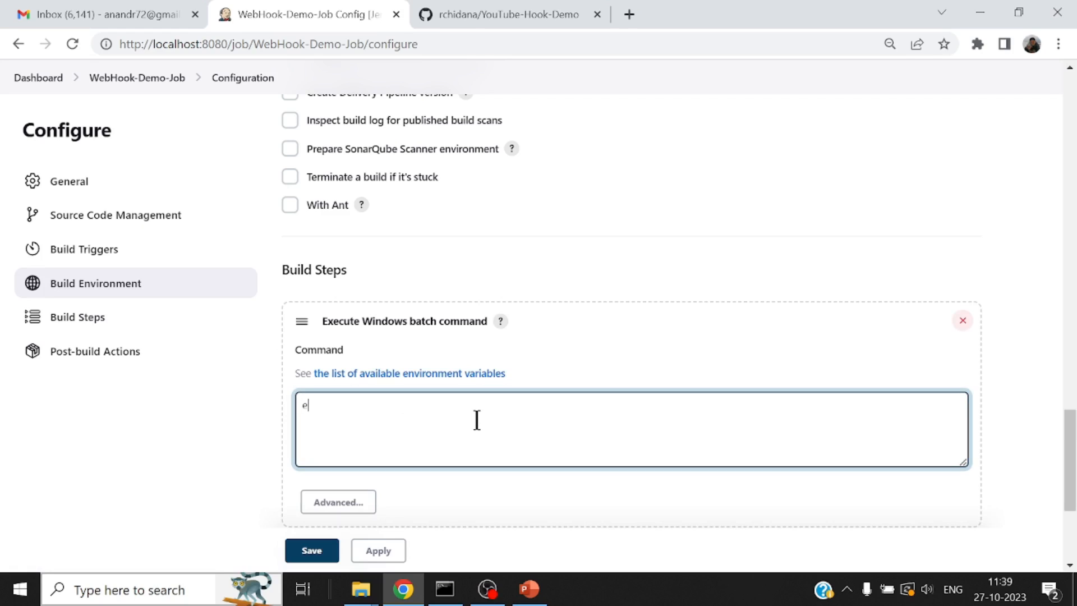
pyautogui.write('cho "The')
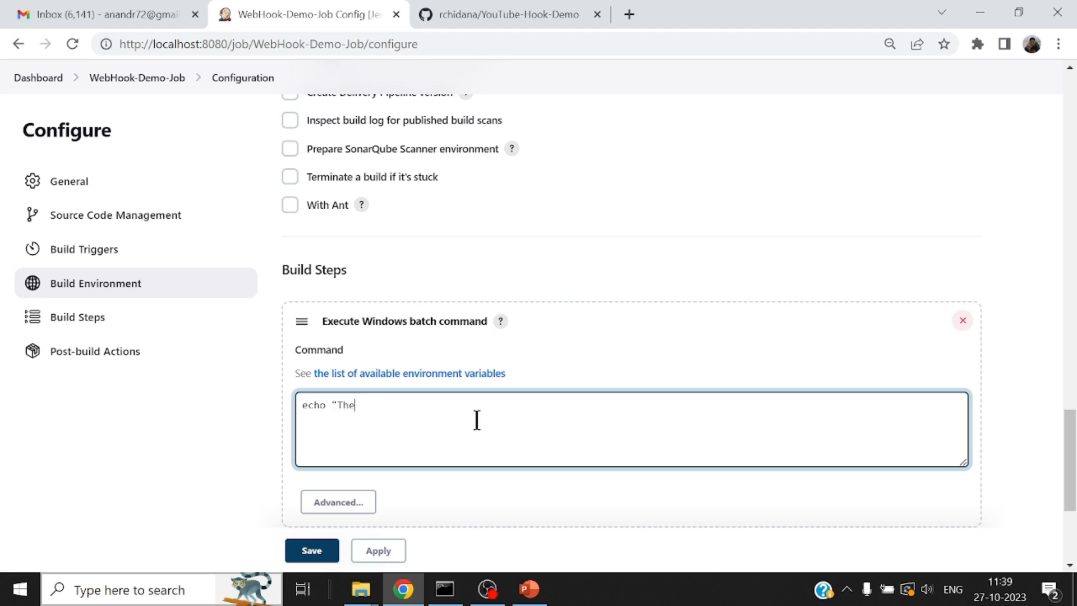
pyautogui.write('Co')
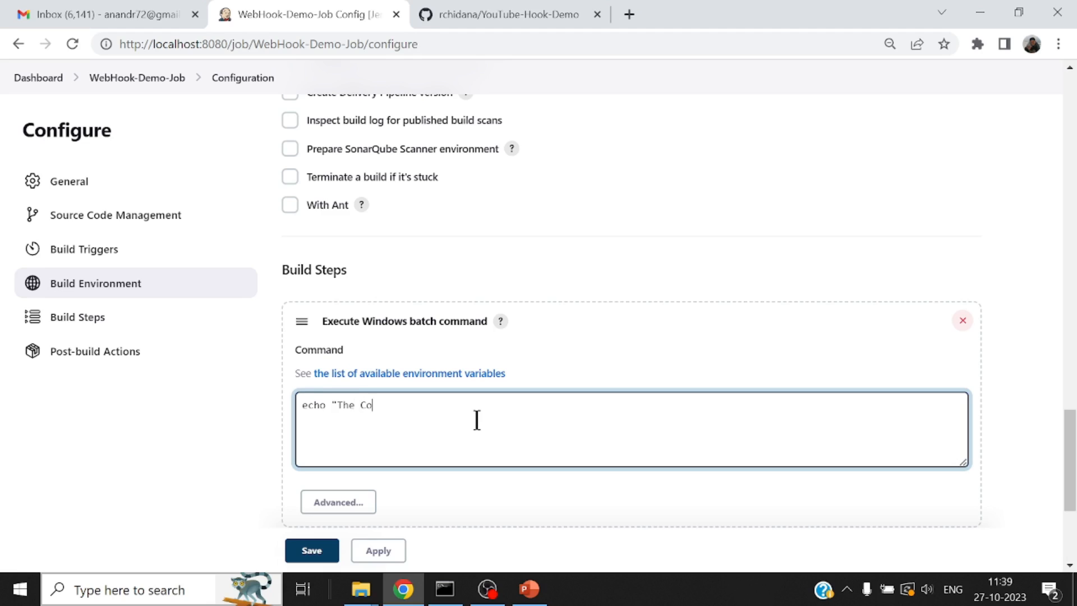
pyautogui.write('Git')
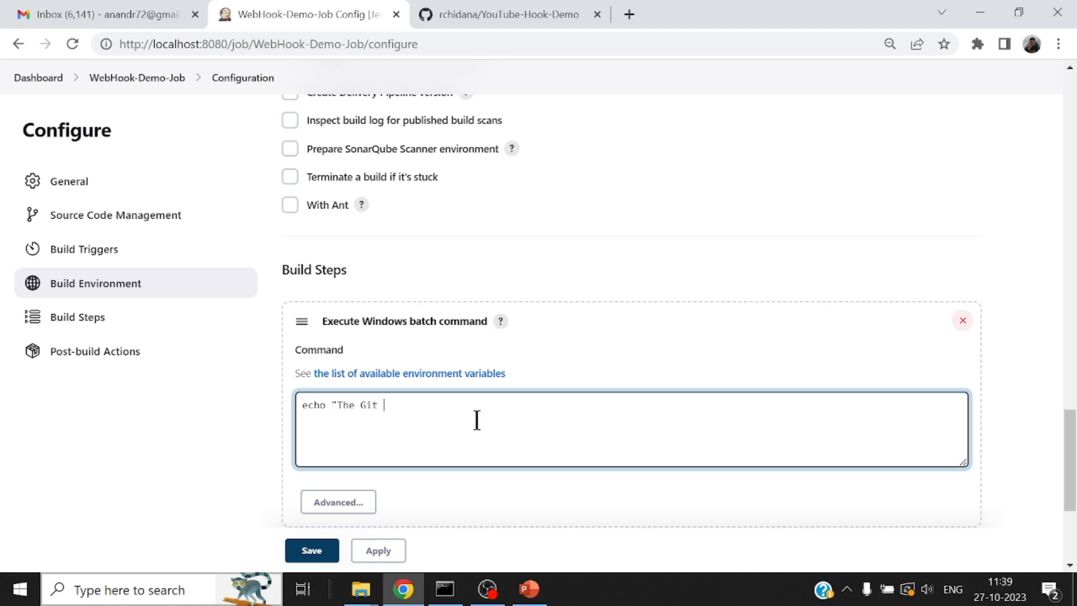
pyautogui.write('Commit which triggered')
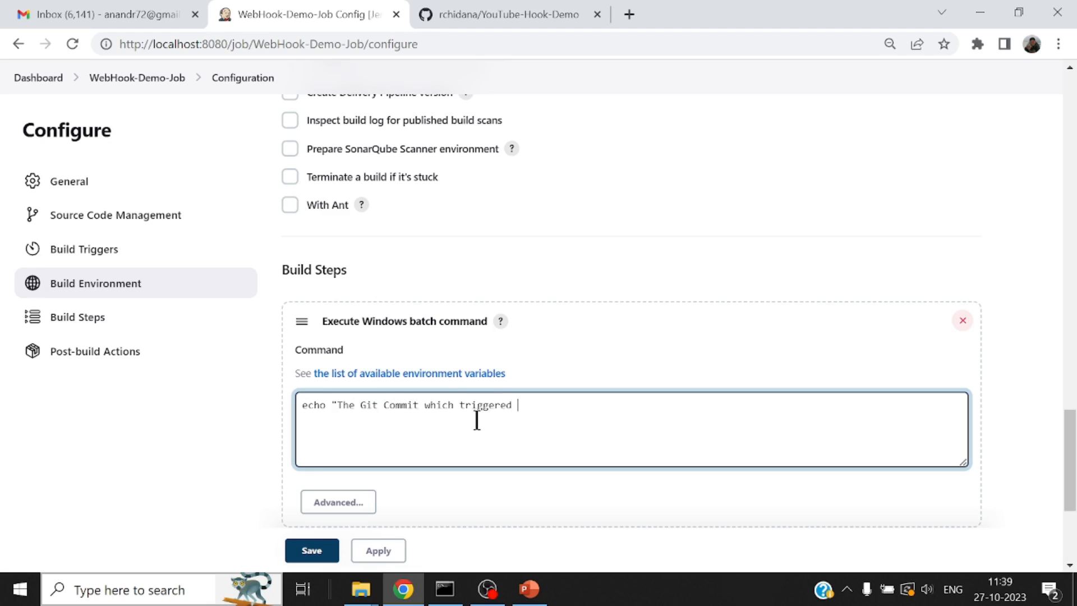
pyautogui.write('this job')
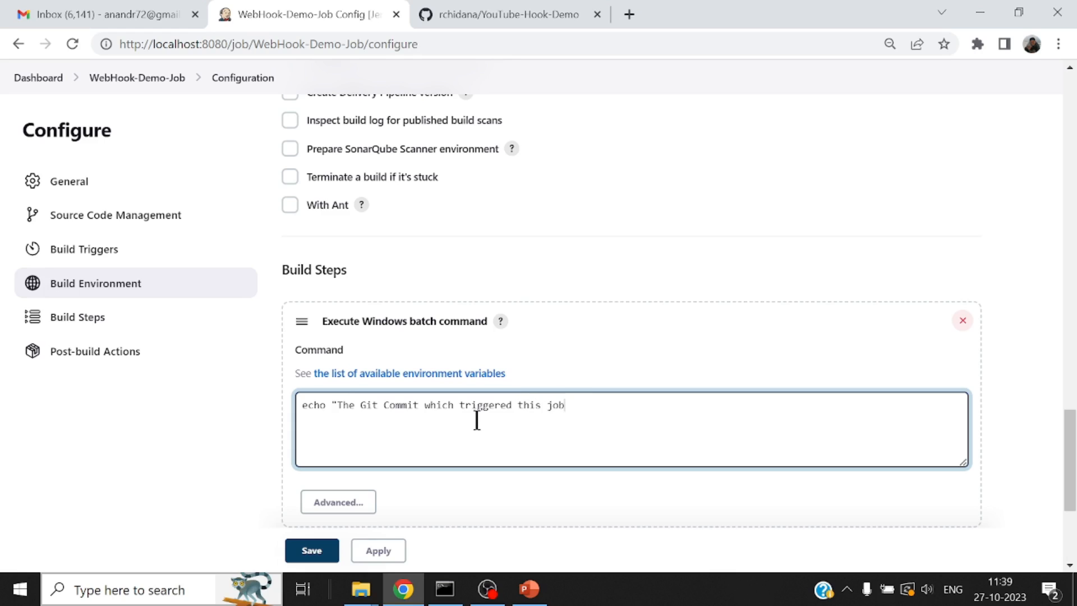
pyautogui.write('-->"')
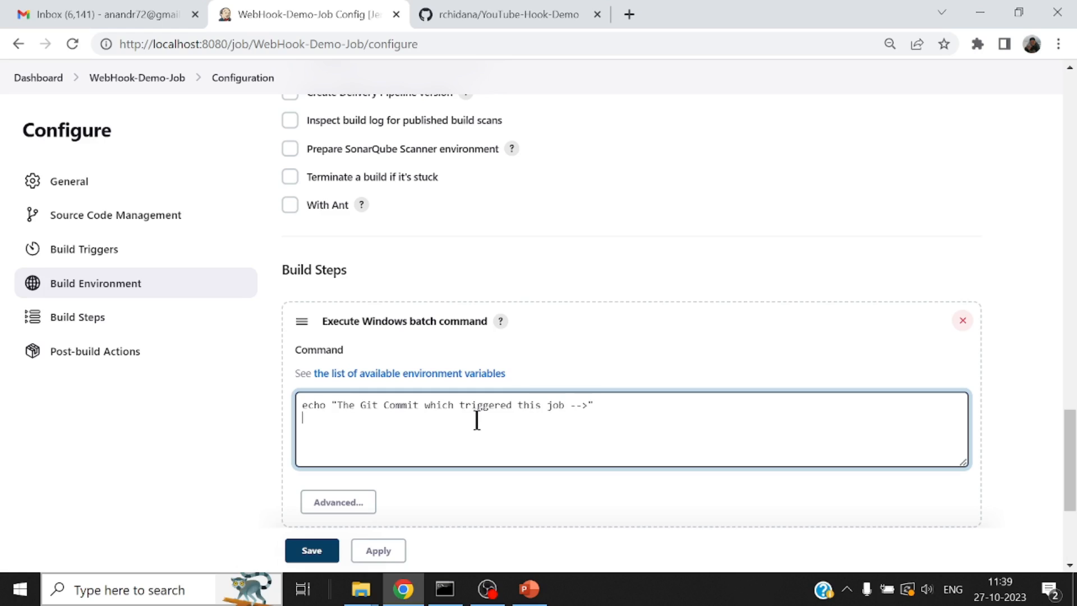
pyautogui.write('git lo')
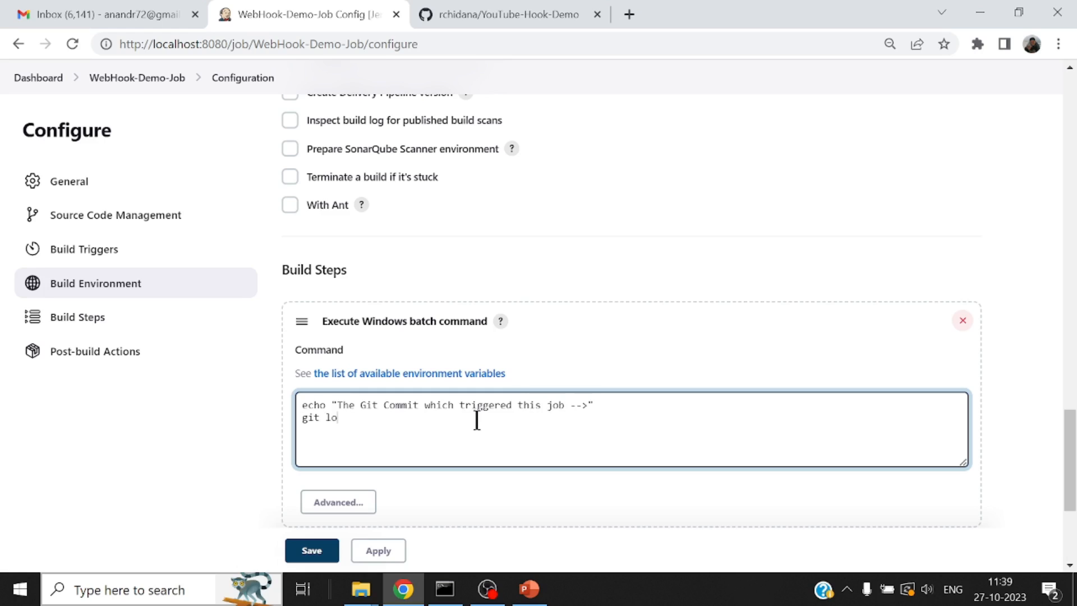
pyautogui.write('g -1 HEAD -')
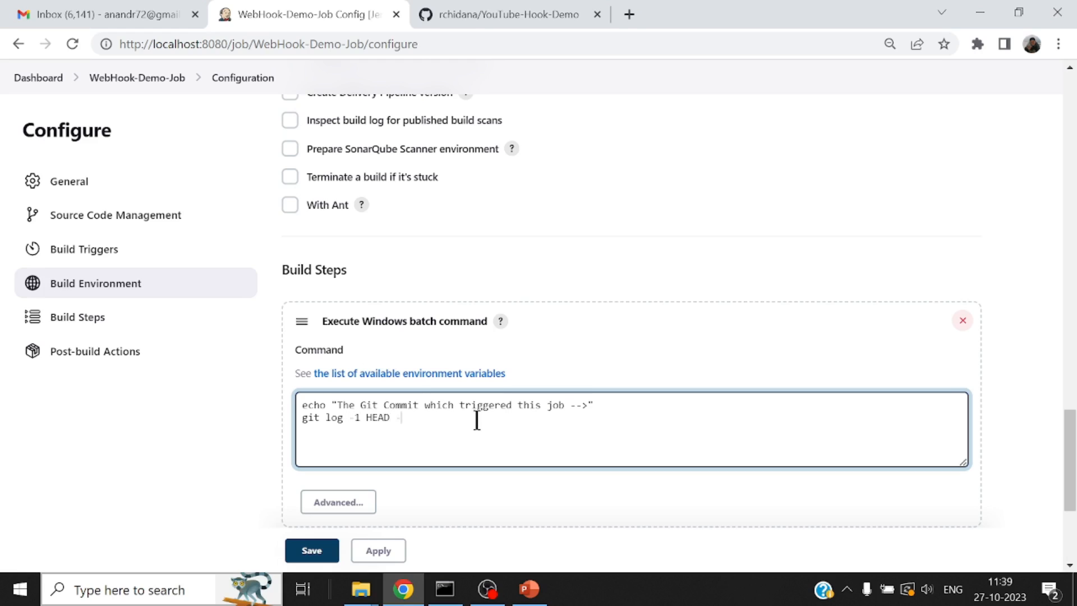
pyautogui.write('oneline')
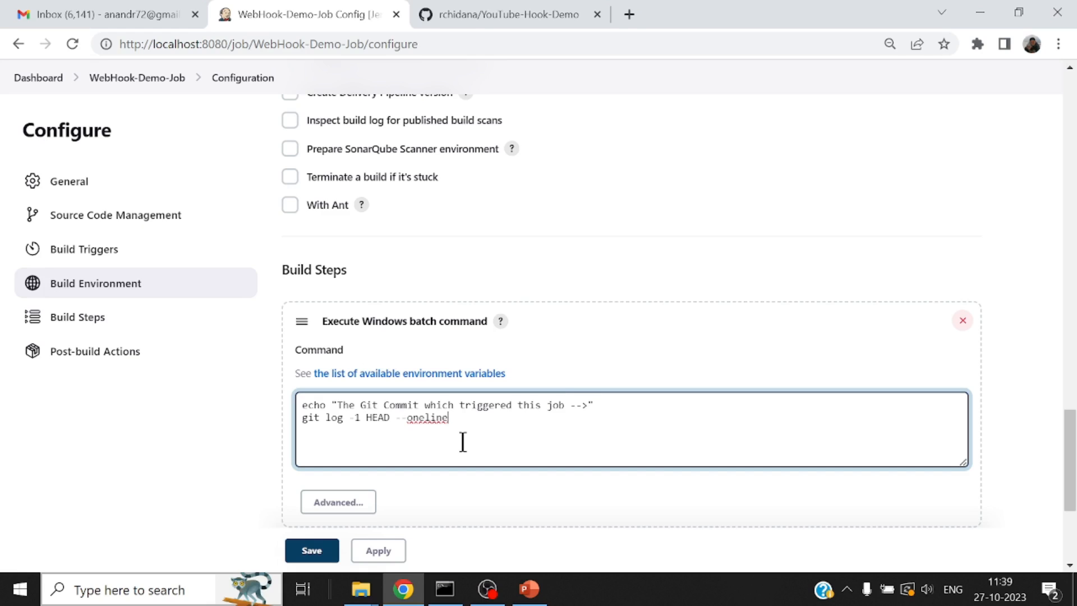
pyautogui.moveTo(454, 447)
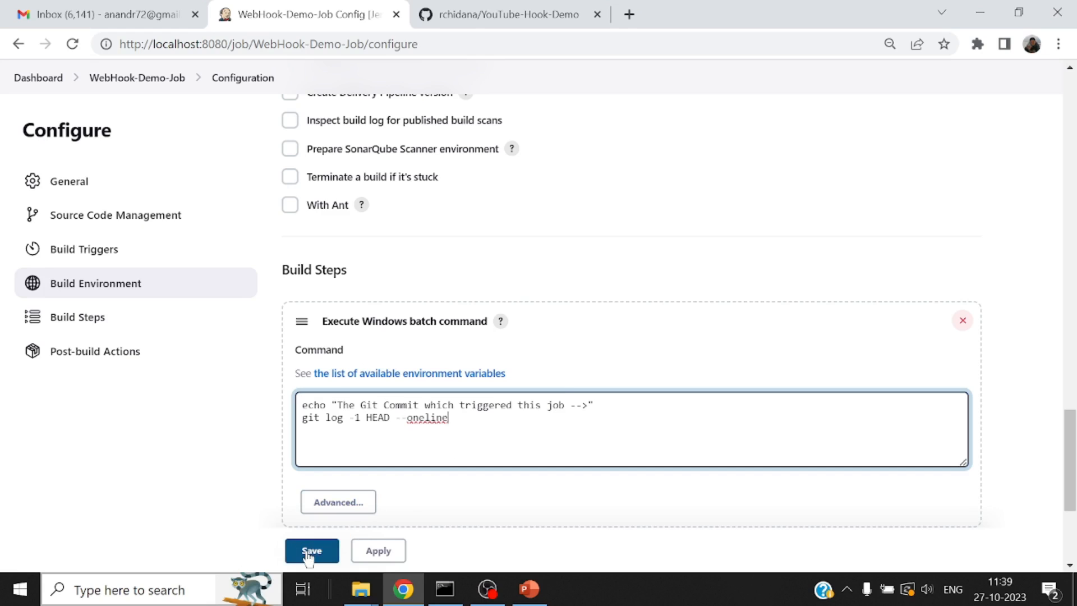
# Step: Save the job configuration and start build #1 with Build Now
pyautogui.click(311, 551)
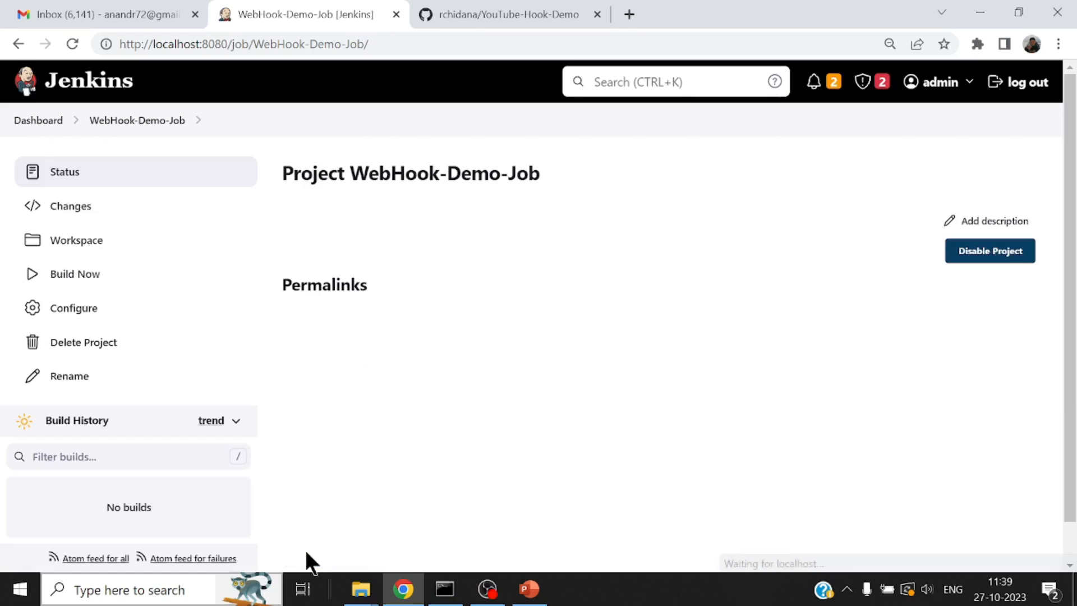
pyautogui.click(74, 273)
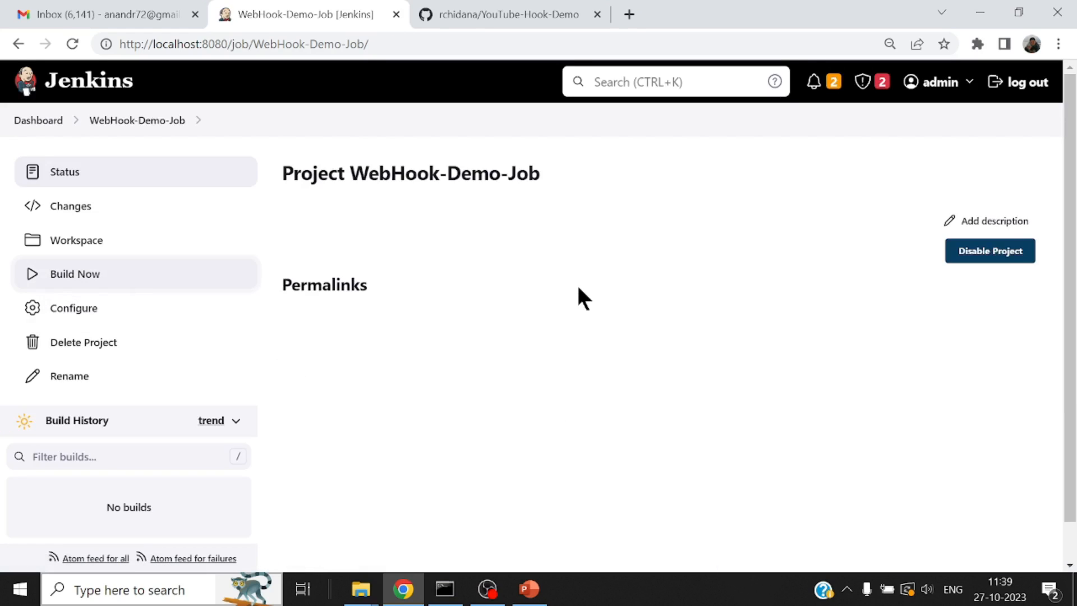
pyautogui.click(74, 274)
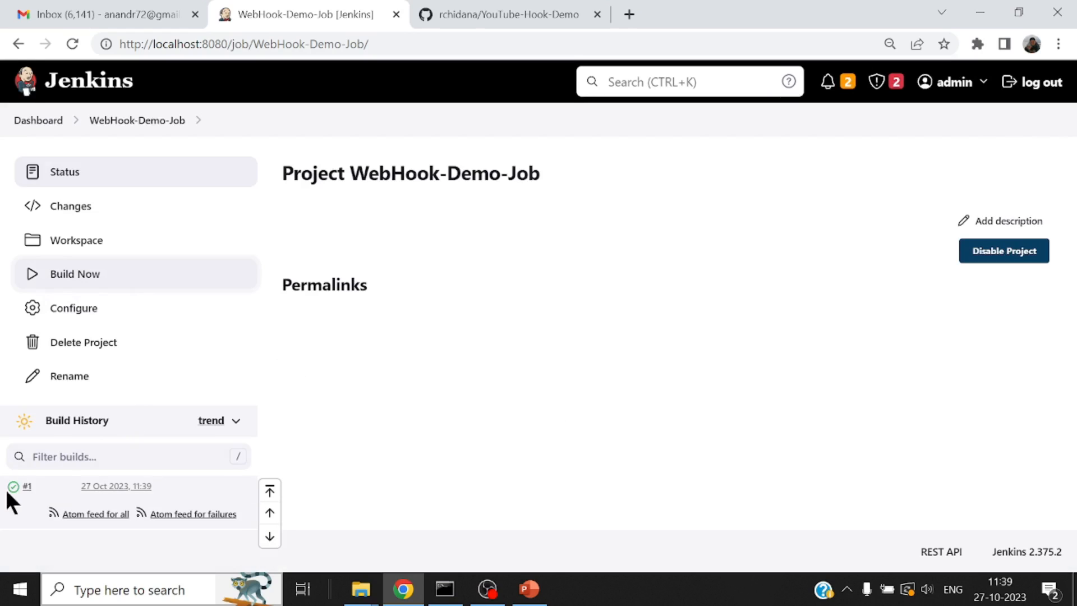
# Step: View build #1's console output and highlight the 951f094 Initial commit line
pyautogui.click(27, 486)
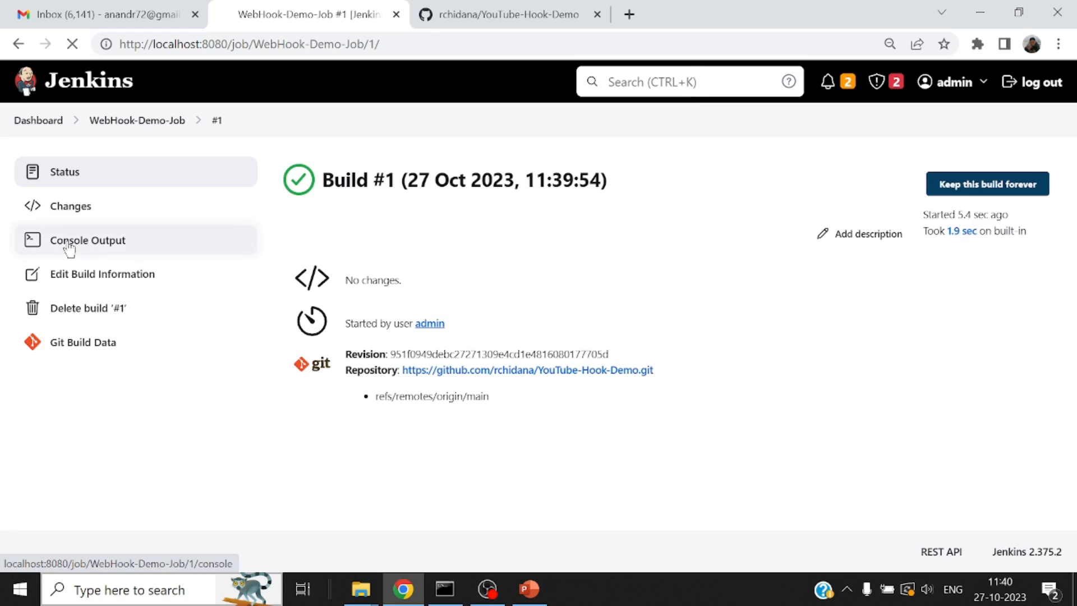
pyautogui.click(87, 240)
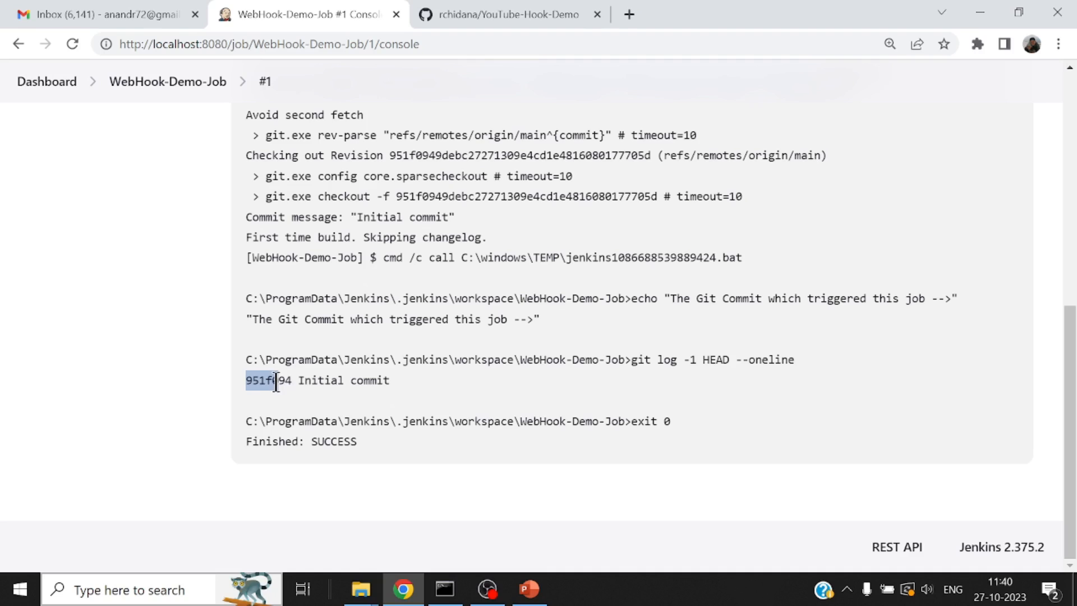
pyautogui.moveTo(274, 380); pyautogui.dragTo(389, 381)
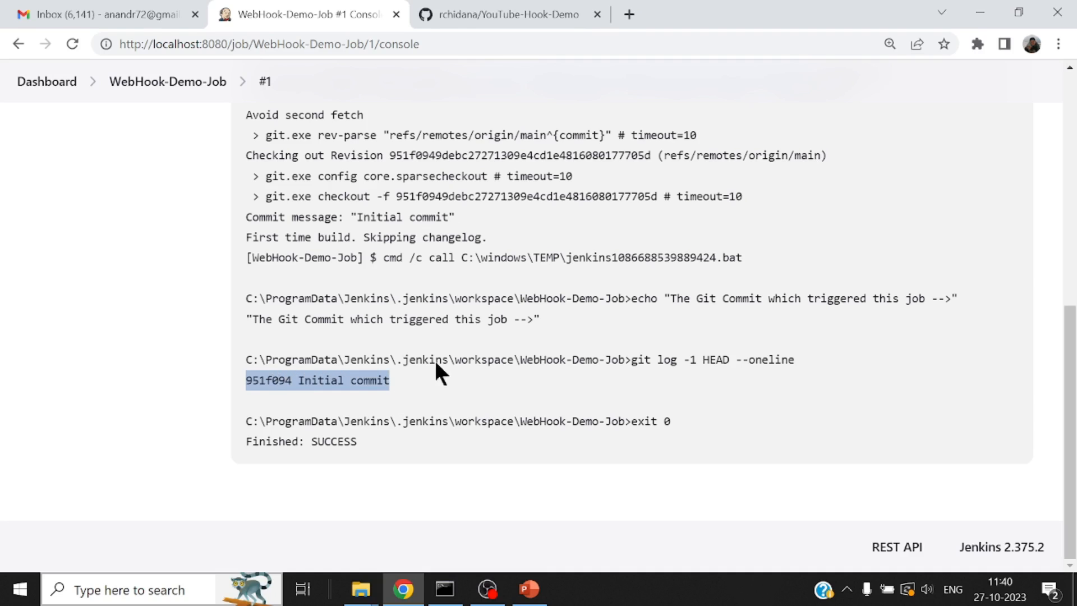
# Step: Check GitHub's commit history shows only the Initial commit, then return to the Jenkins job page
pyautogui.click(508, 13)
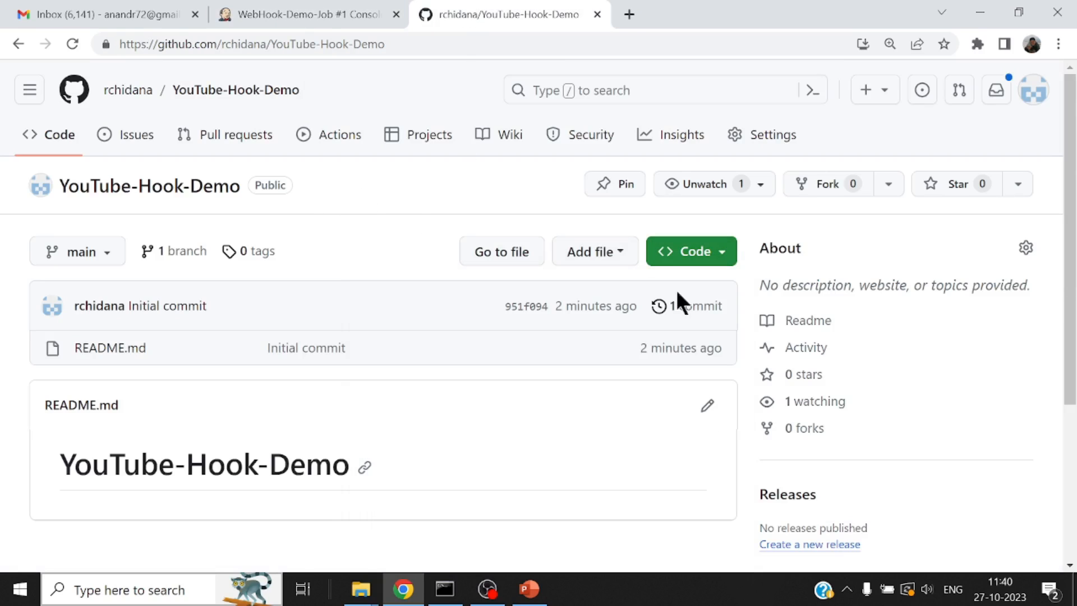
pyautogui.click(693, 305)
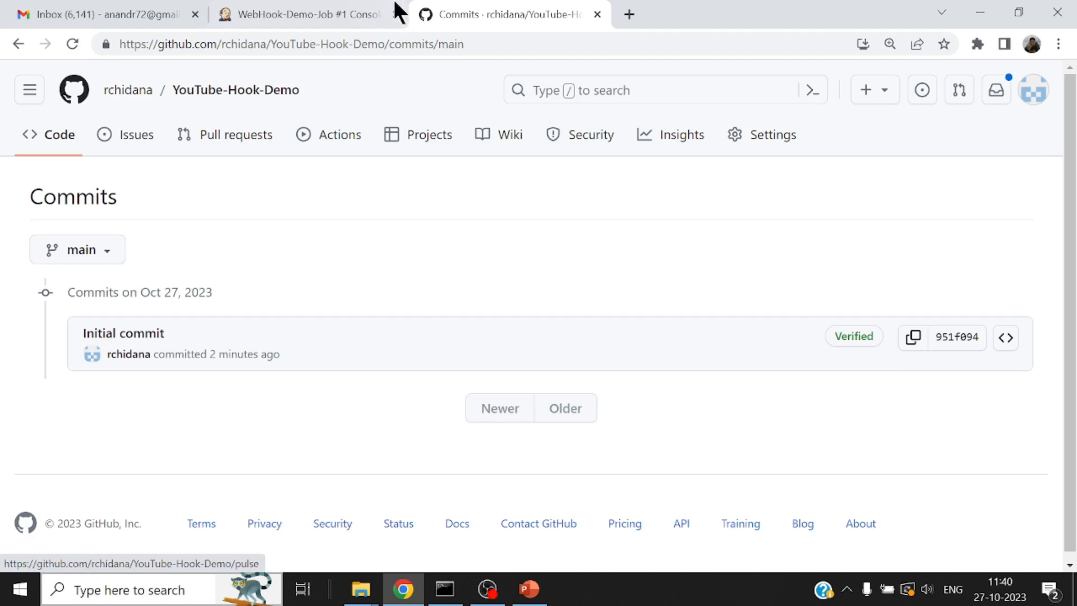
pyautogui.click(302, 14)
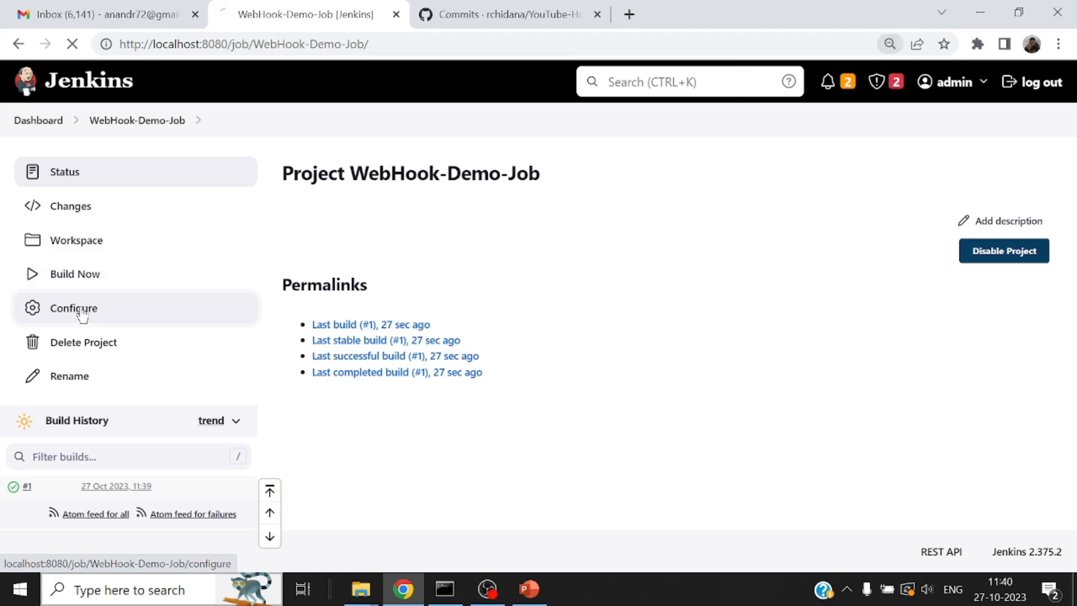
# Step: In the job's Build Triggers, enable GitHub hook trigger for GITScm polling
pyautogui.click(74, 307)
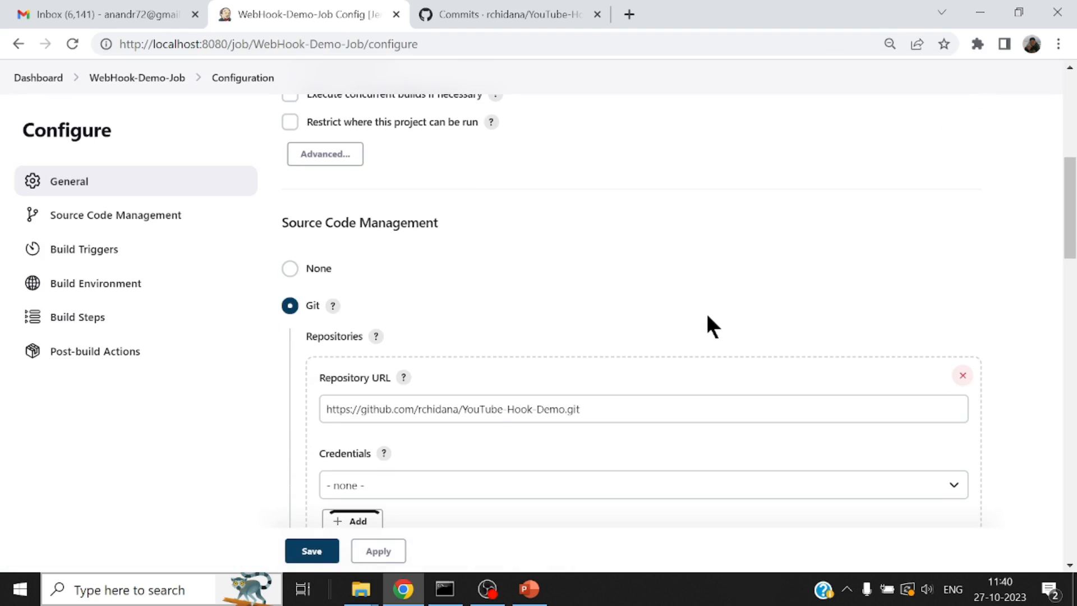
pyautogui.scroll(-3)
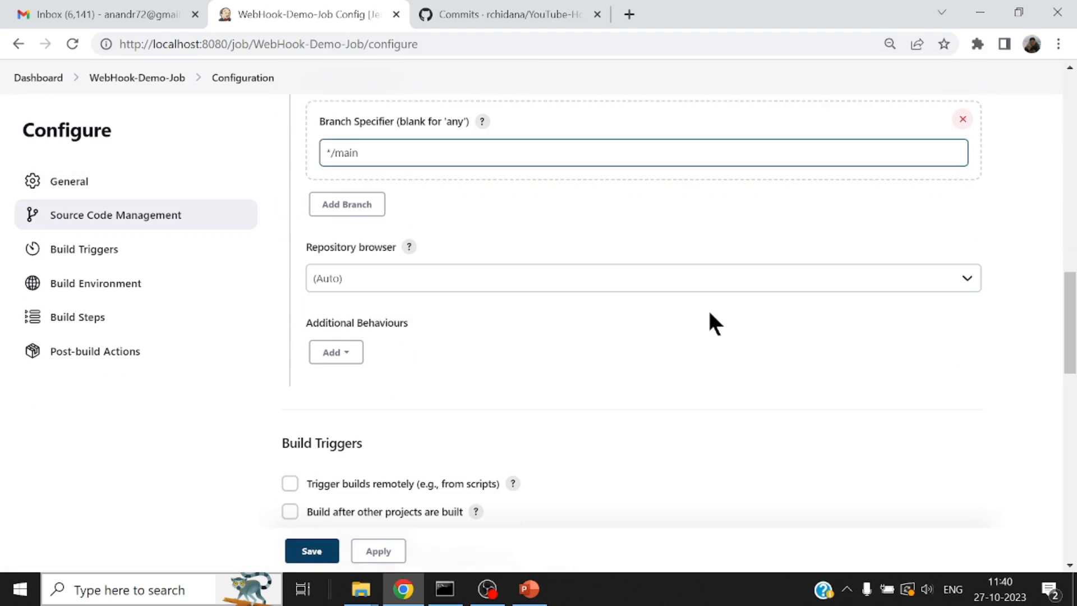
pyautogui.scroll(-3)
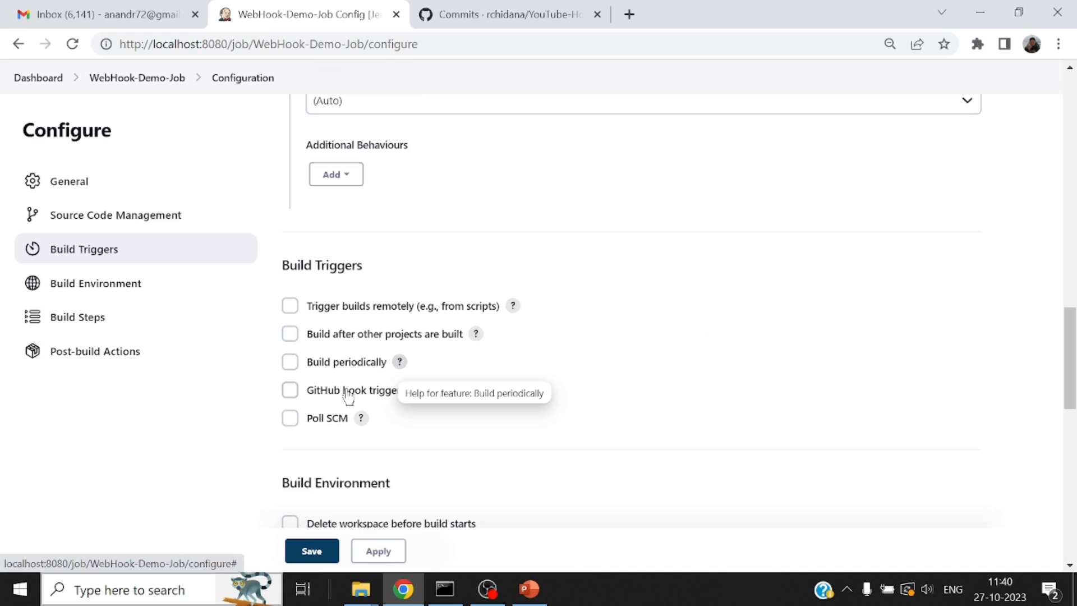
pyautogui.click(290, 389)
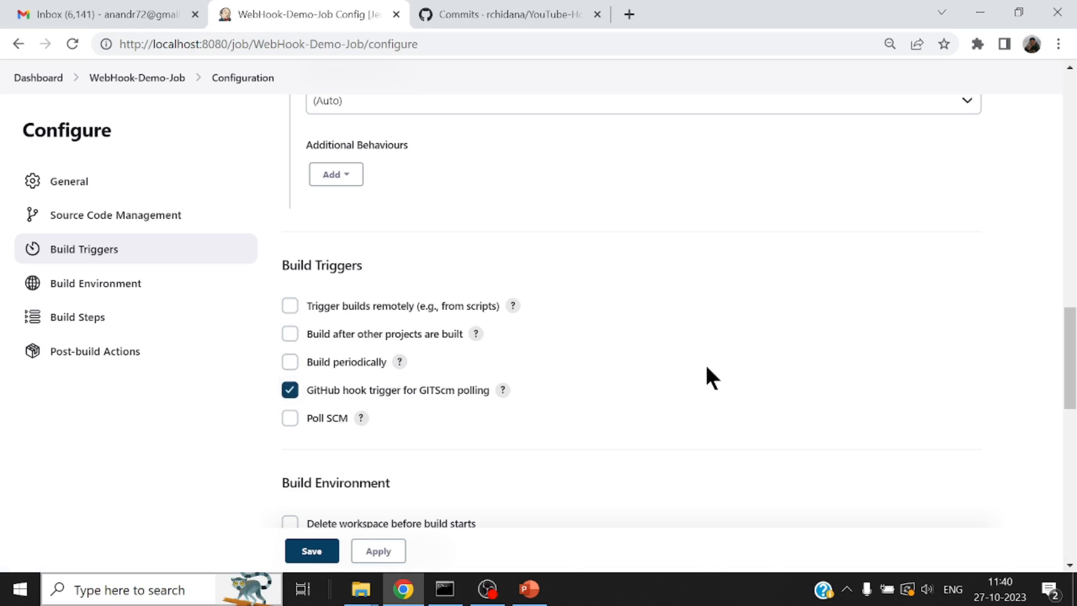
pyautogui.moveTo(719, 371)
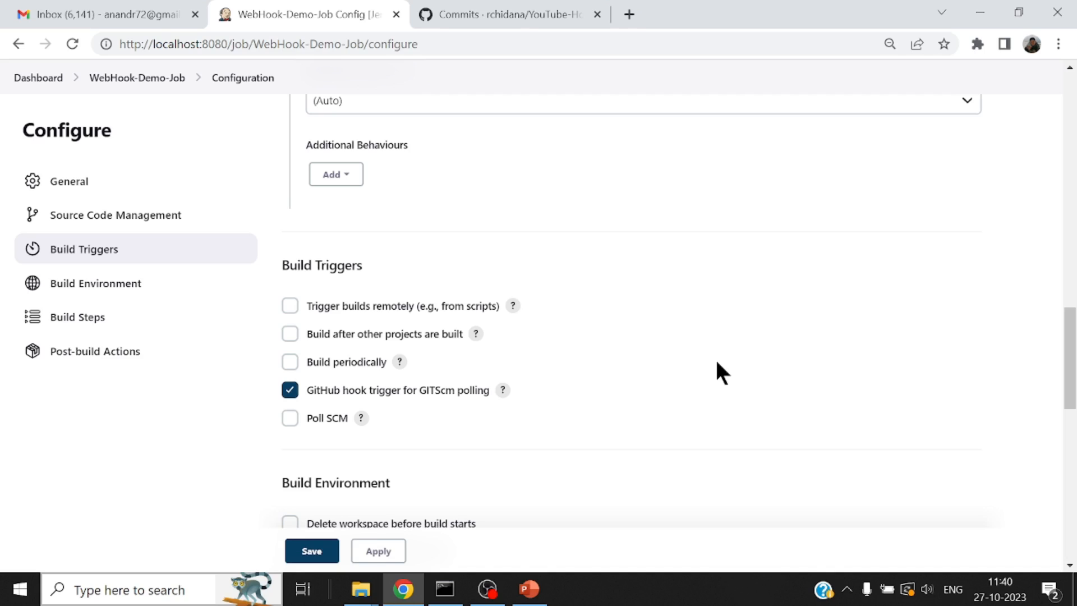
pyautogui.moveTo(424, 376)
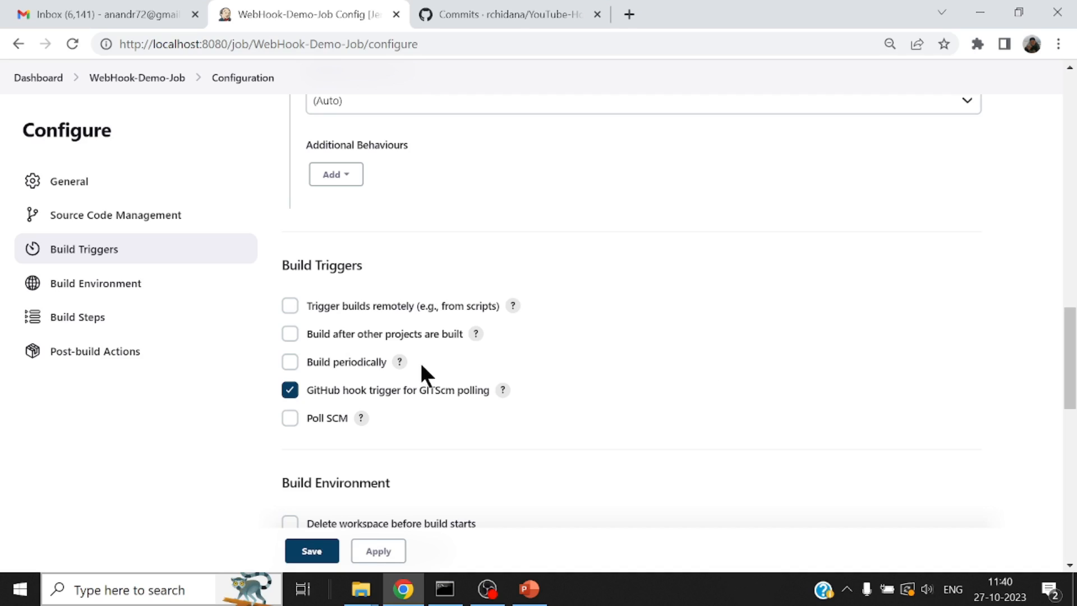
pyautogui.moveTo(290, 417)
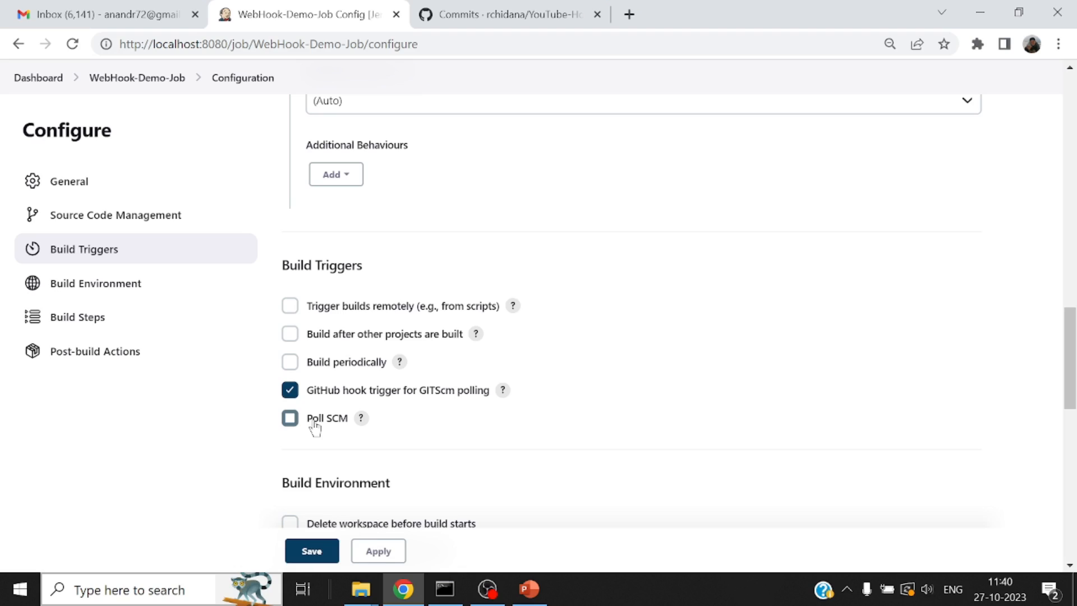
pyautogui.moveTo(412, 421)
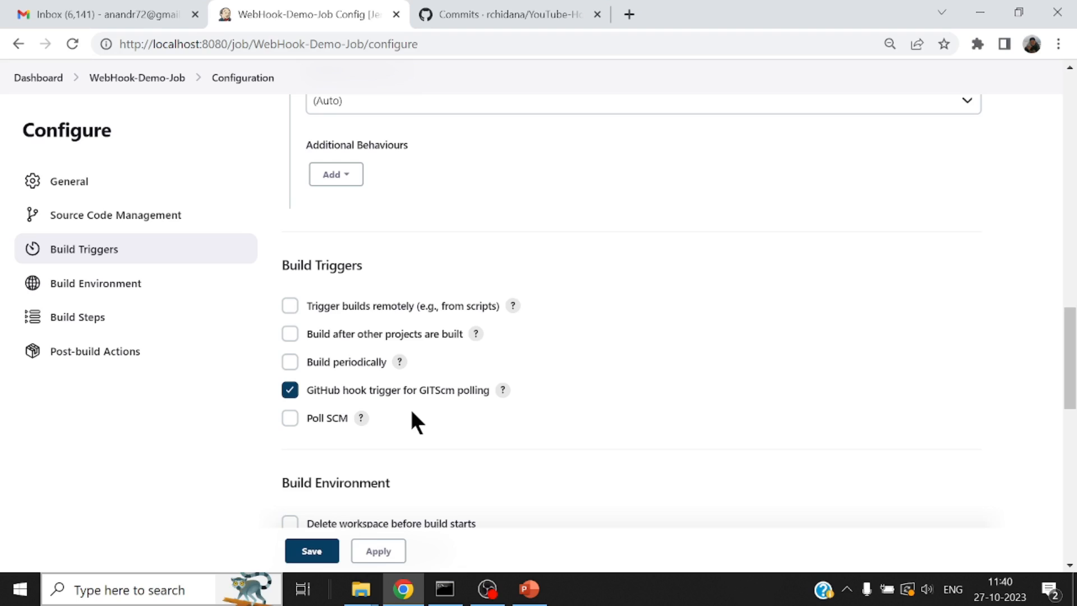
pyautogui.moveTo(579, 486)
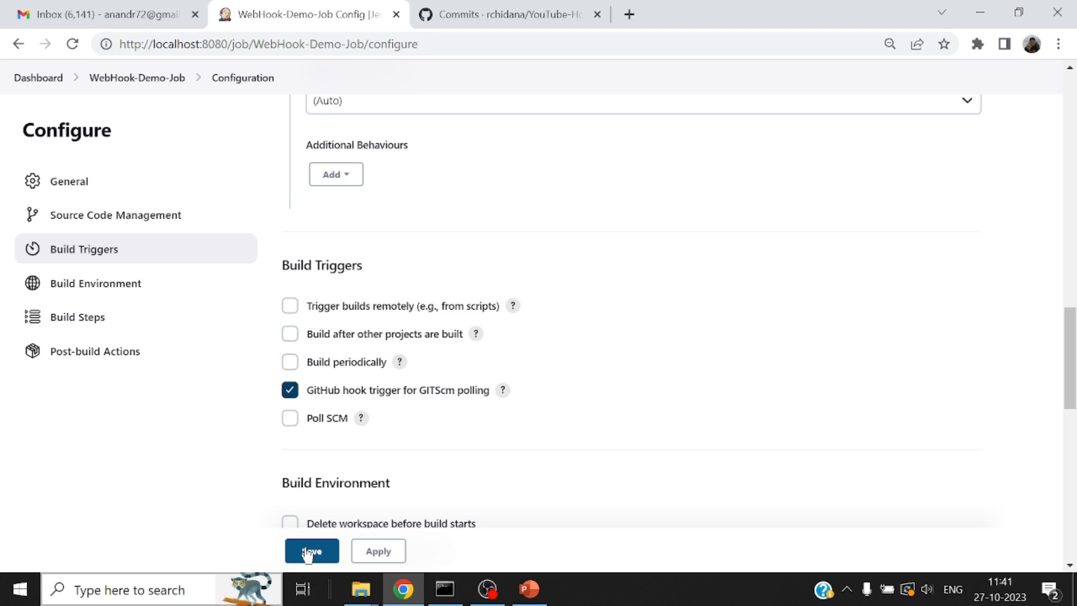
# Step: Save the job configuration with the GitHub hook trigger enabled
pyautogui.click(310, 551)
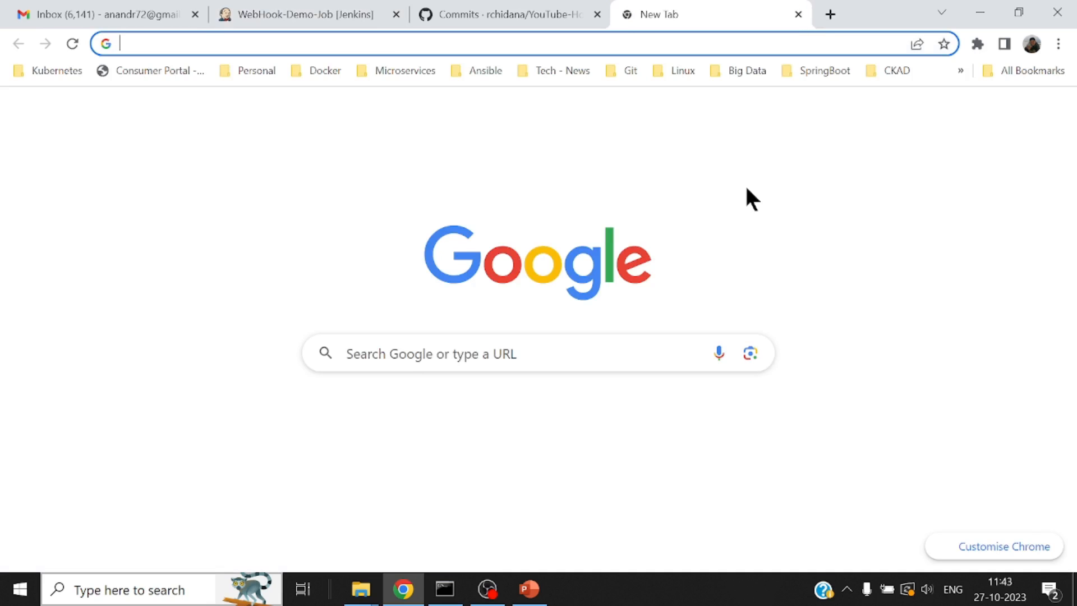
# Step: Search Google for ngrok and load the ngrok homepage
pyautogui.write('ngrok')
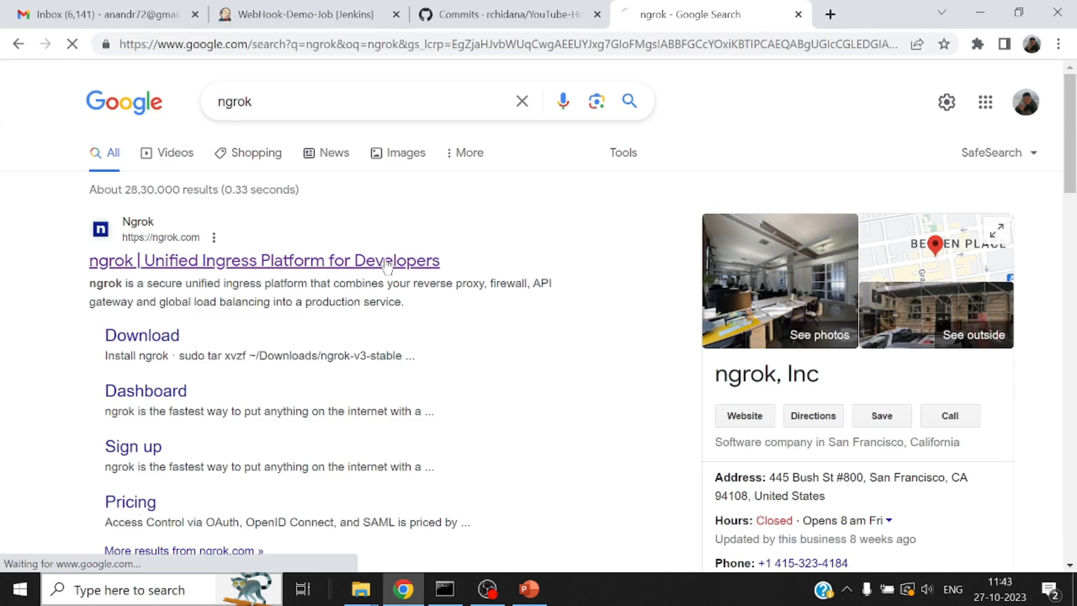
pyautogui.click(263, 260)
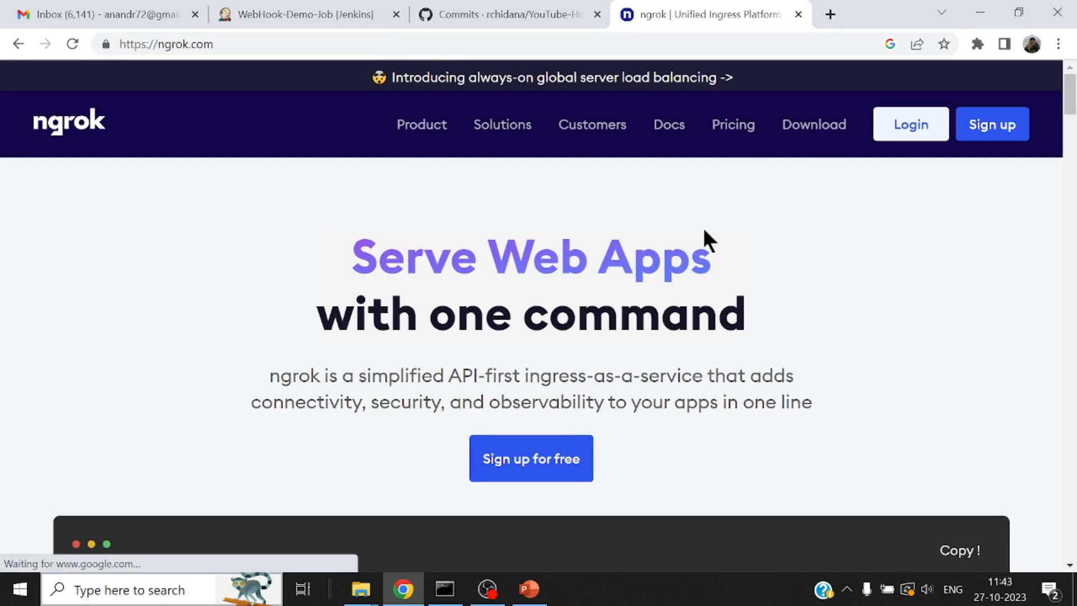
pyautogui.moveTo(739, 336)
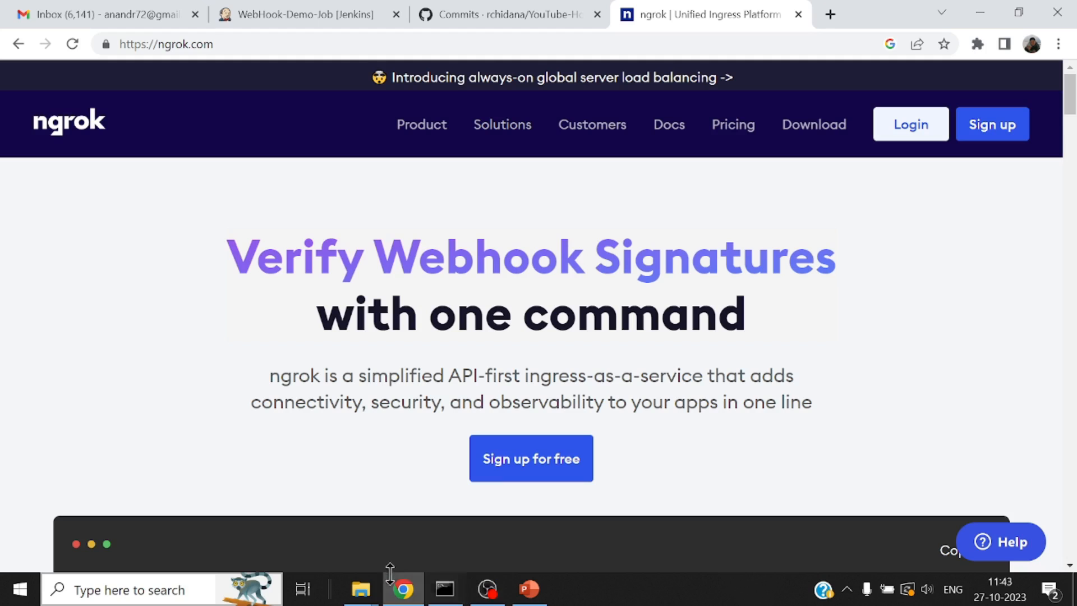
# Step: Run ngrok.exe http 8080 in Command Prompt and copy the public ngrok-free.app forwarding URL
pyautogui.click(444, 589)
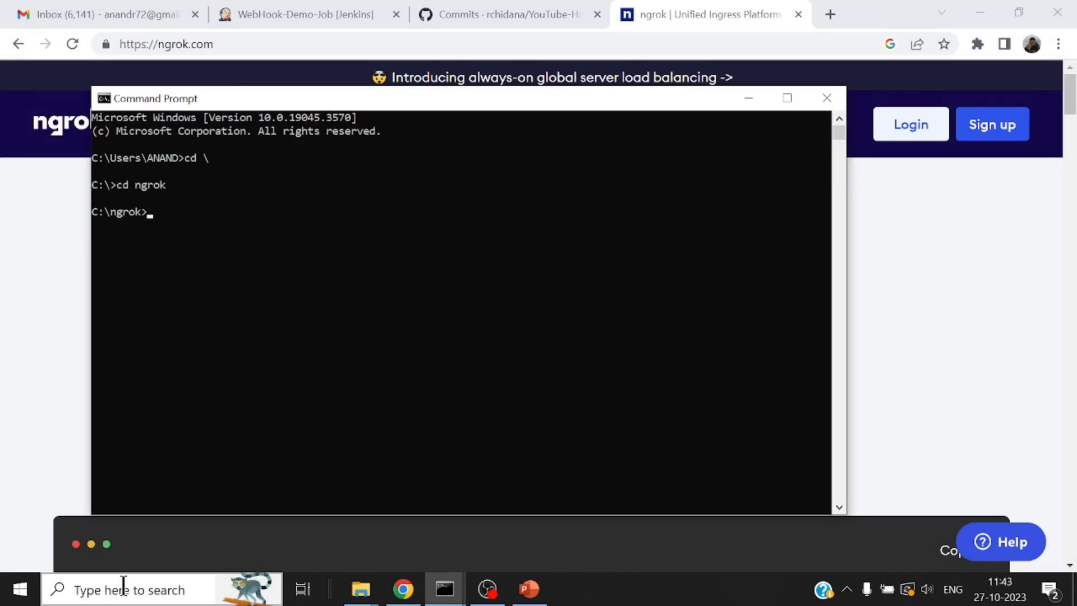
pyautogui.write('ngrok.exe')
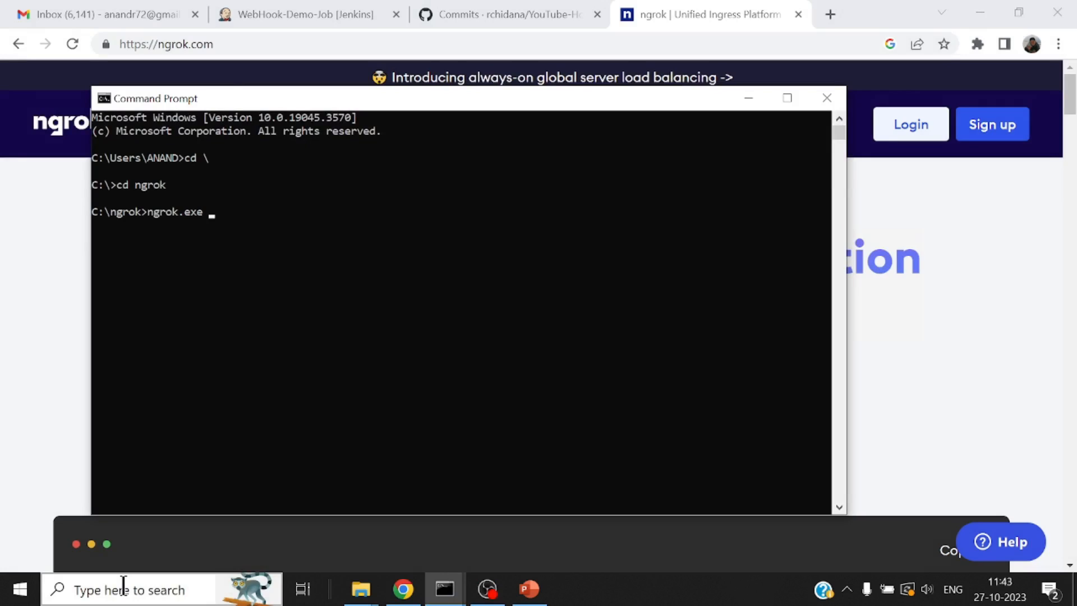
pyautogui.write('http 80')
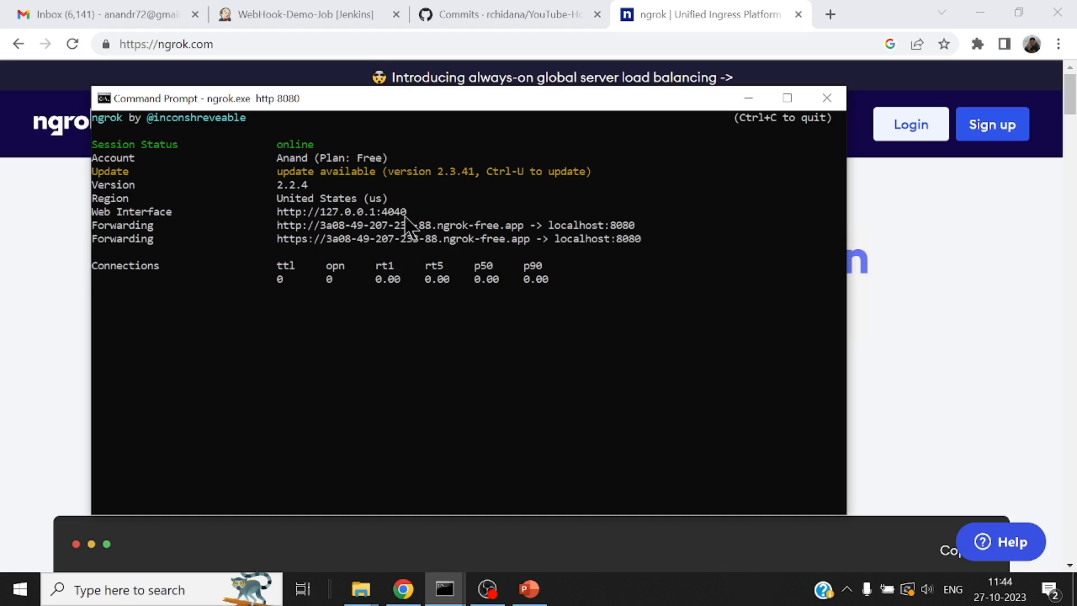
pyautogui.moveTo(285, 233)
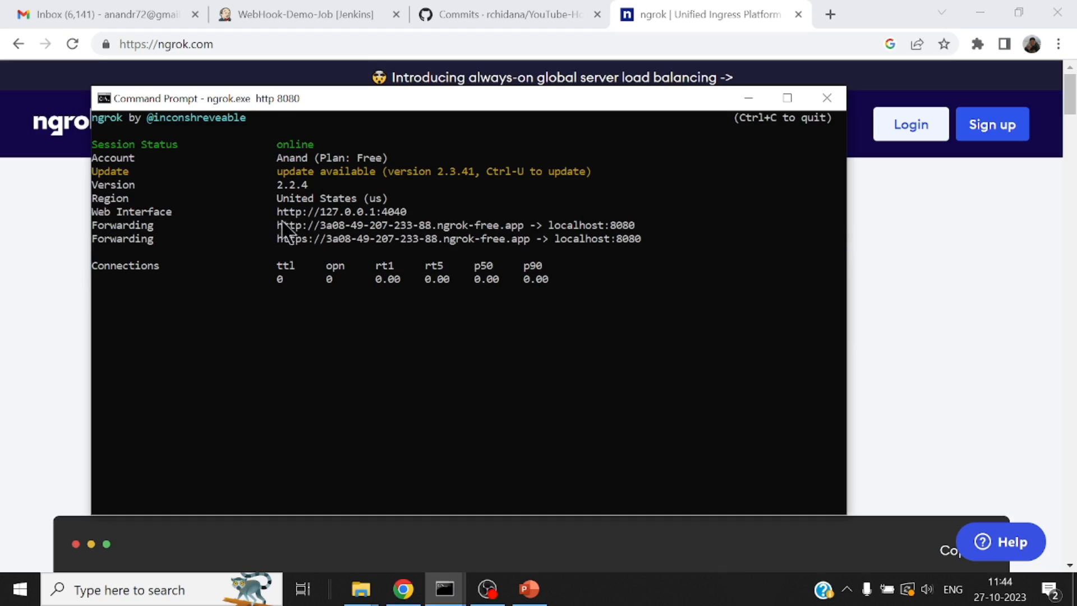
pyautogui.moveTo(276, 224); pyautogui.dragTo(522, 224)
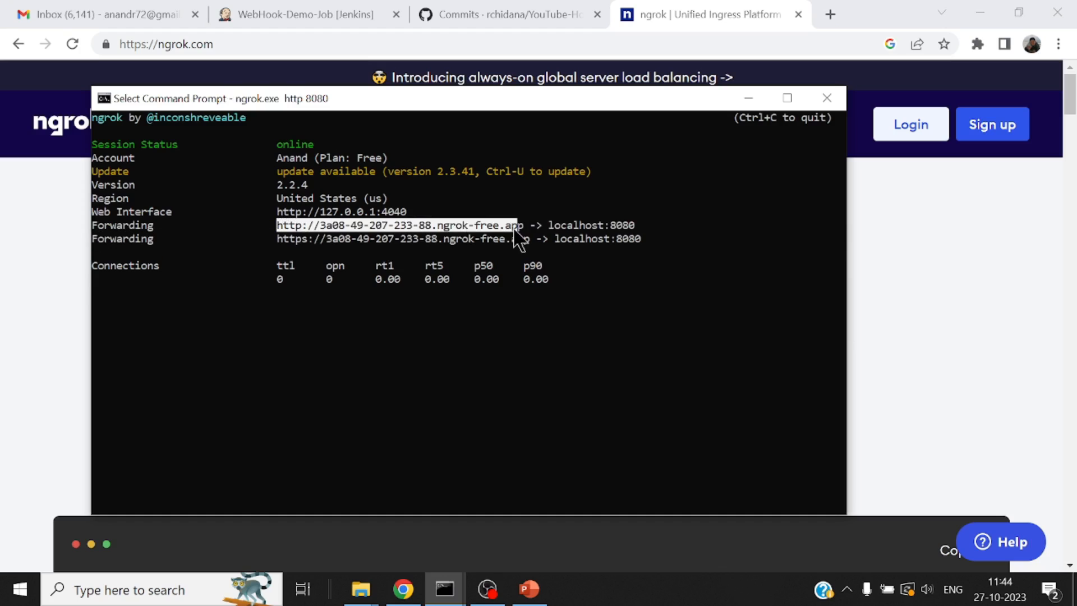
pyautogui.click(1058, 44)
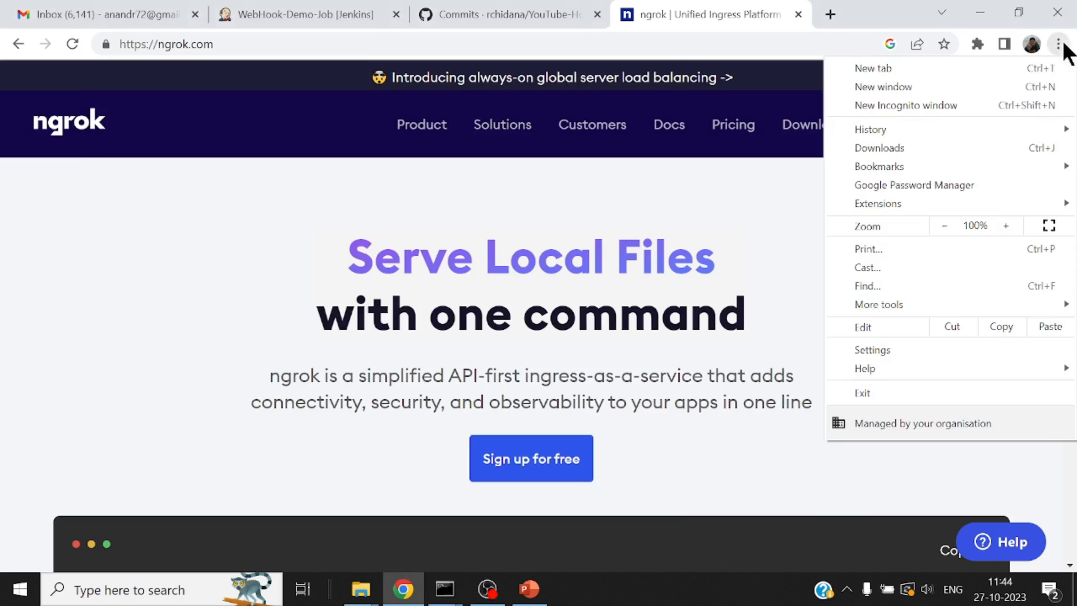
pyautogui.click(905, 105)
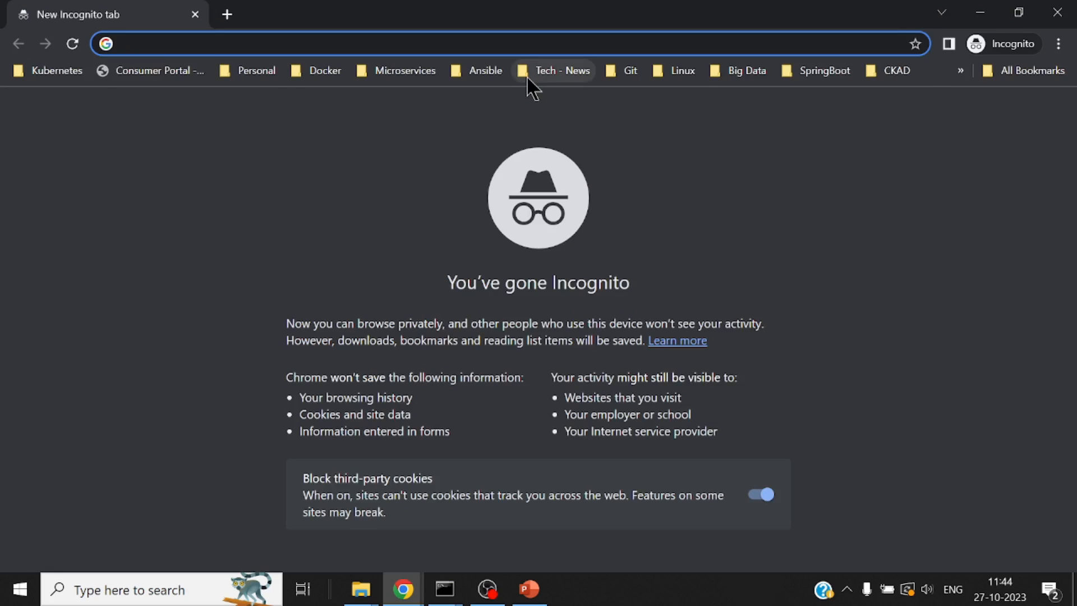
pyautogui.write('https://3a08-49-207-233-88.ngrok-free.app')
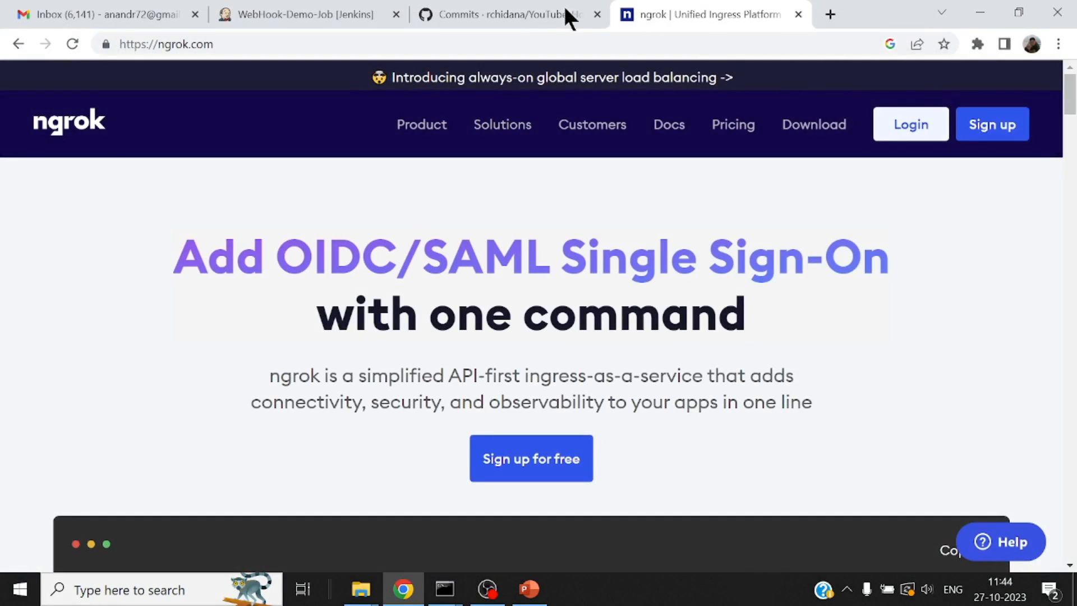
# Step: Go to the YouTube-Hook-Demo repository's Settings and reach the Webhooks page
pyautogui.click(501, 15)
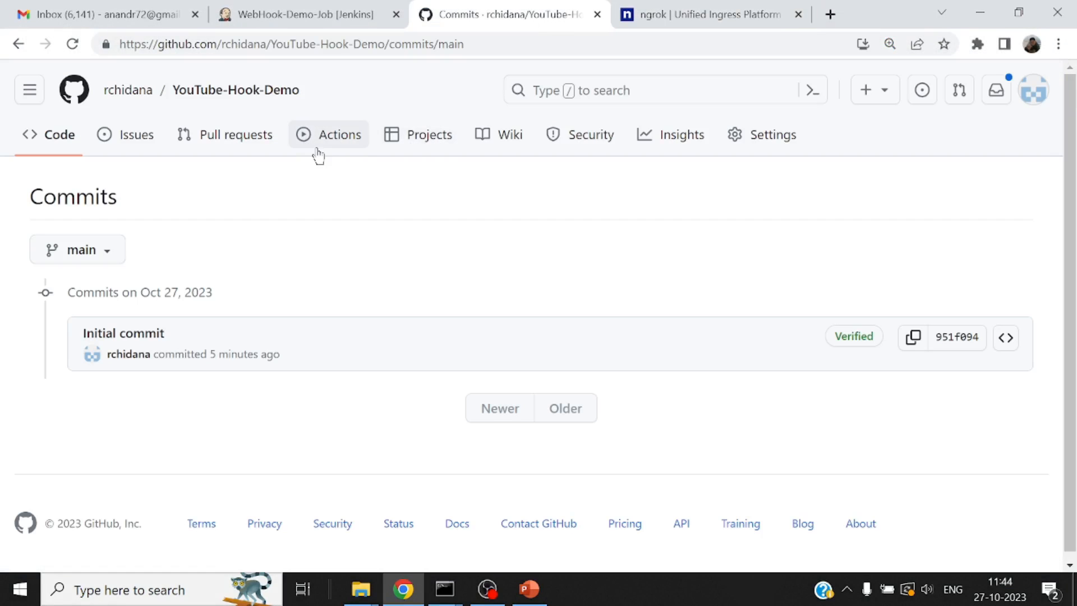
pyautogui.moveTo(328, 133)
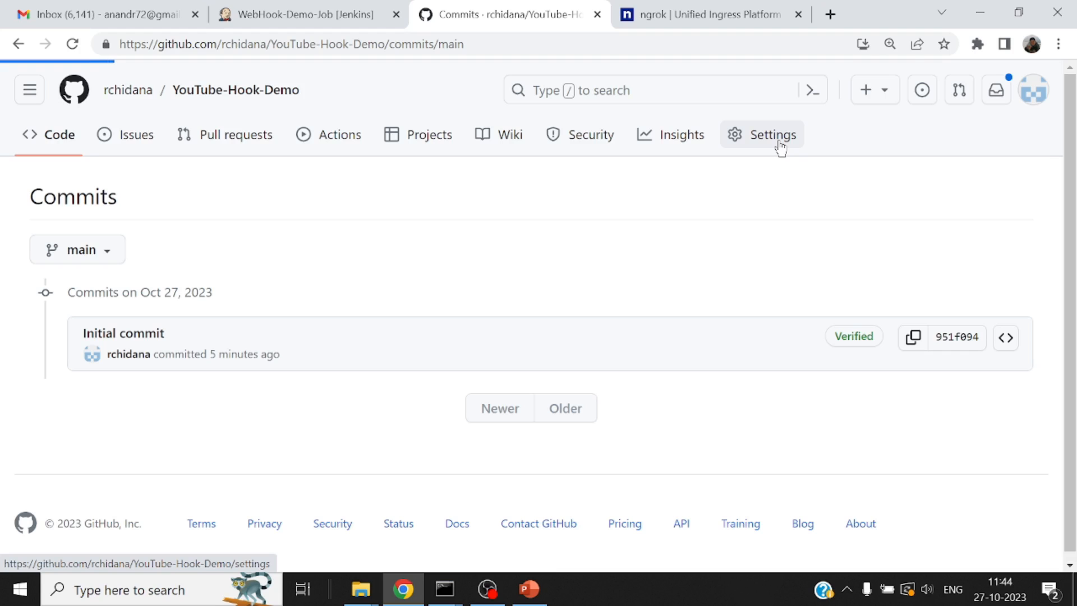
pyautogui.click(772, 134)
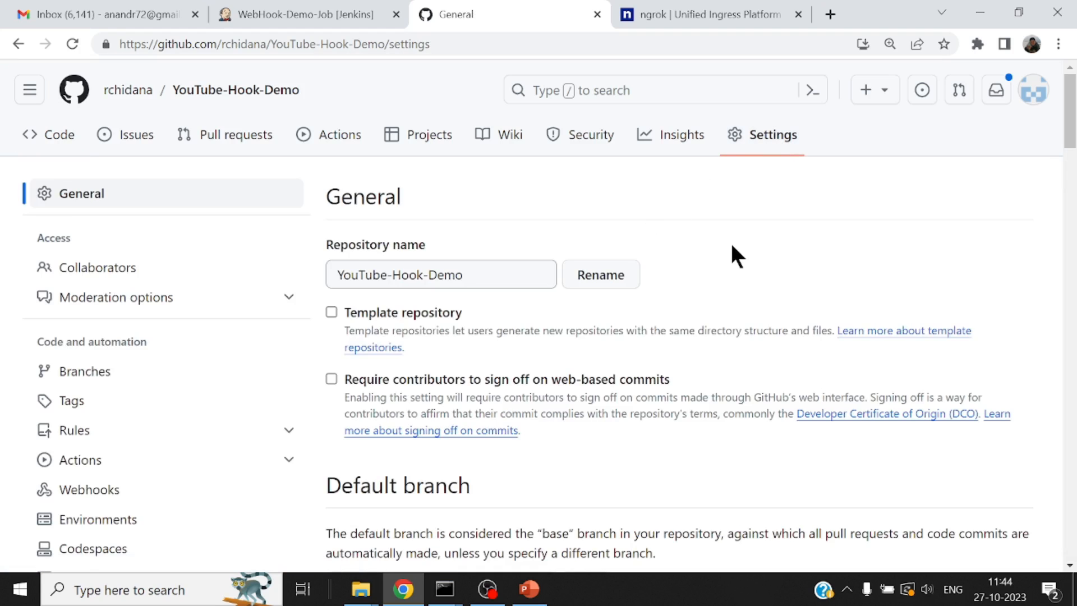
pyautogui.scroll(-3)
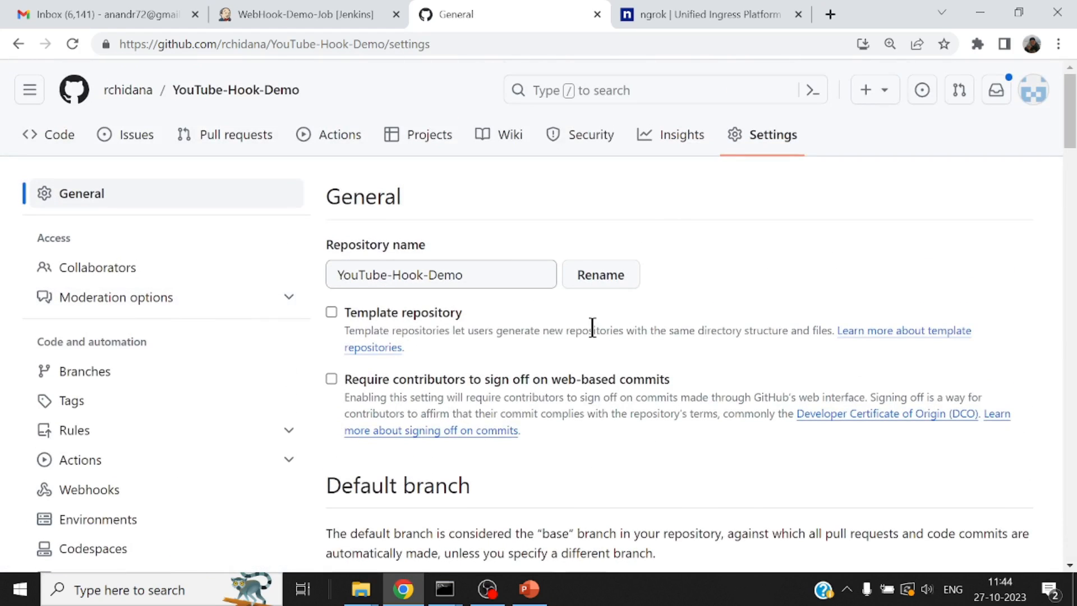
pyautogui.scroll(-3)
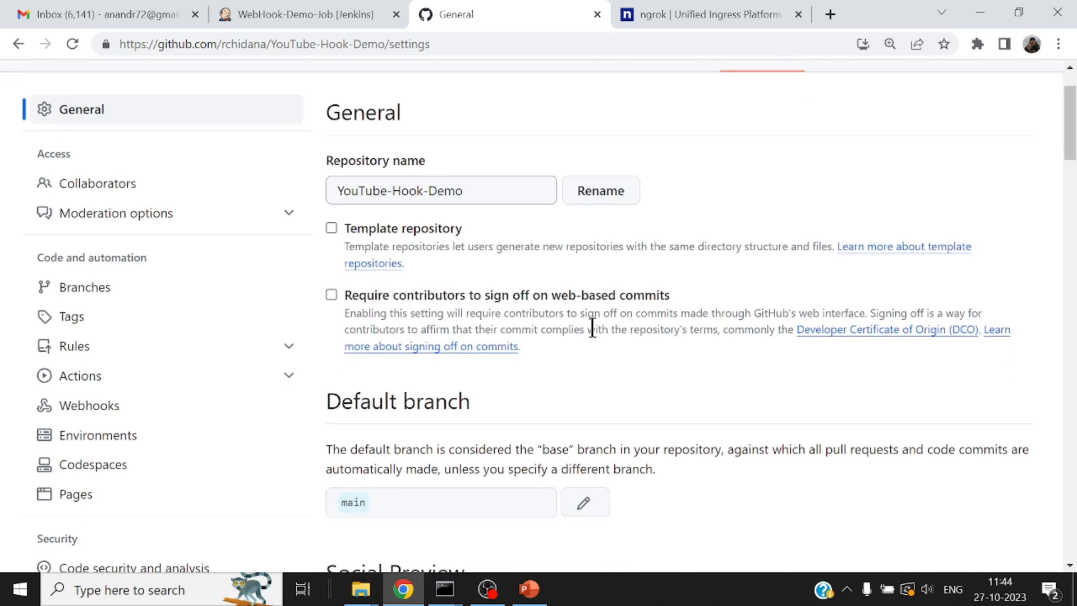
pyautogui.scroll(-3)
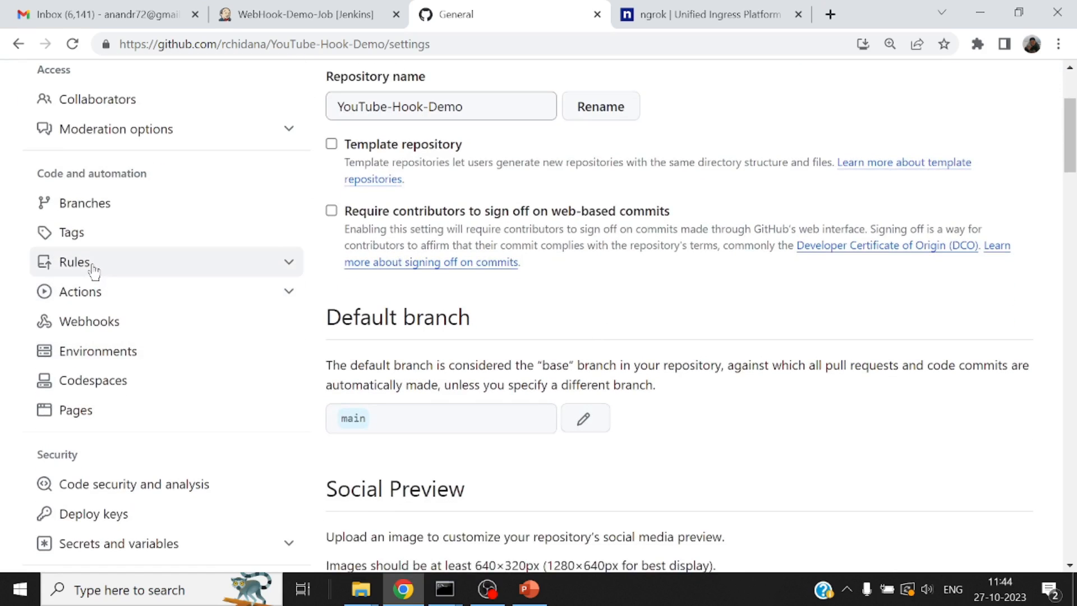
pyautogui.scroll(-3)
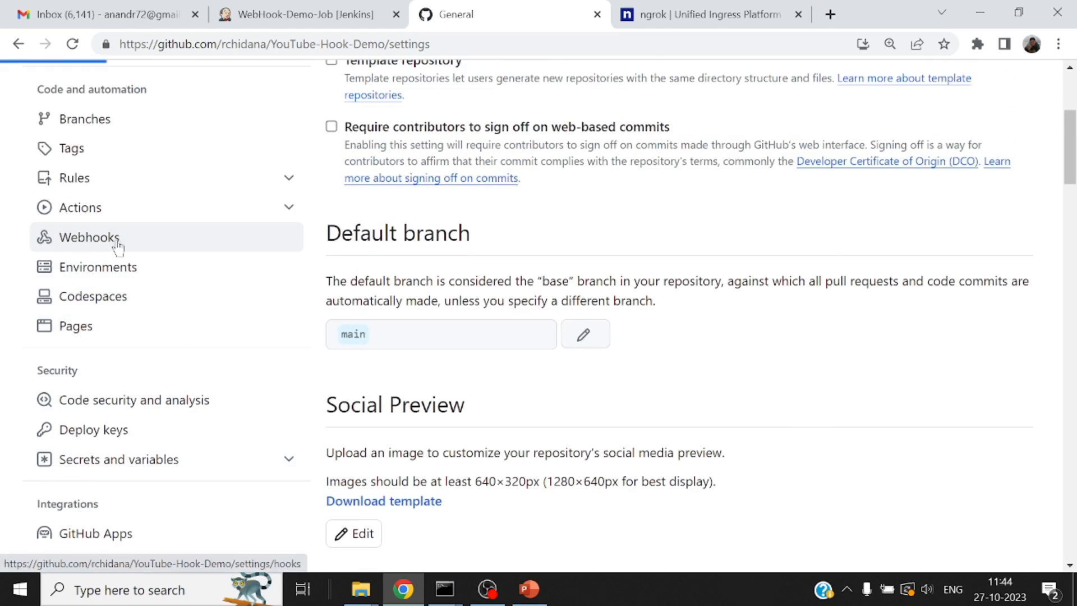
pyautogui.click(90, 237)
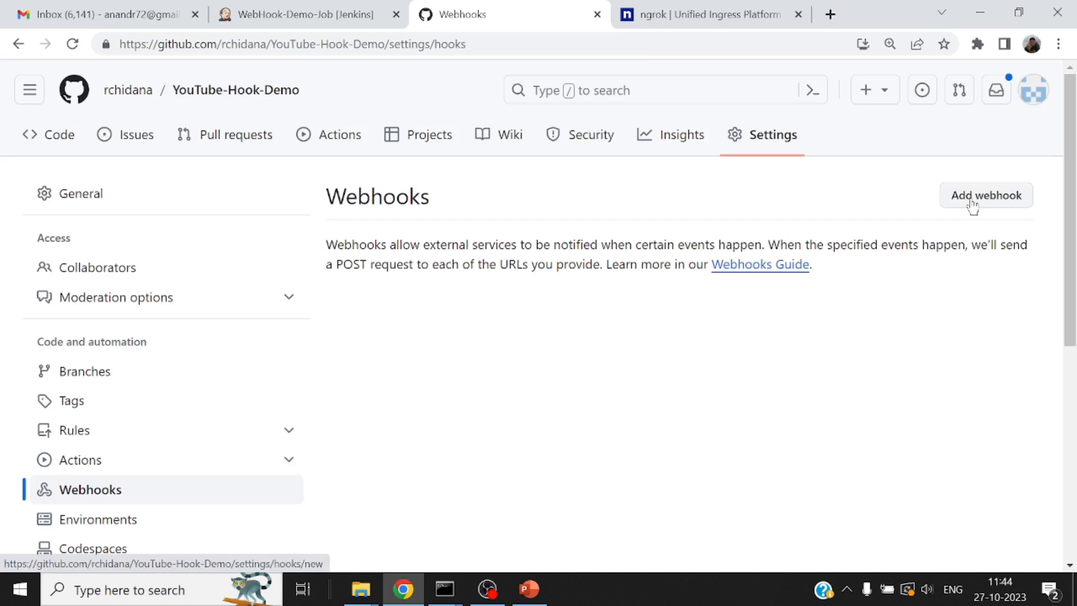
# Step: Start adding a webhook and confirm access via the GitHub Mobile approval request
pyautogui.click(985, 195)
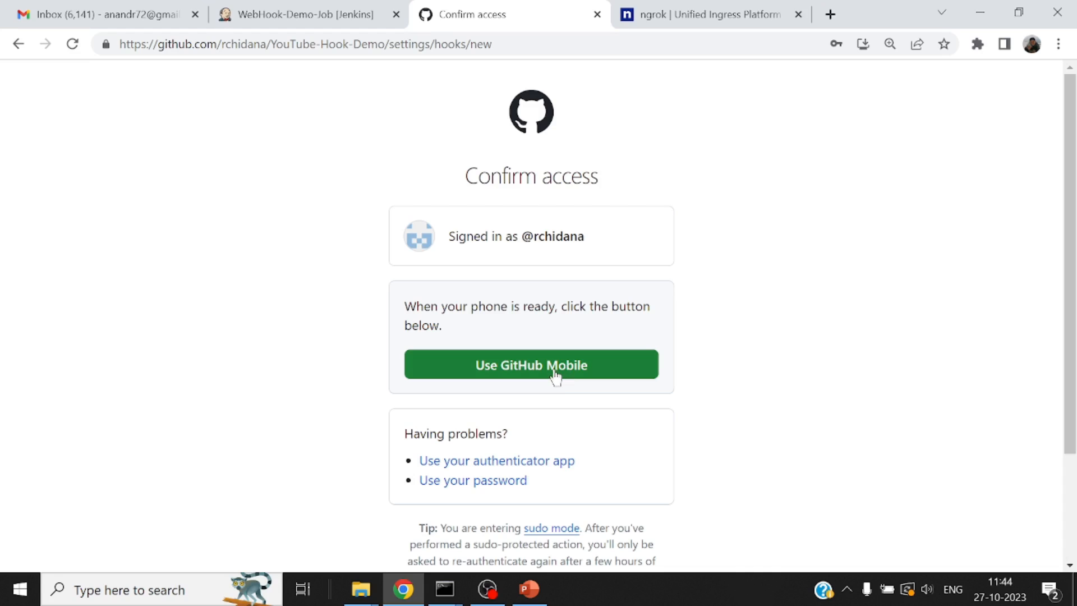
pyautogui.click(530, 363)
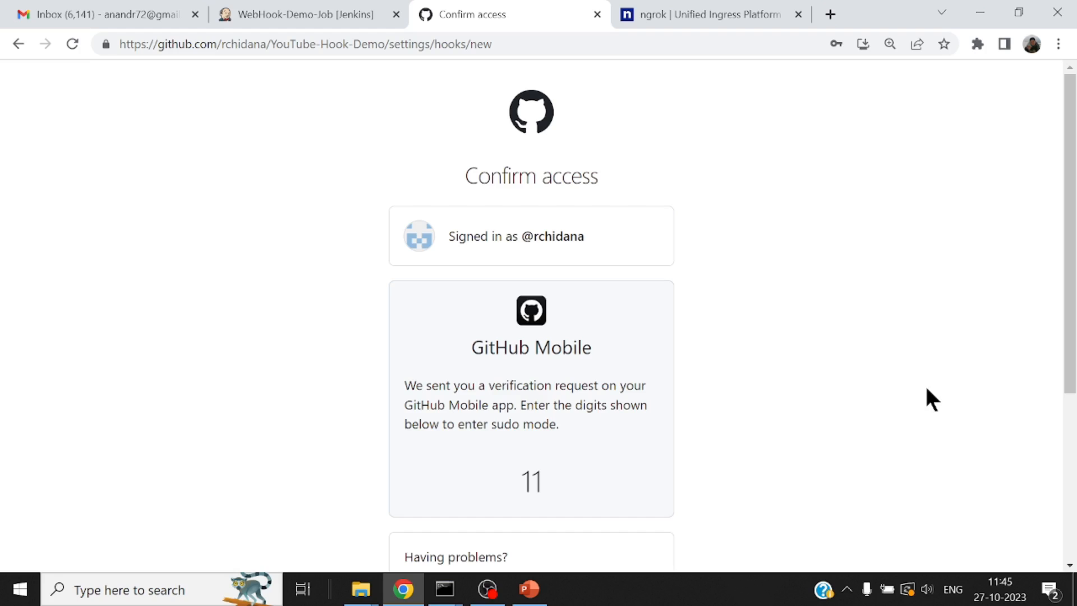
pyautogui.scroll(-3)
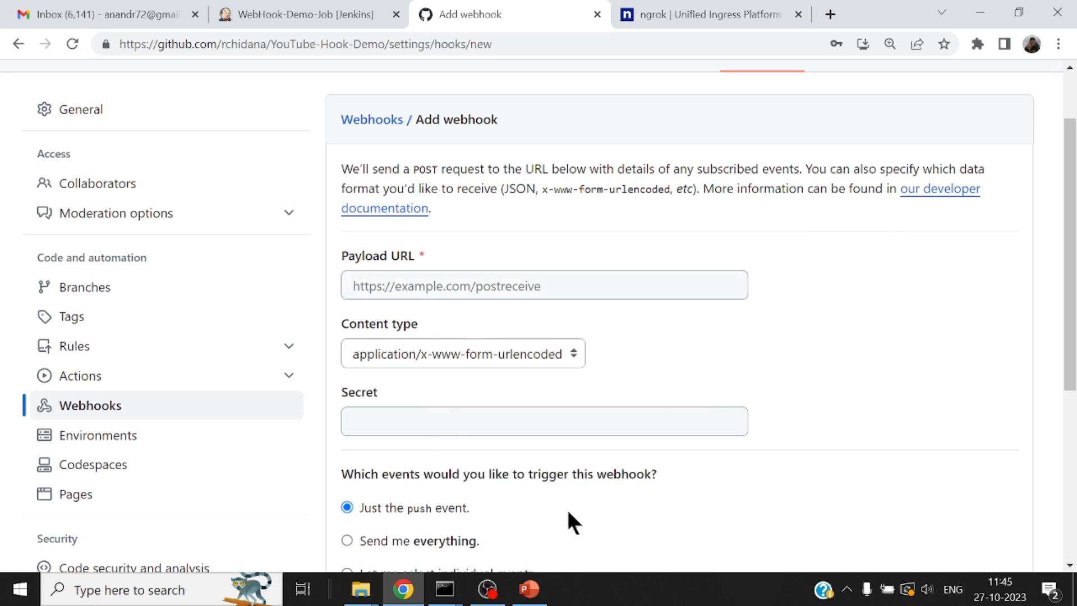
pyautogui.click(444, 589)
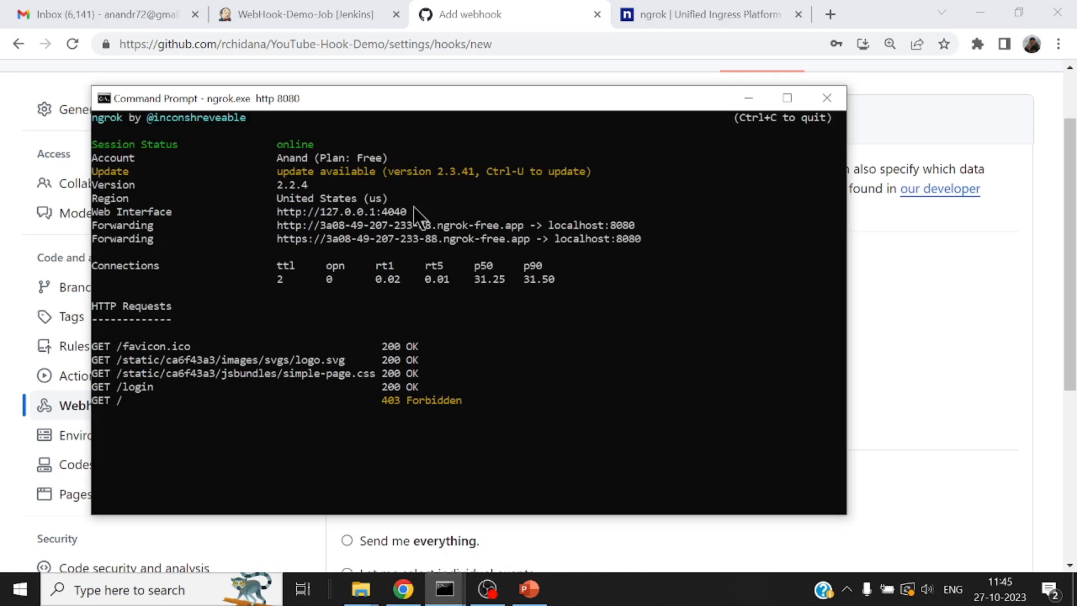
pyautogui.moveTo(277, 224); pyautogui.dragTo(524, 224)
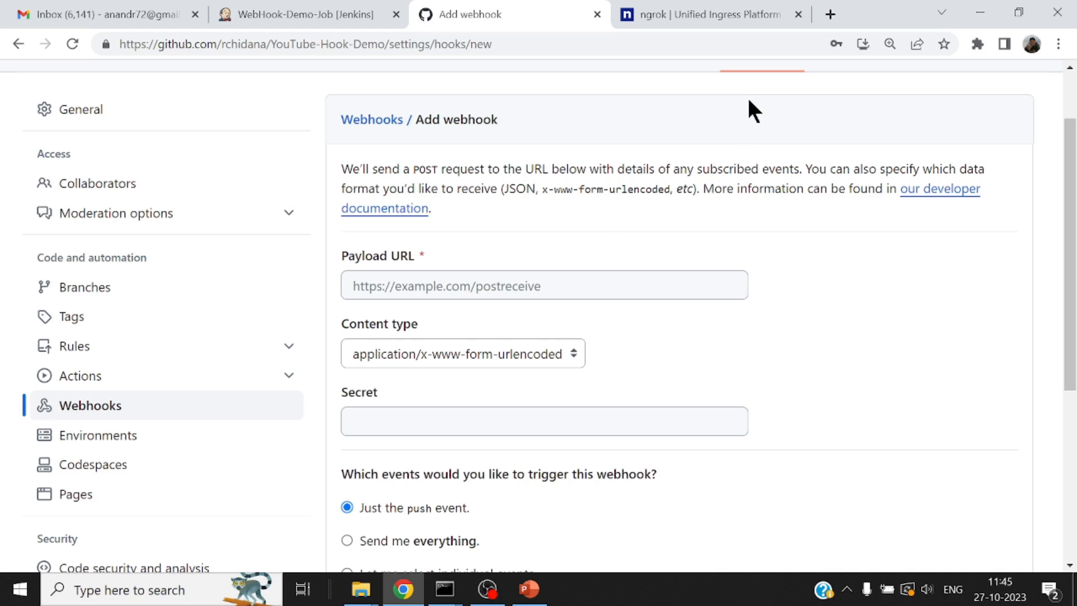
pyautogui.write('http://3a08-49-207-233-88.ngrok-free.app')
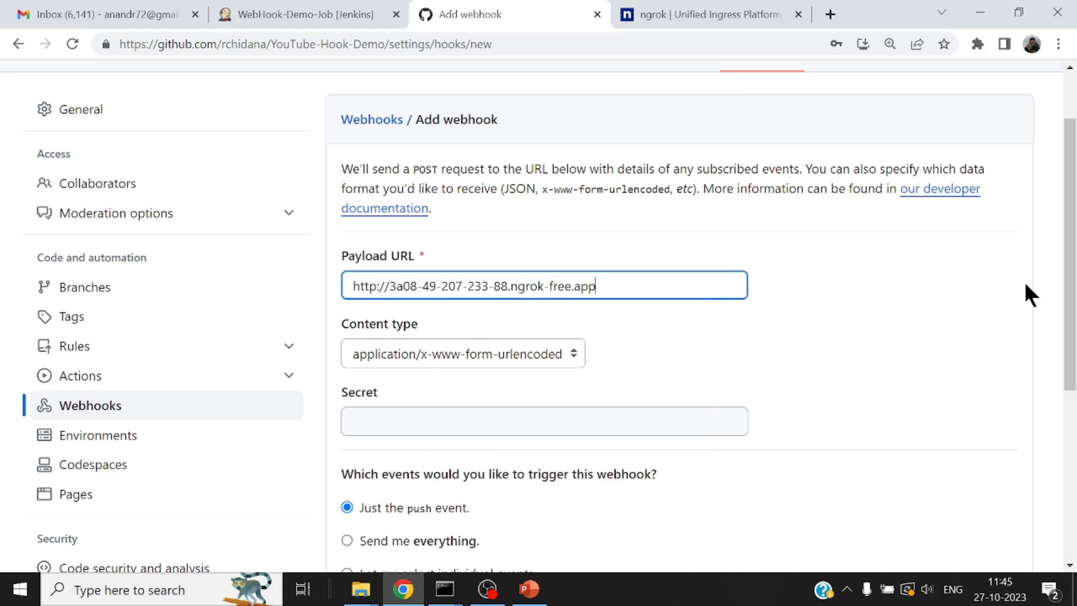
pyautogui.write('/github-weh')
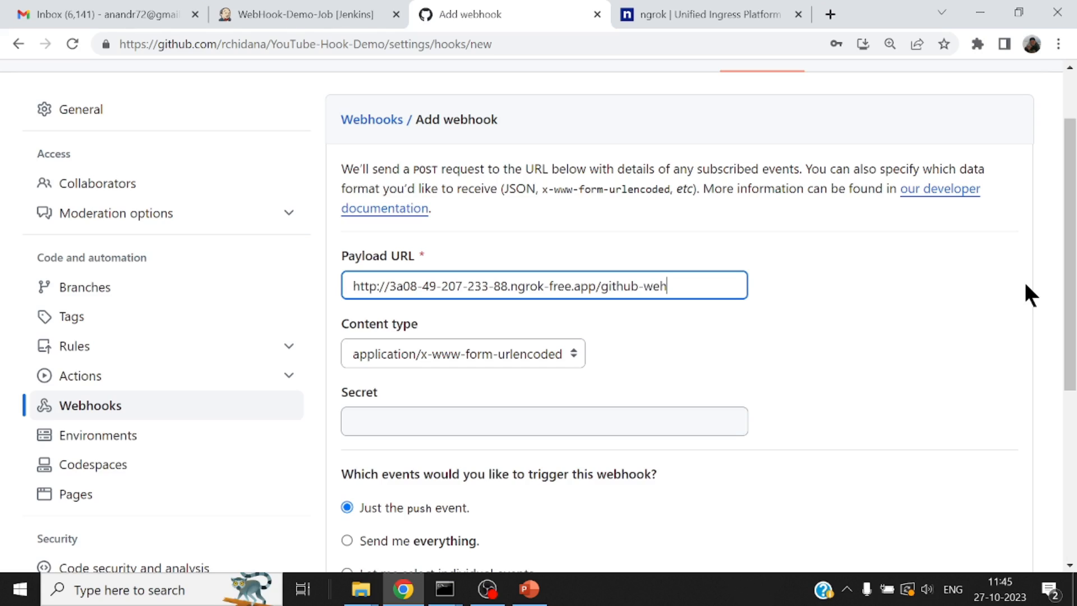
pyautogui.write('book')
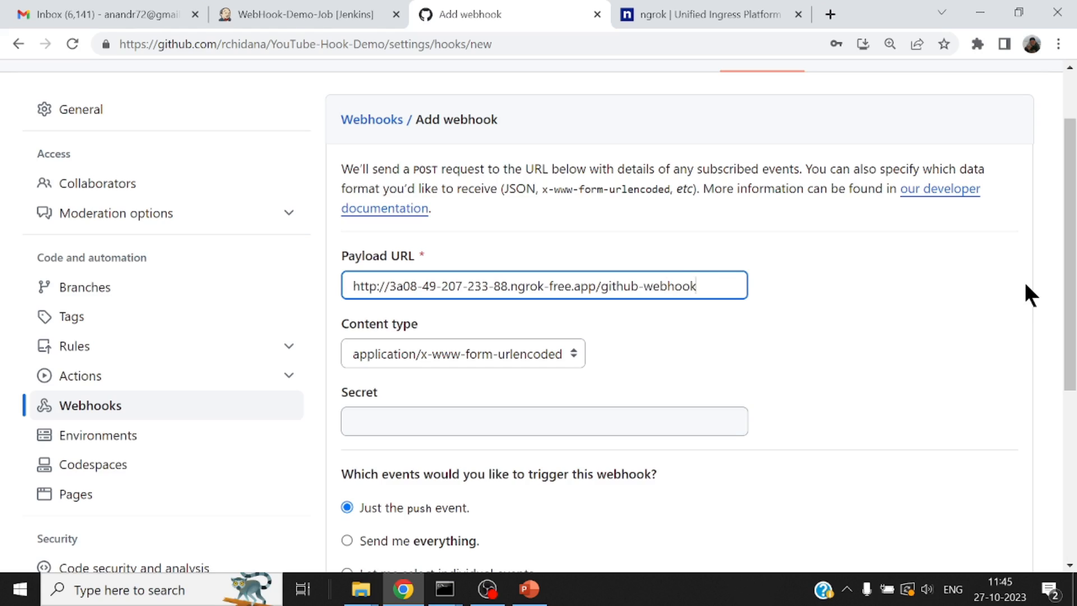
pyautogui.write('/')
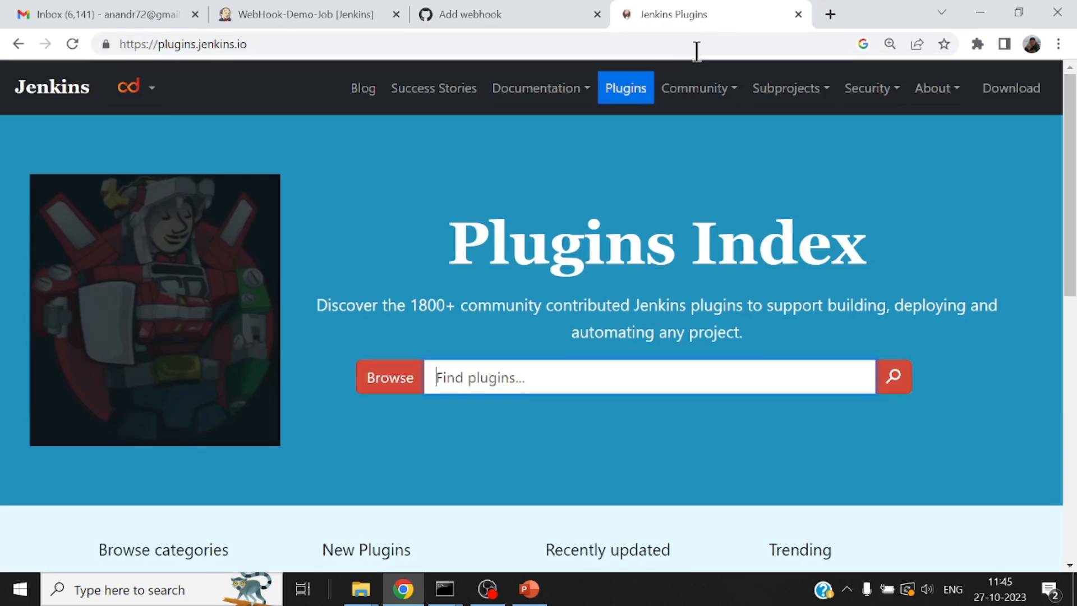
# Step: Search plugins.jenkins.io for 'webhook' and browse the results
pyautogui.write('webho')
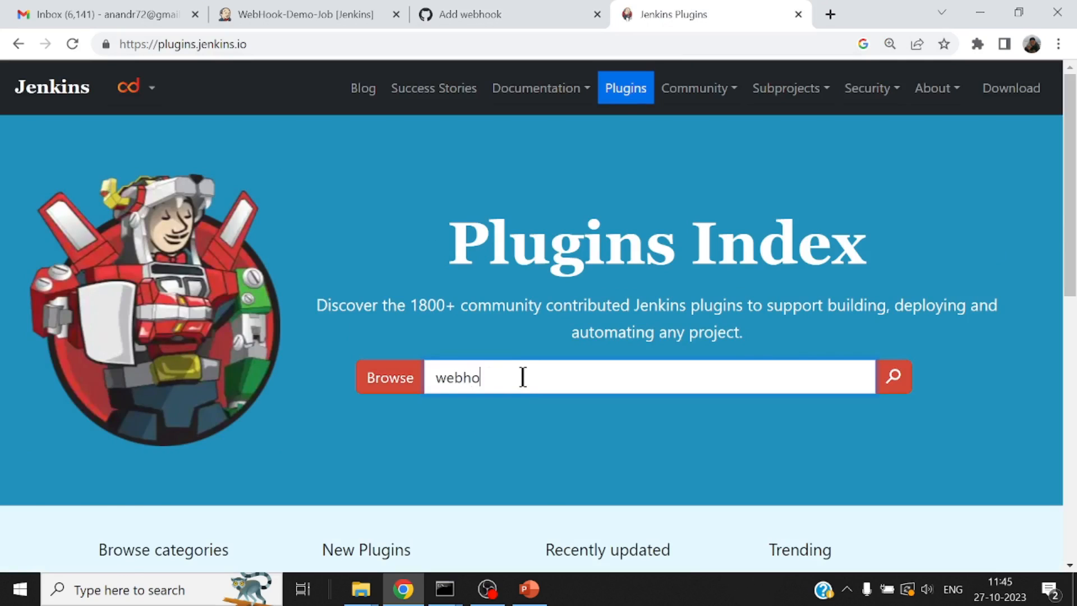
pyautogui.click(892, 377)
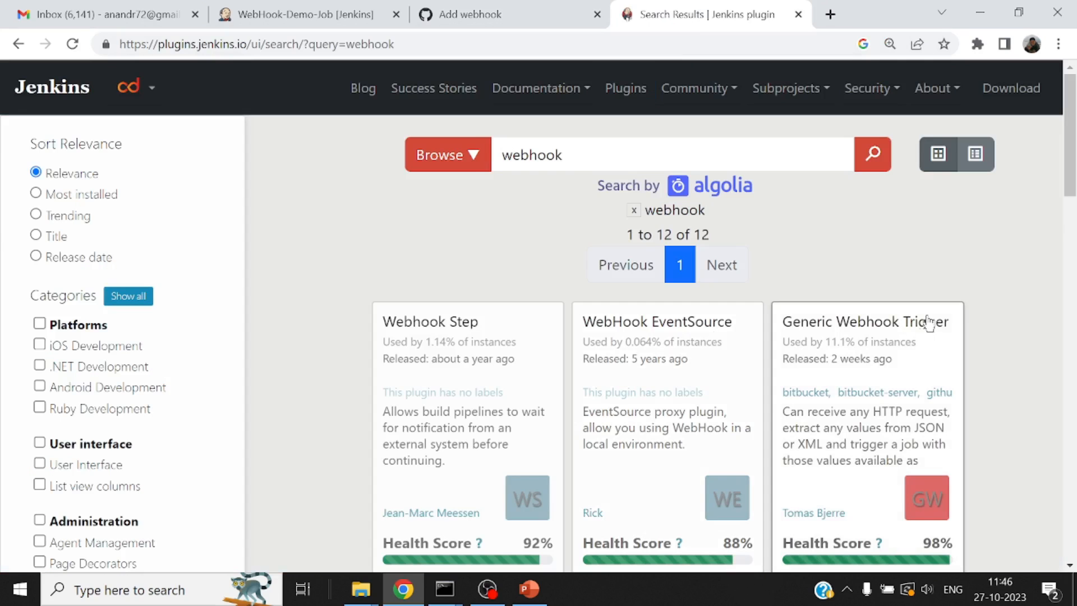
pyautogui.scroll(-3)
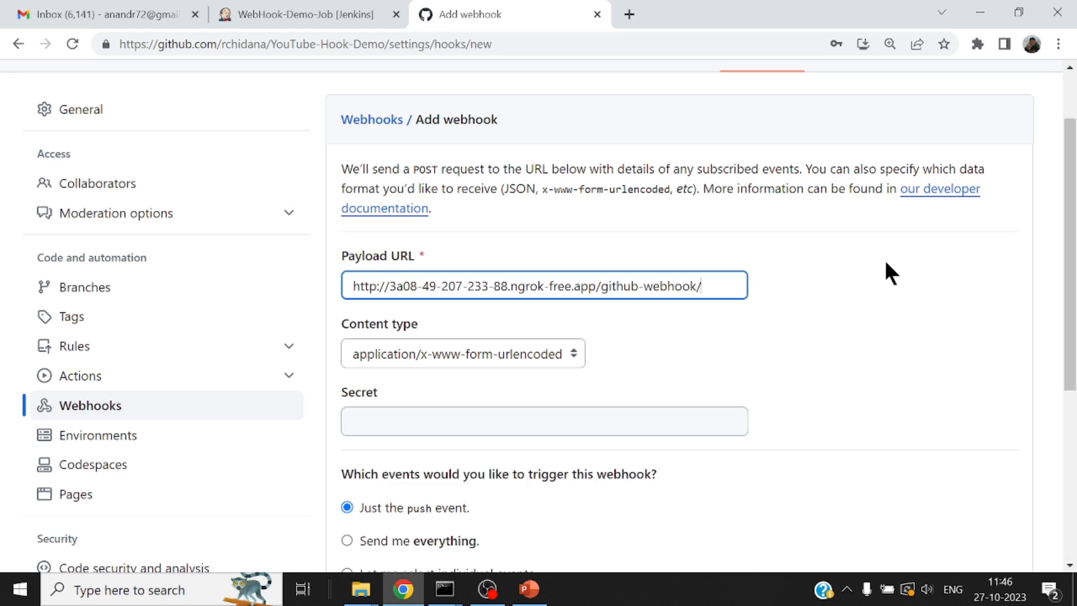
# Step: Set the webhook to 'Send me everything' instead of individual events
pyautogui.scroll(-3)
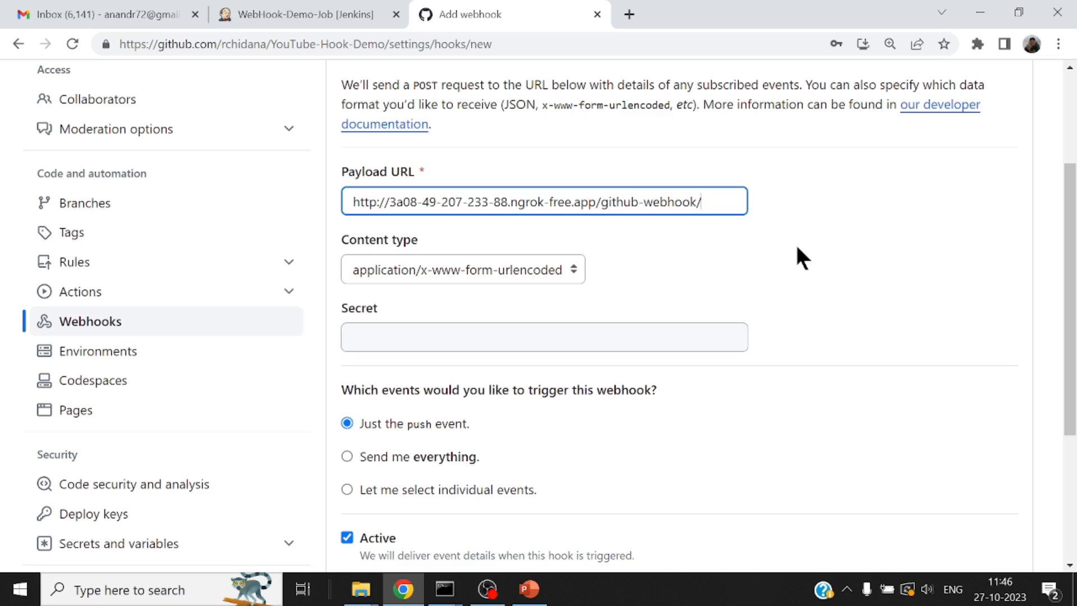
pyautogui.moveTo(626, 185)
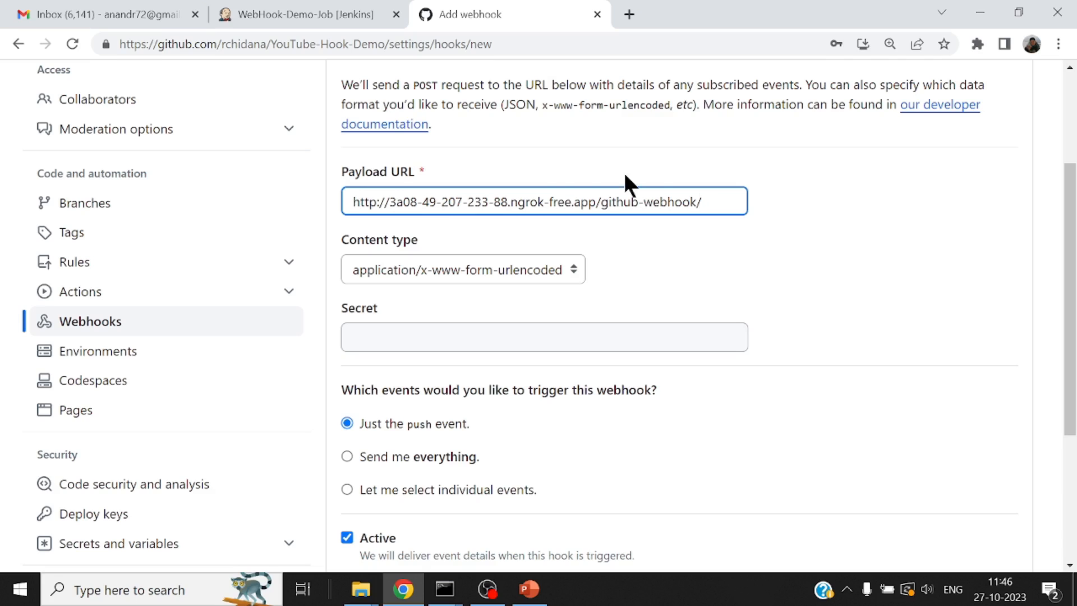
pyautogui.moveTo(806, 249)
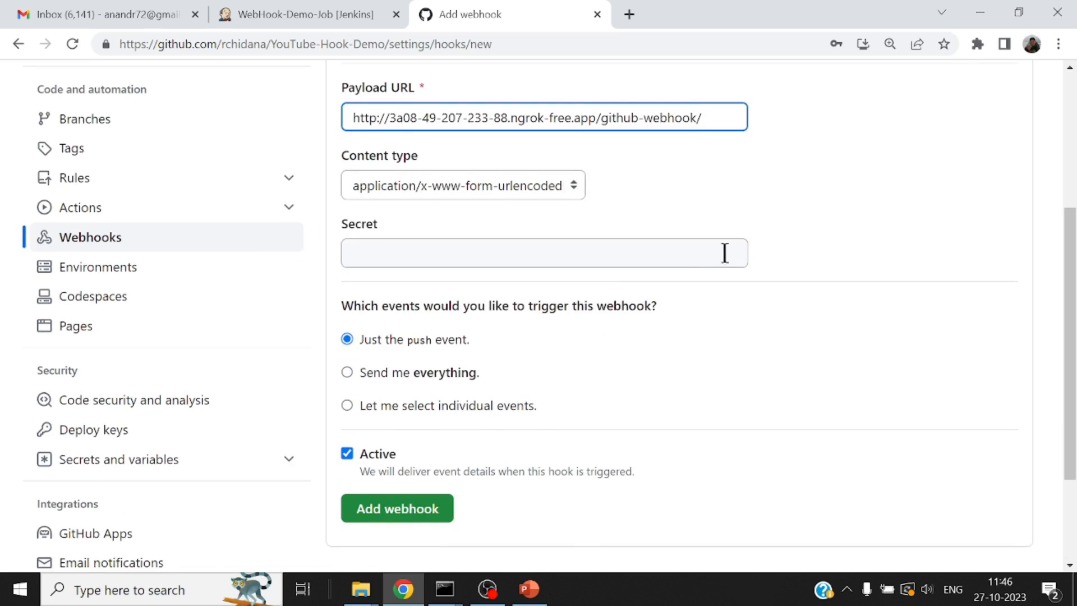
pyautogui.click(347, 405)
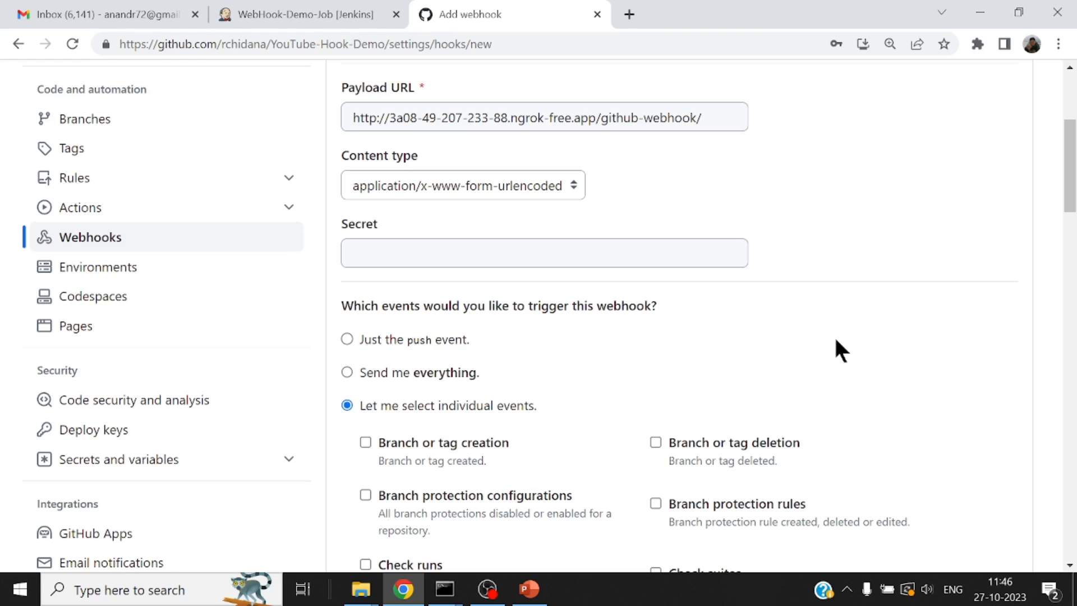
pyautogui.scroll(-3)
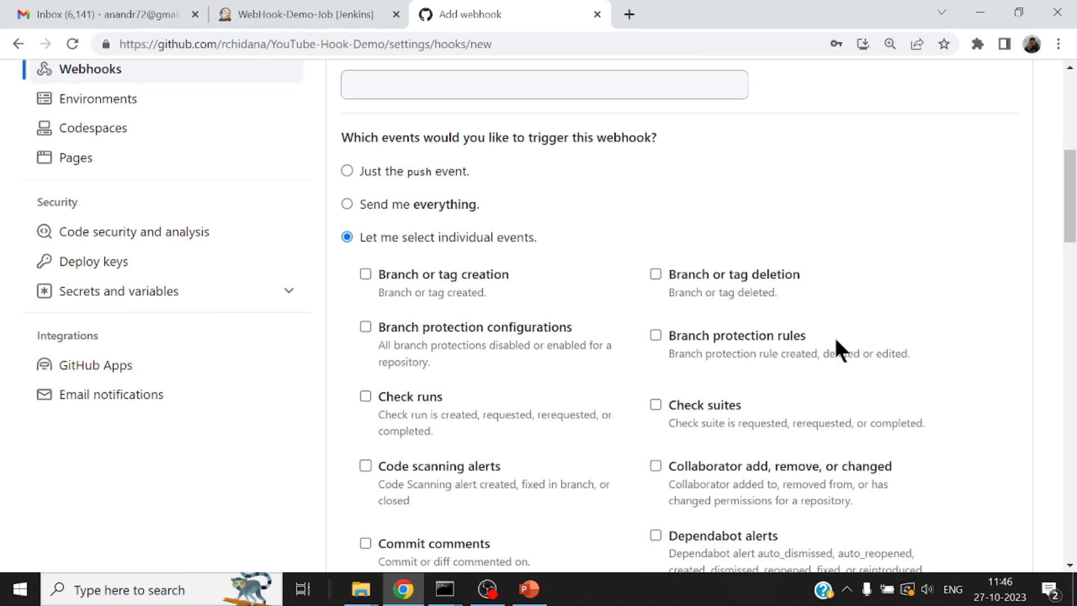
pyautogui.moveTo(353, 211)
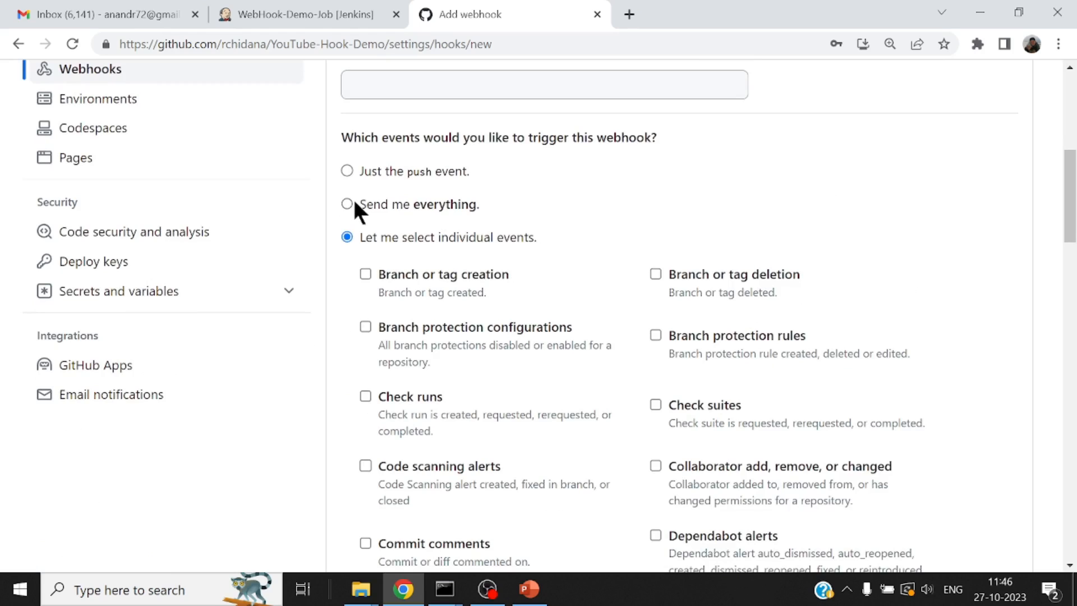
pyautogui.click(347, 204)
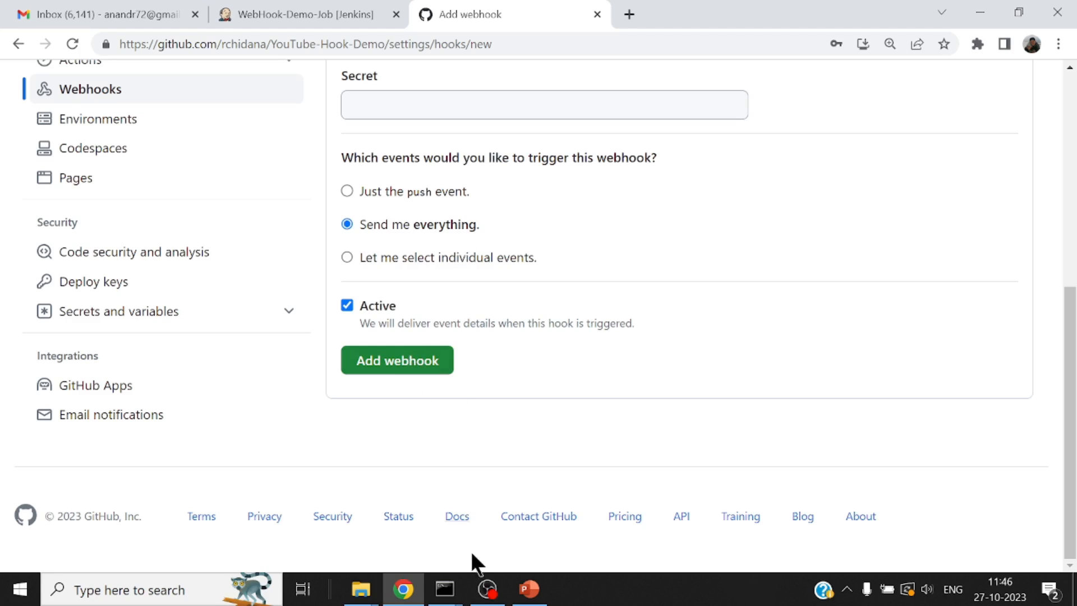
# Step: Verify the Payload URL against the ngrok tunnel and create the webhook
pyautogui.click(444, 589)
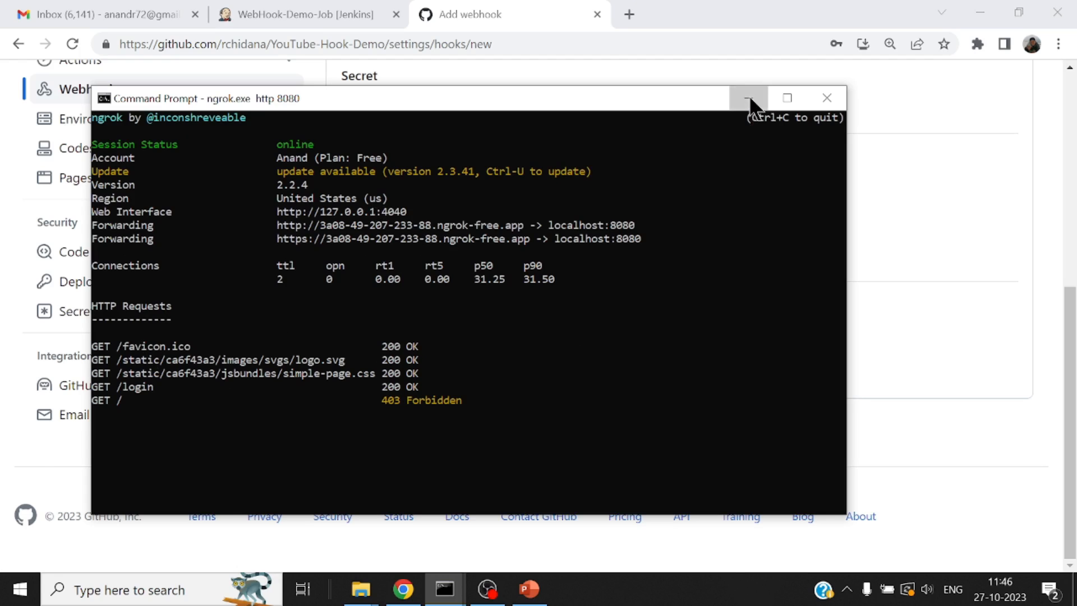
pyautogui.click(749, 98)
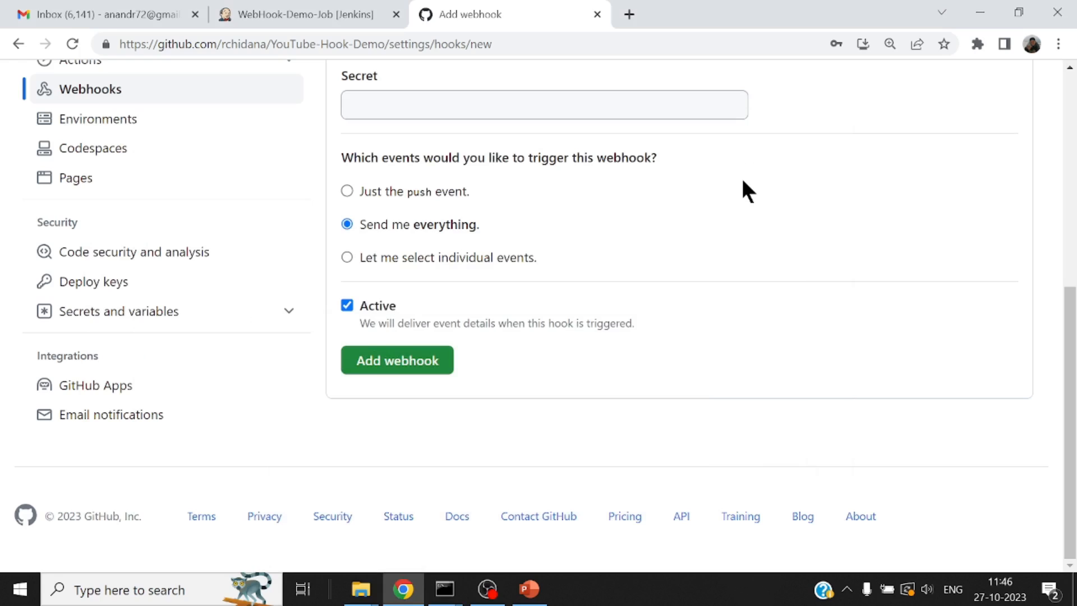
pyautogui.moveTo(618, 247)
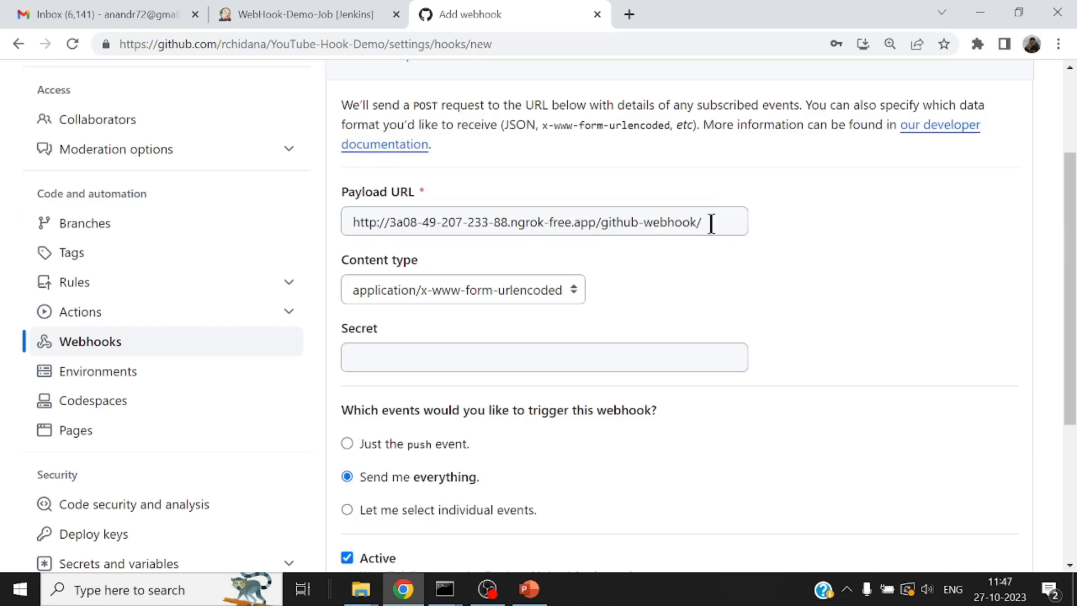
pyautogui.click(675, 221)
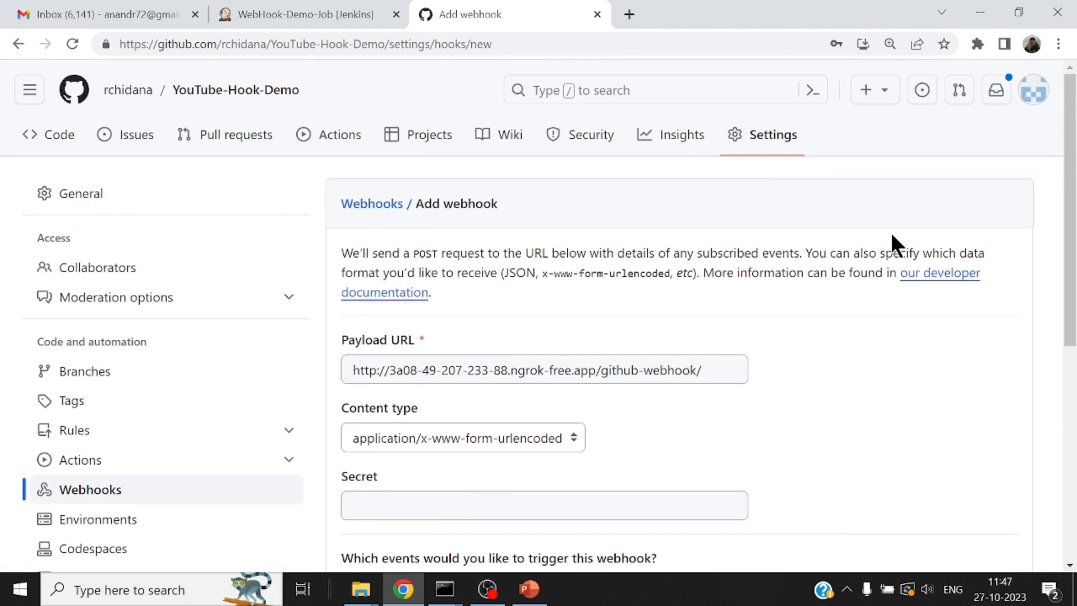
pyautogui.scroll(-3)
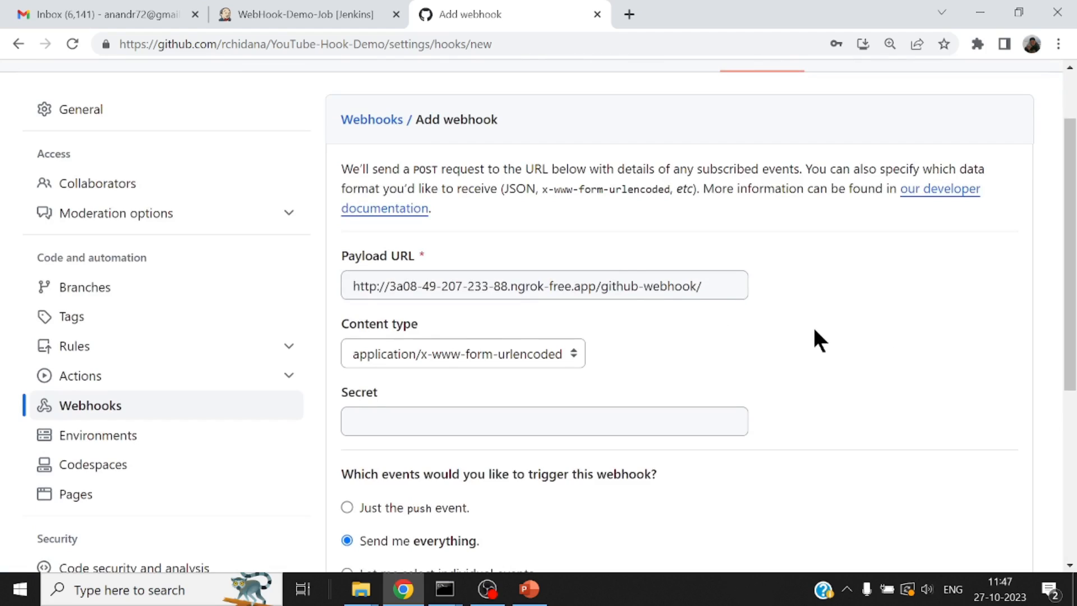
pyautogui.scroll(-3)
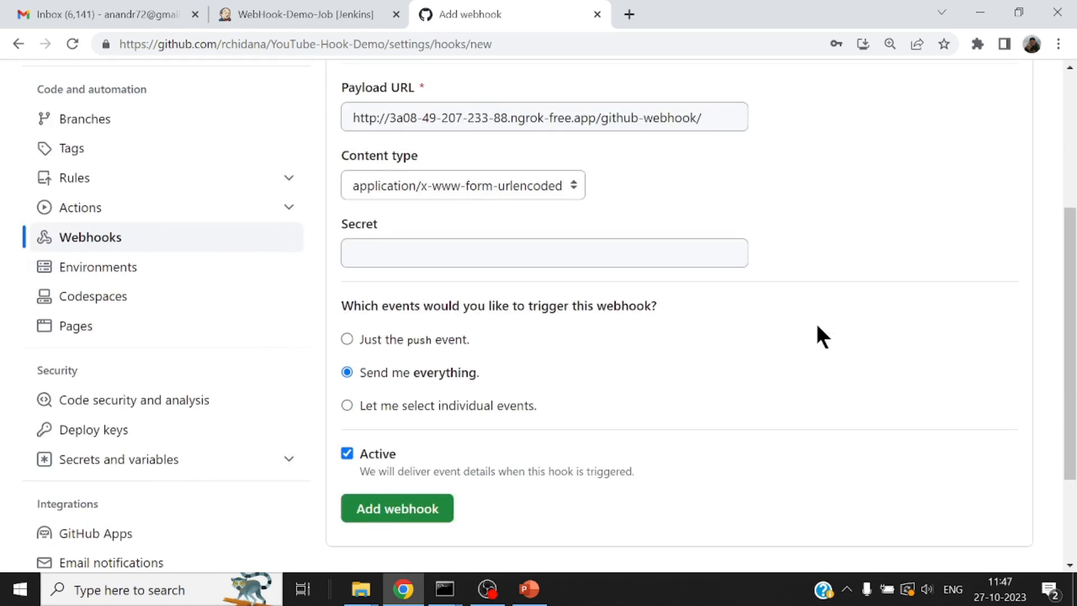
pyautogui.moveTo(660, 357)
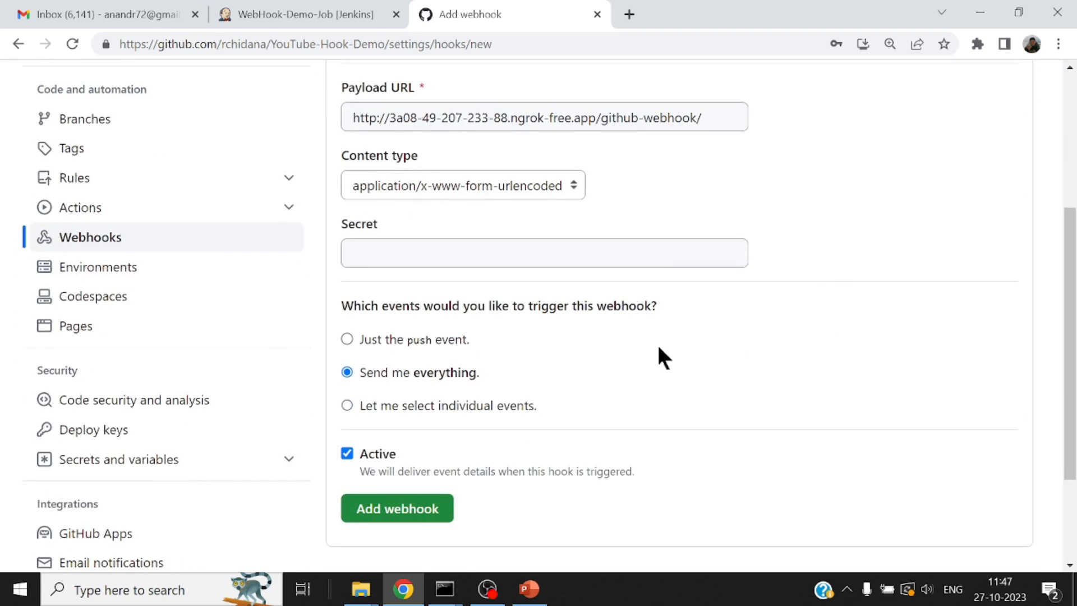
pyautogui.click(397, 509)
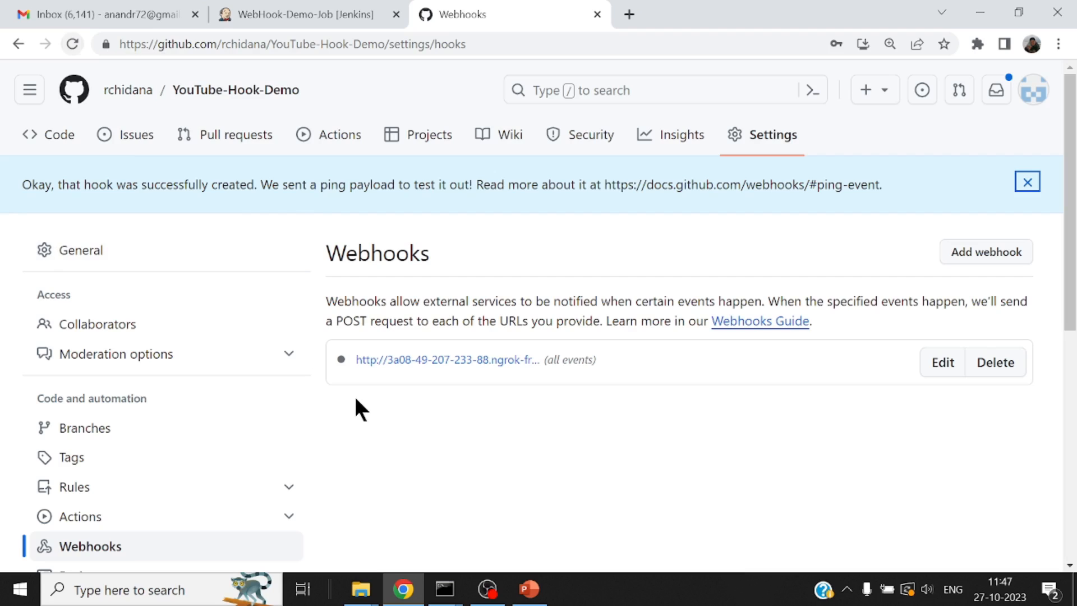
pyautogui.moveTo(367, 362)
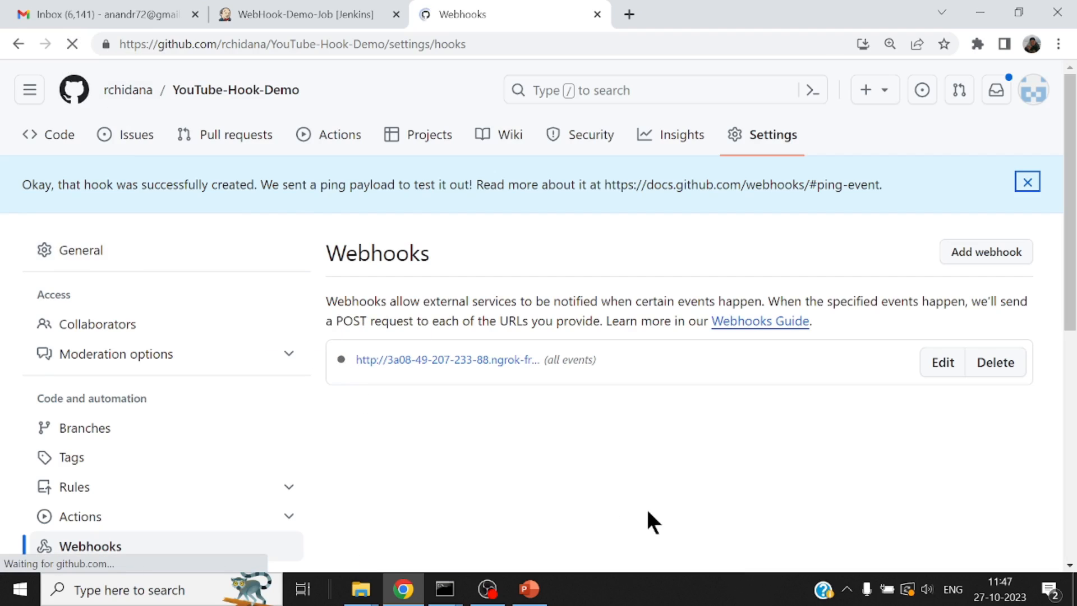
# Step: Reload the Webhooks page to see the successful ping checkmark, then return to the Jenkins job
pyautogui.click(1027, 182)
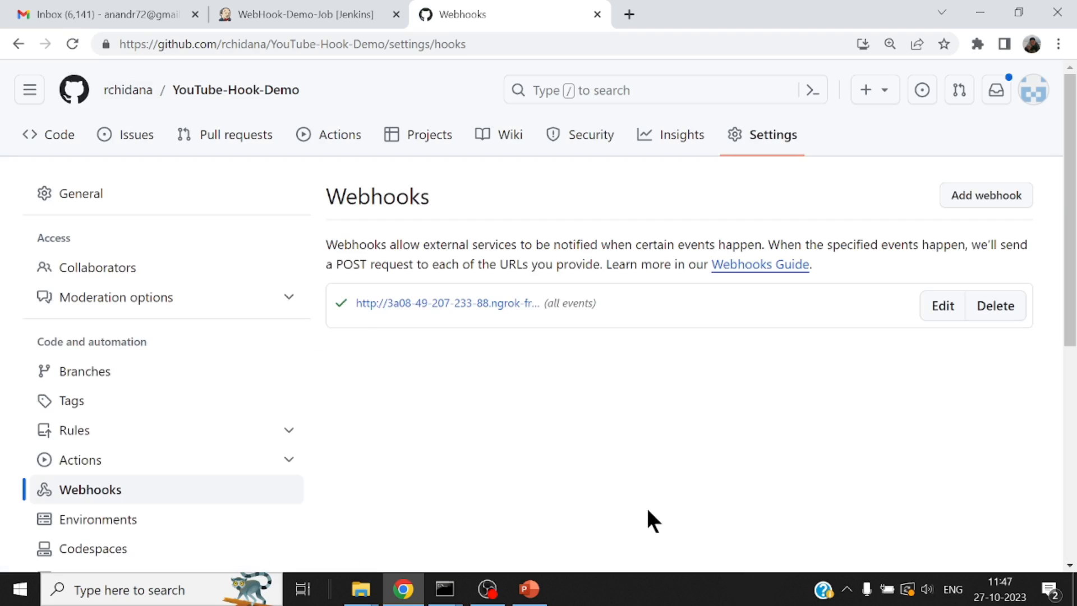
pyautogui.moveTo(450, 420)
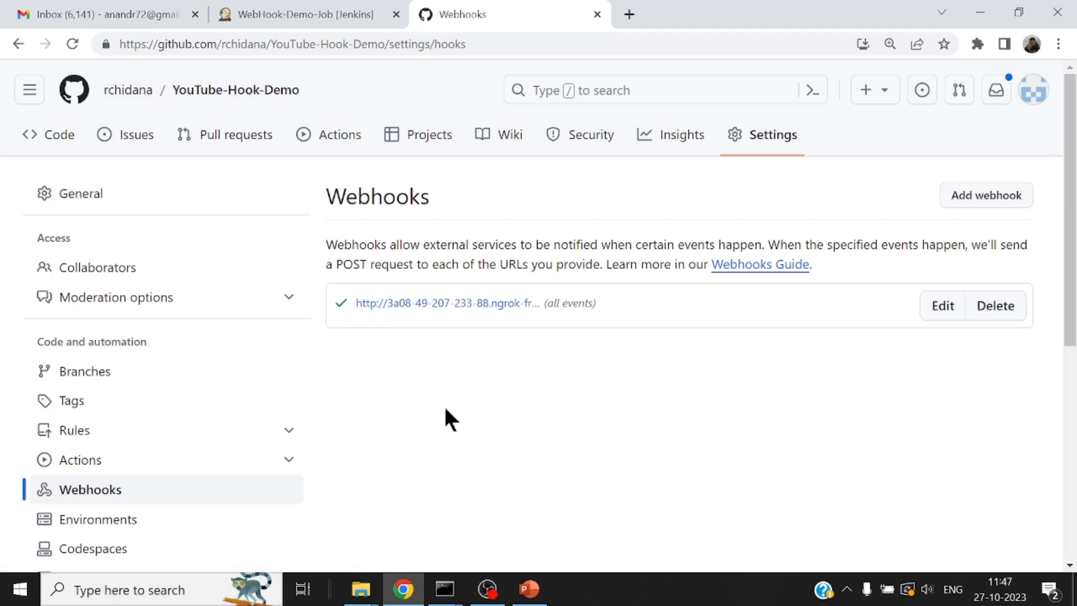
pyautogui.moveTo(447, 110)
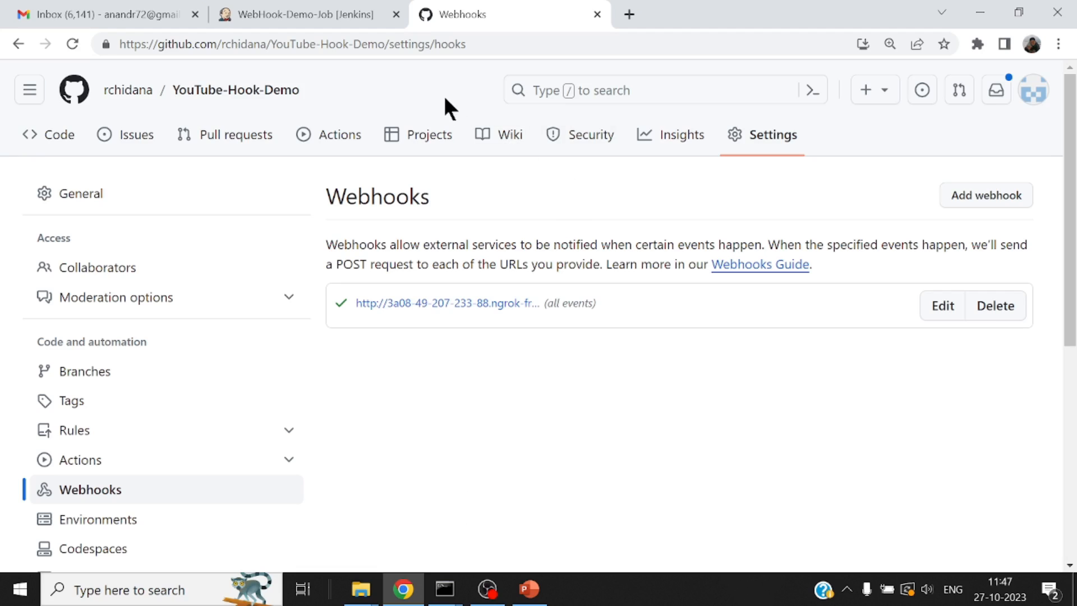
pyautogui.click(302, 14)
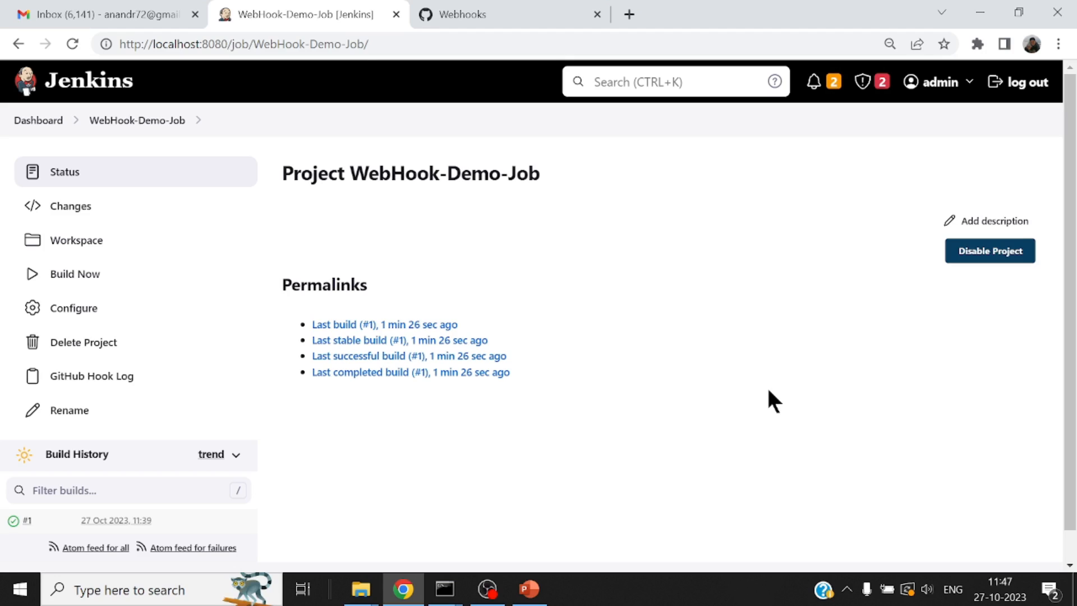
pyautogui.moveTo(653, 355)
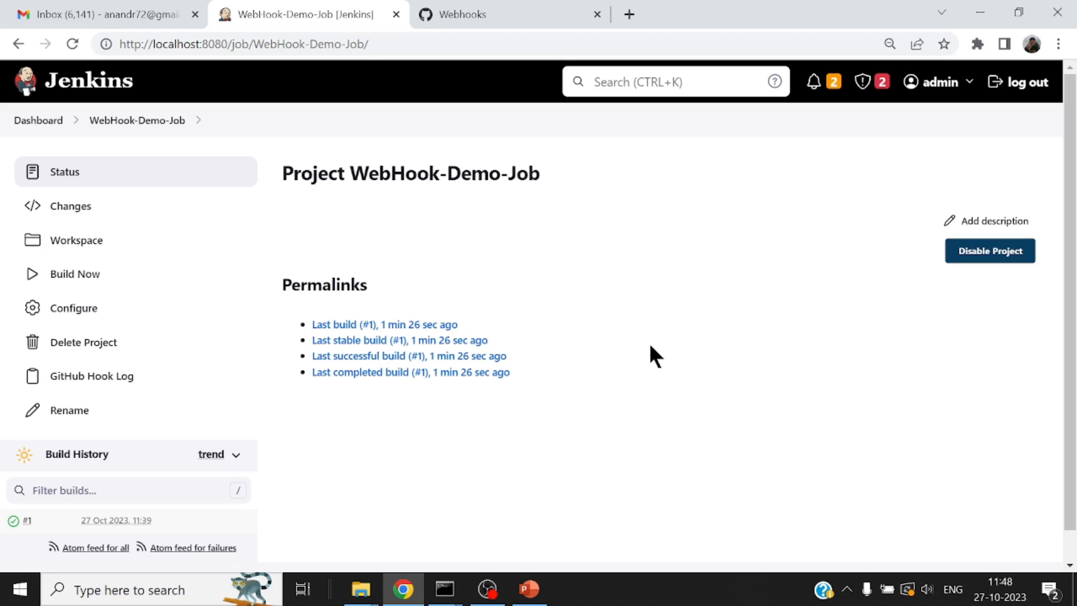
pyautogui.moveTo(145, 438)
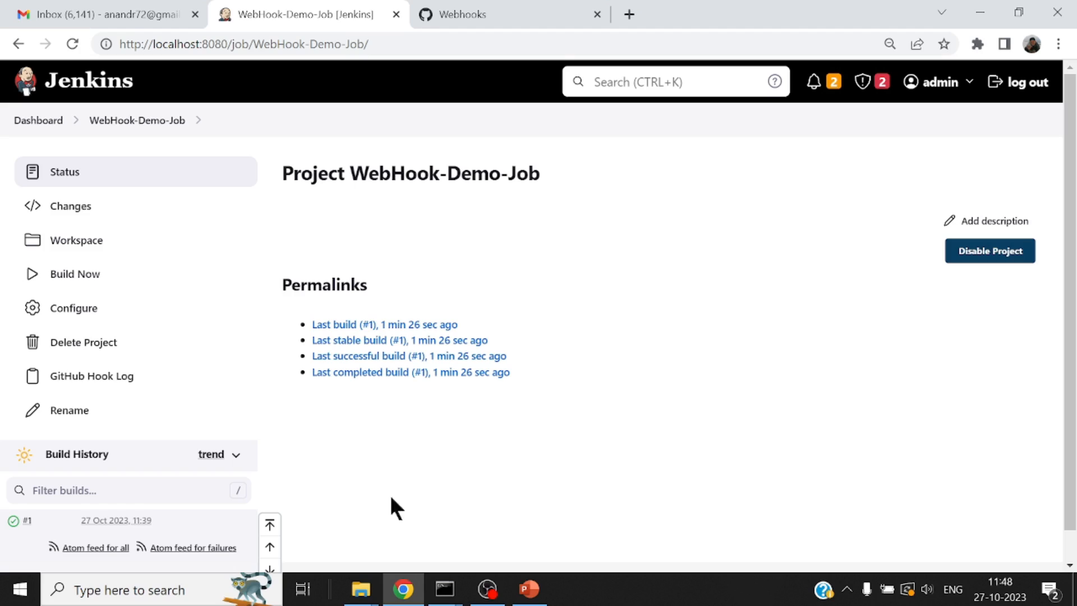
pyautogui.moveTo(680, 449)
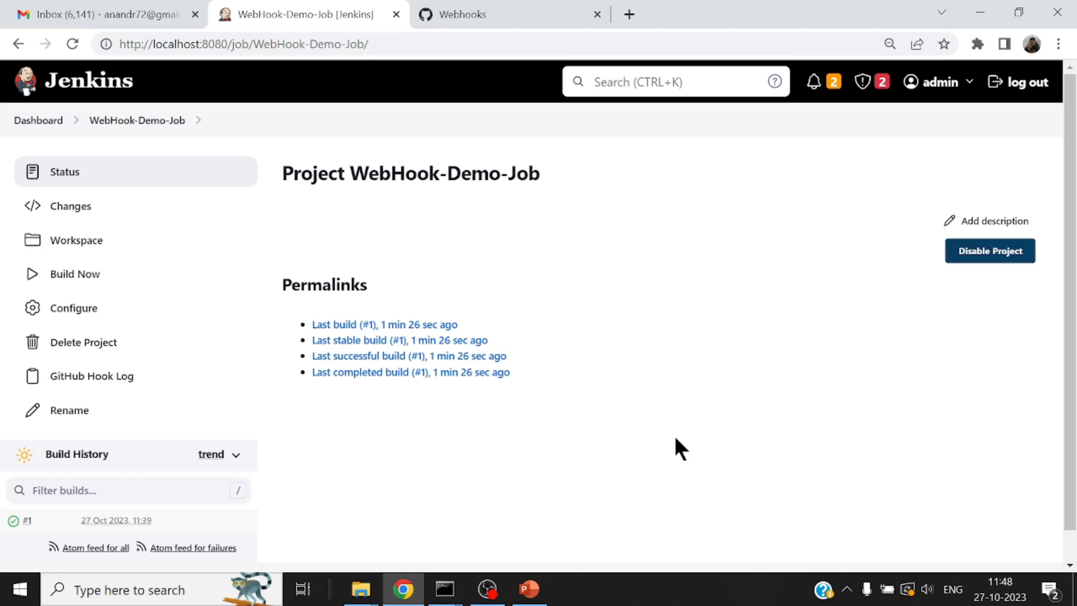
pyautogui.moveTo(723, 259)
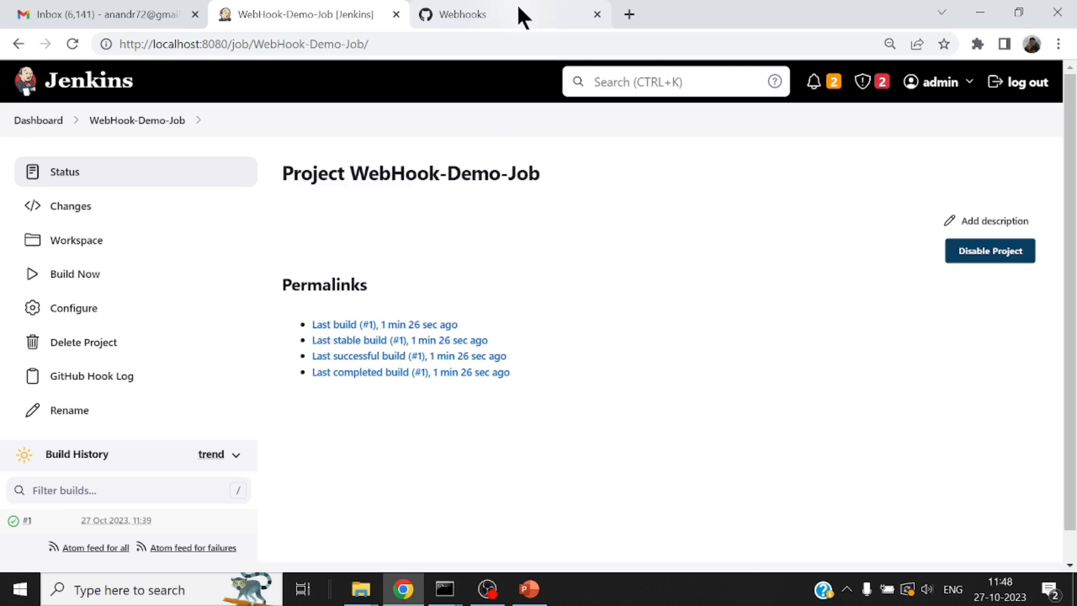
# Step: Edit the repository's README.md and add the line 'Triggering a new job' below the heading
pyautogui.click(459, 14)
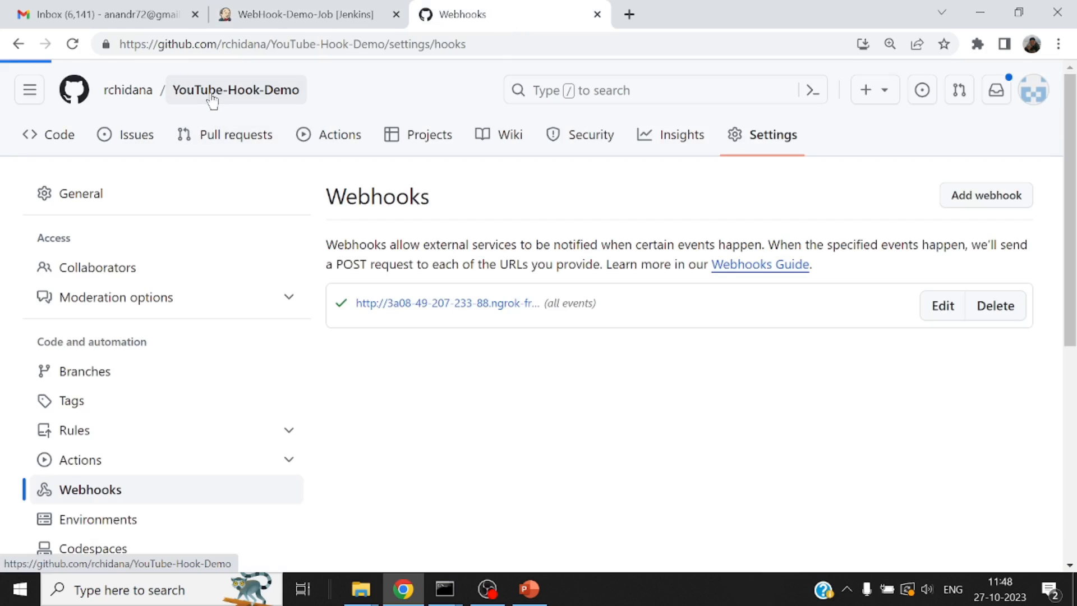
pyautogui.click(236, 89)
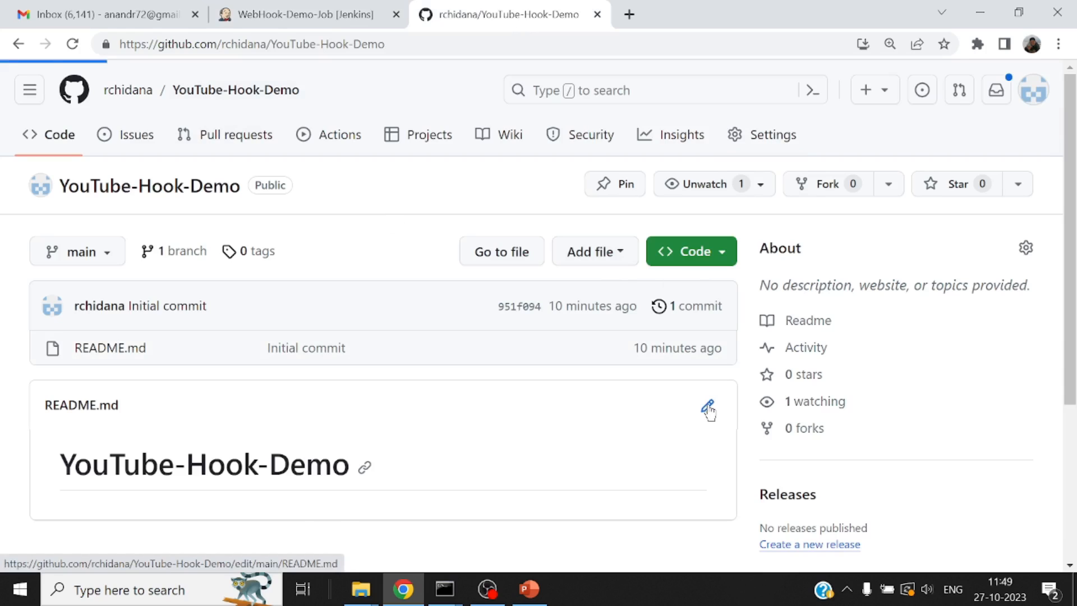
pyautogui.click(708, 407)
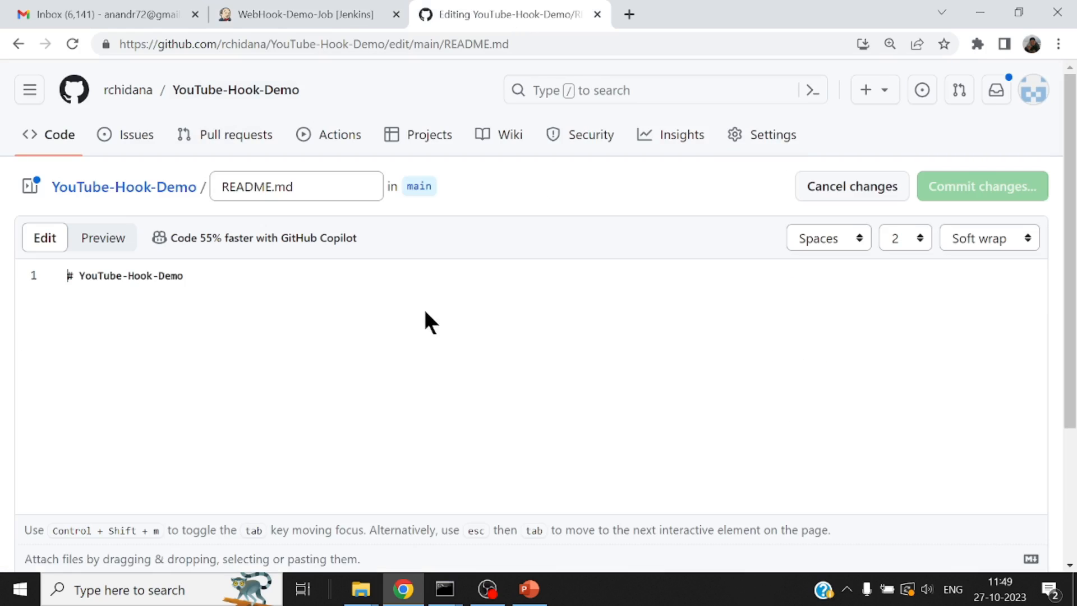
pyautogui.press('Enter')
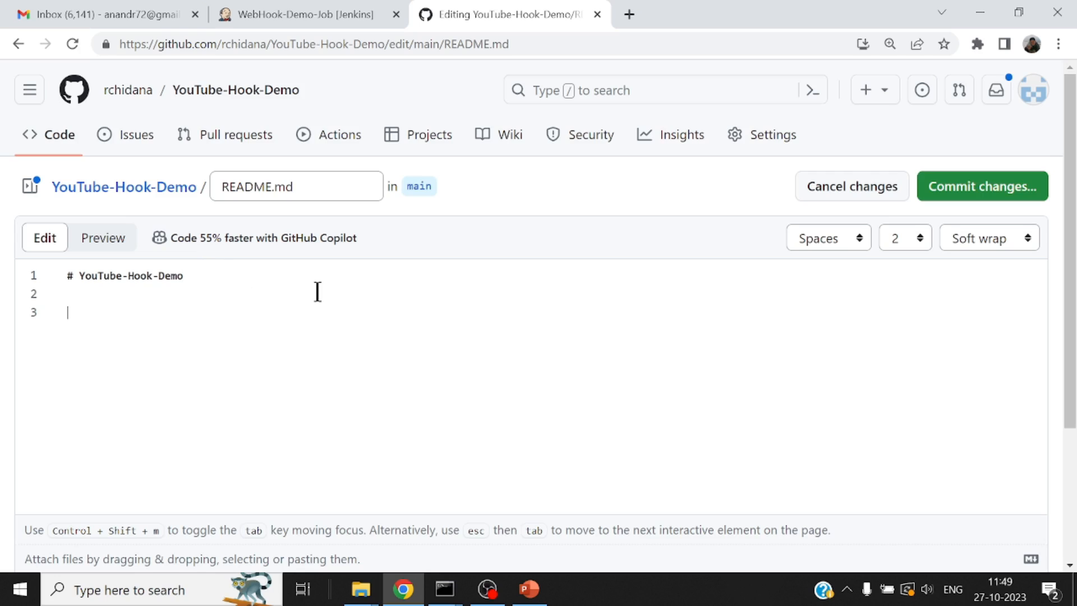
pyautogui.write('Triggering a new job')
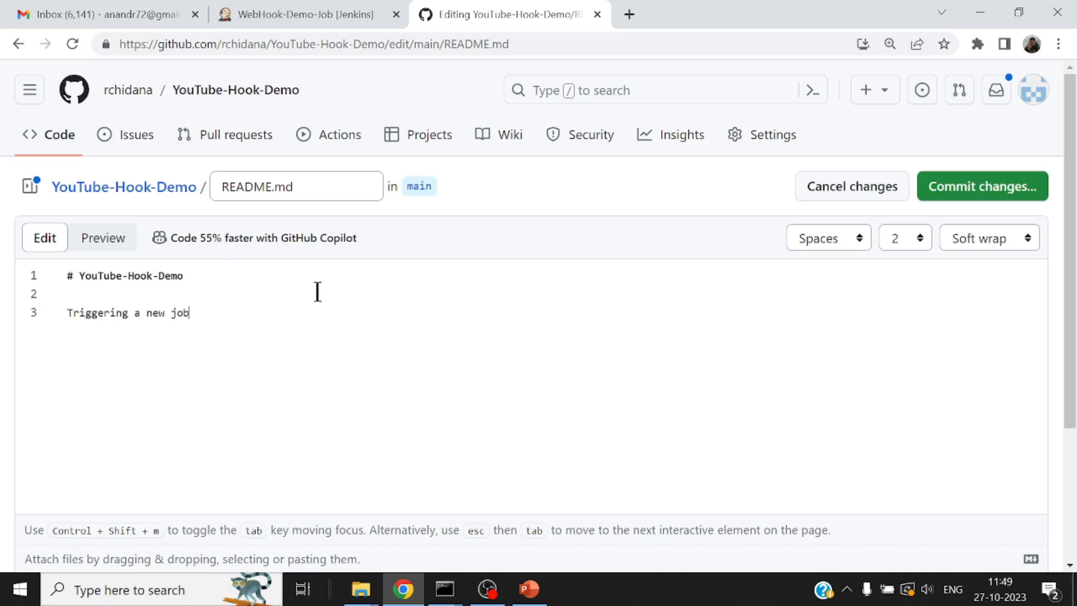
pyautogui.scroll(-3)
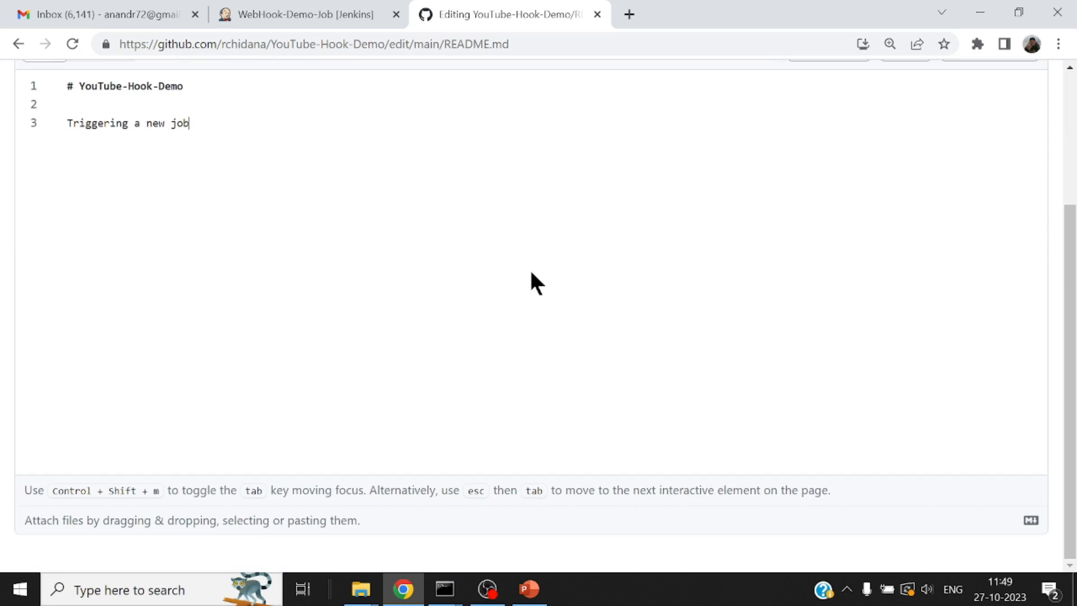
# Step: Commit the README change to main with message 'Trying to trigger Jenkins Job using web-hook'
pyautogui.click(995, 186)
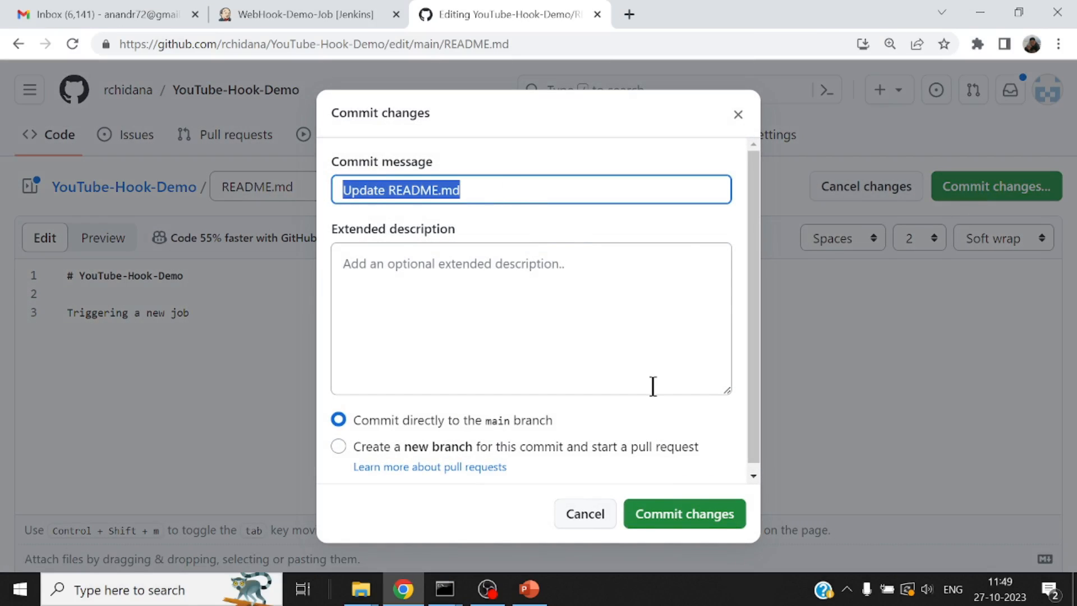
pyautogui.write('Trying to')
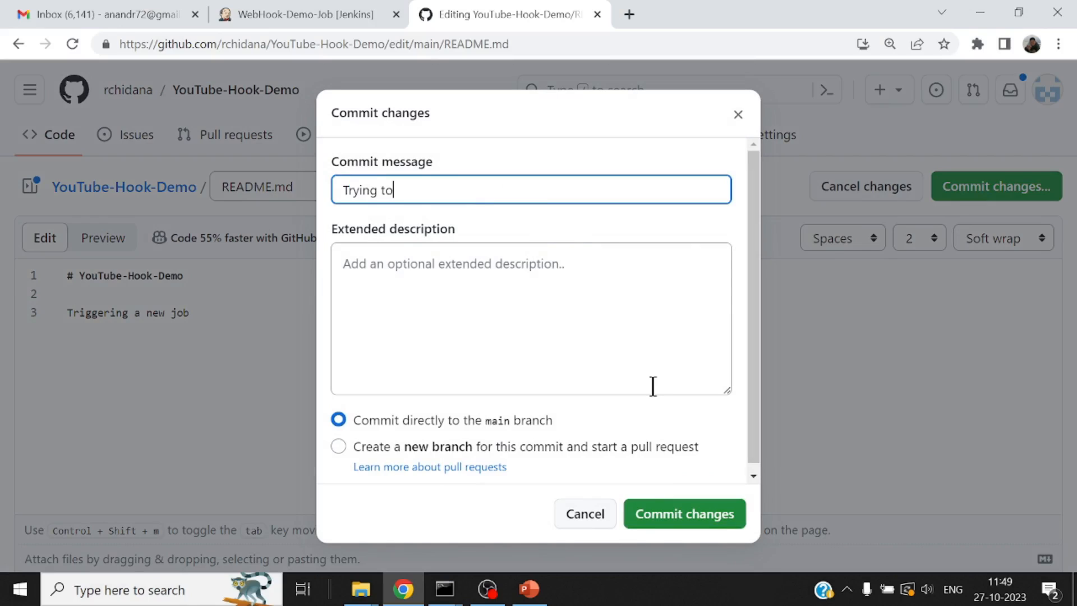
pyautogui.write('trigger a')
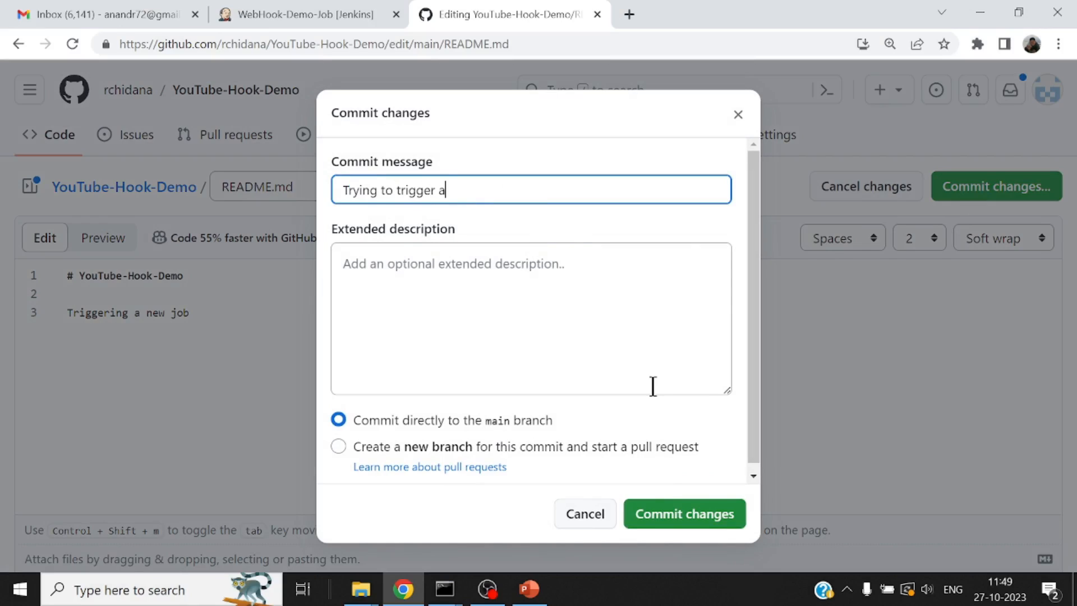
pyautogui.write('Jenkins')
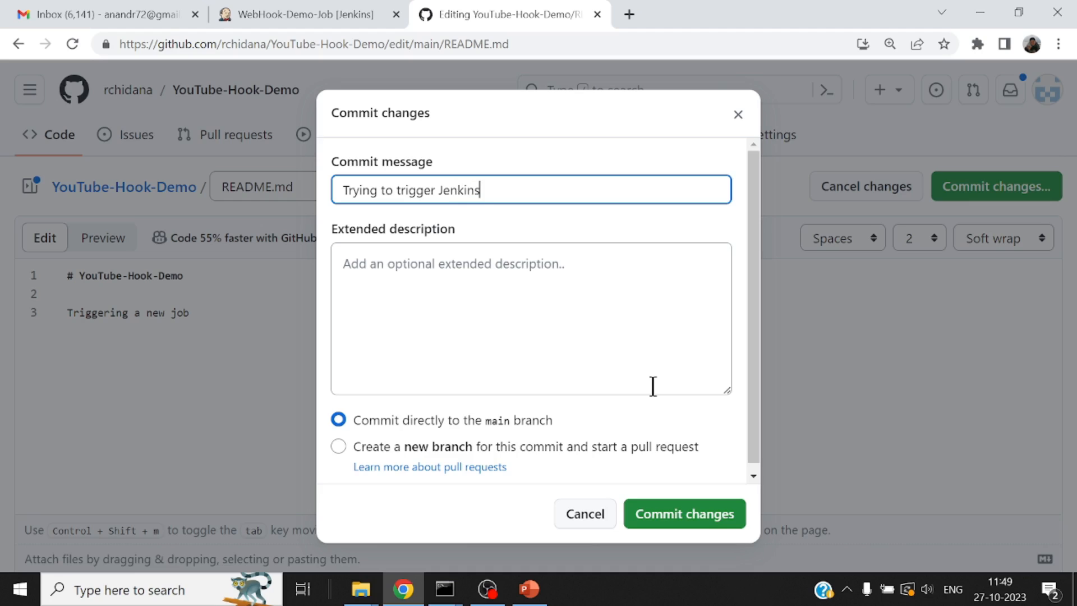
pyautogui.write('Job using')
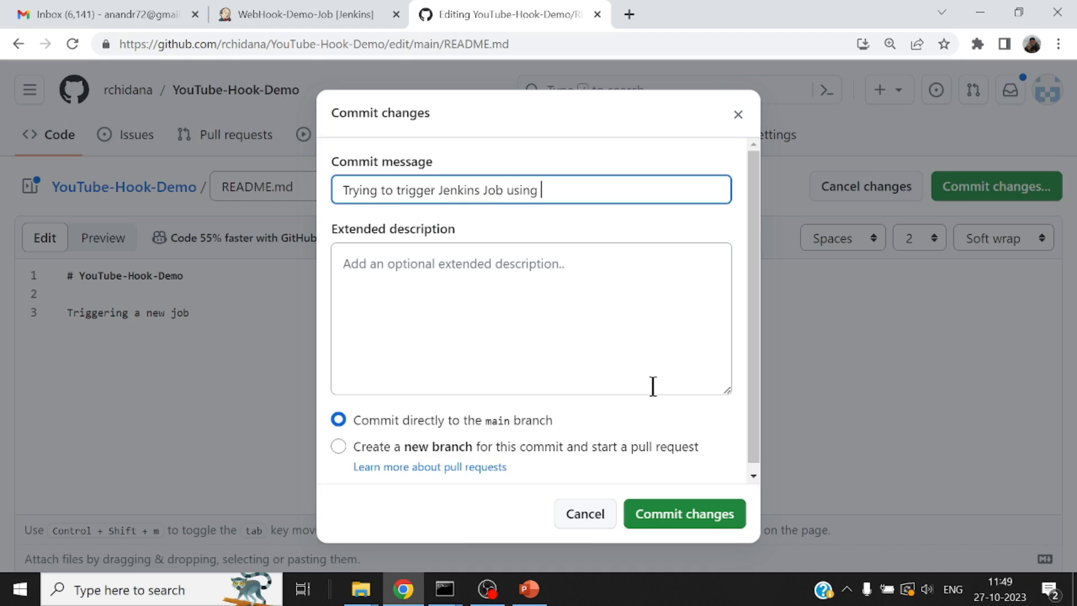
pyautogui.write('web-hook')
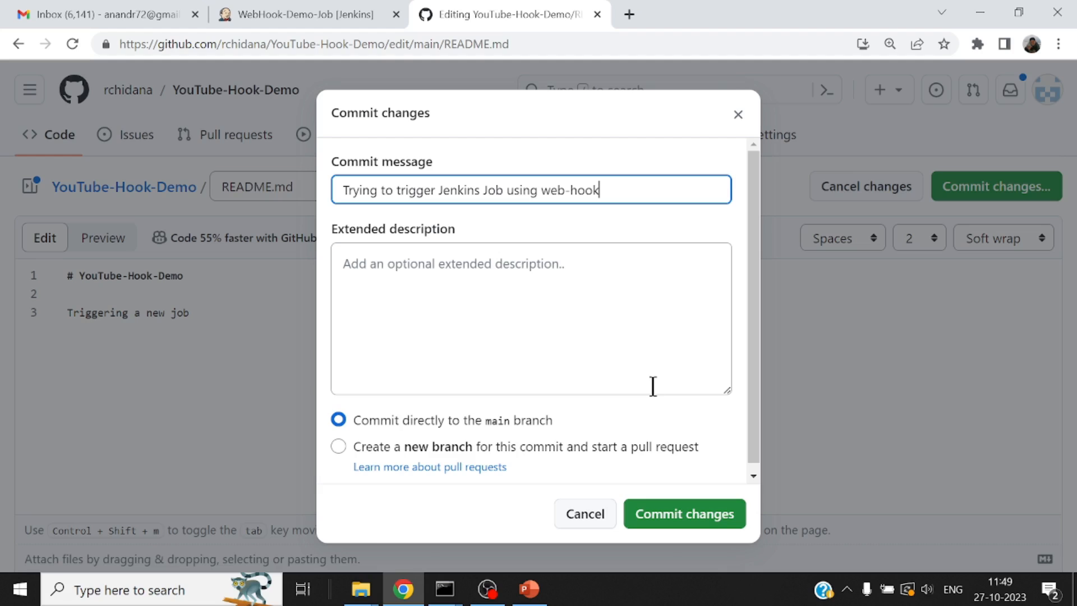
pyautogui.moveTo(449, 423)
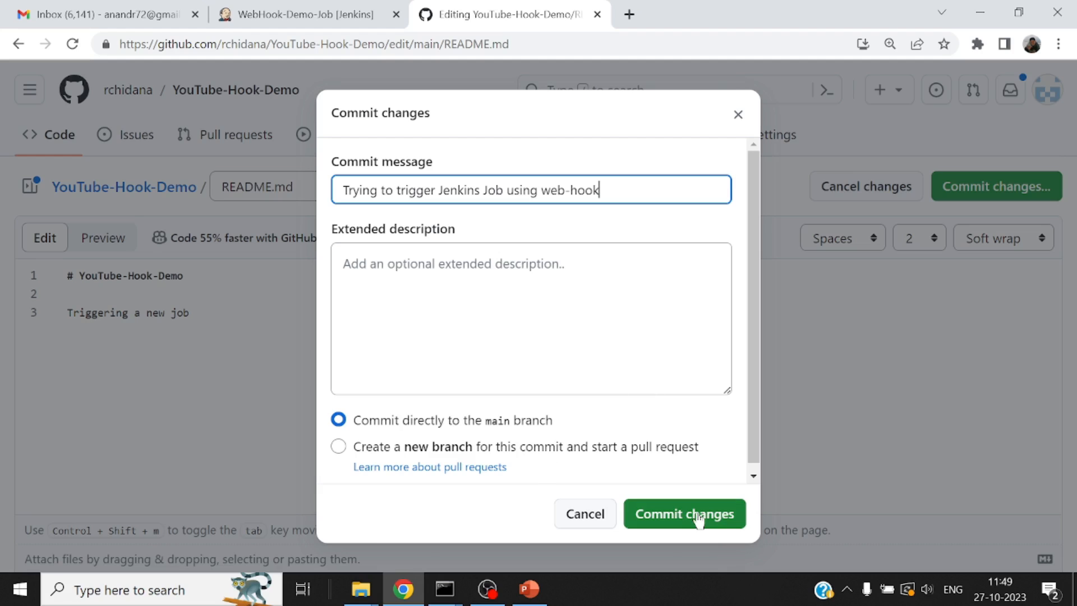
pyautogui.click(683, 513)
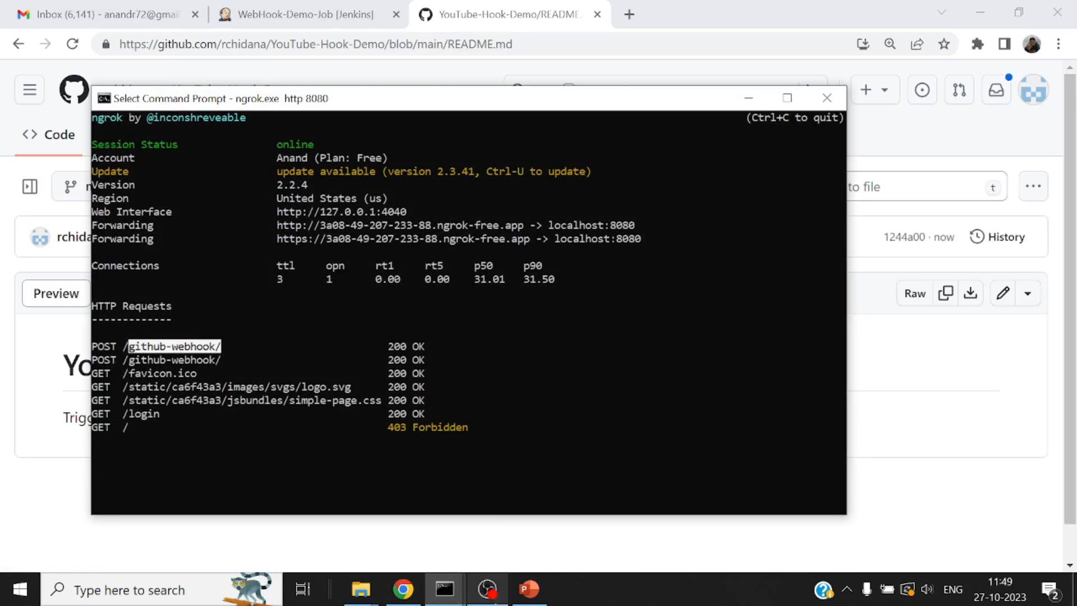
# Step: Switch to the Jenkins WebHook-Demo-Job page, now listing build #2
pyautogui.click(297, 14)
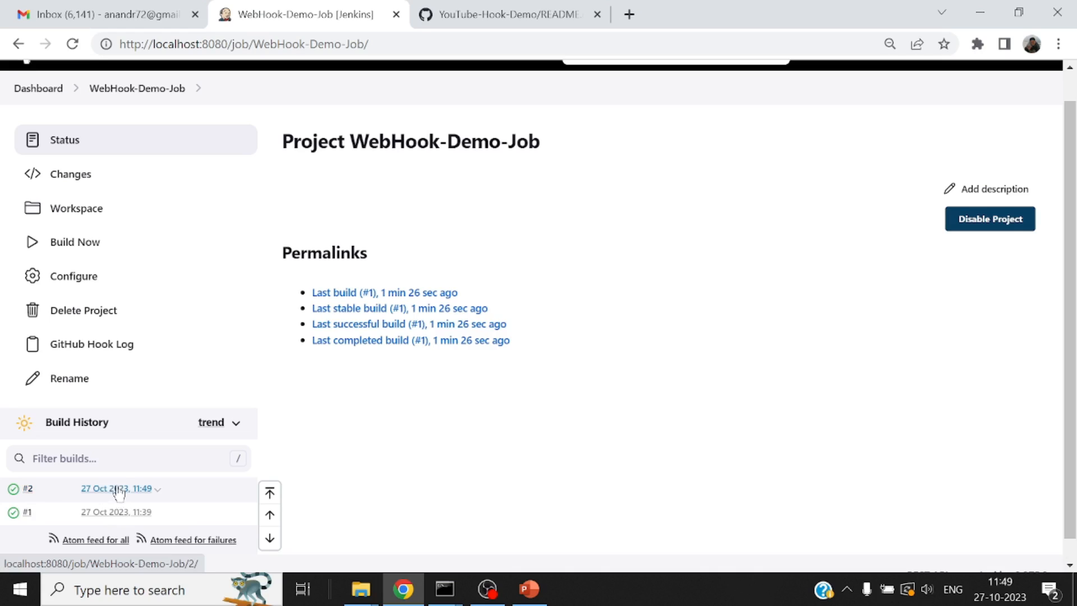
# Step: View build #2's console output and highlight the '1244a00 Trying to trigger Jenkins Job using web-hook' line
pyautogui.click(116, 488)
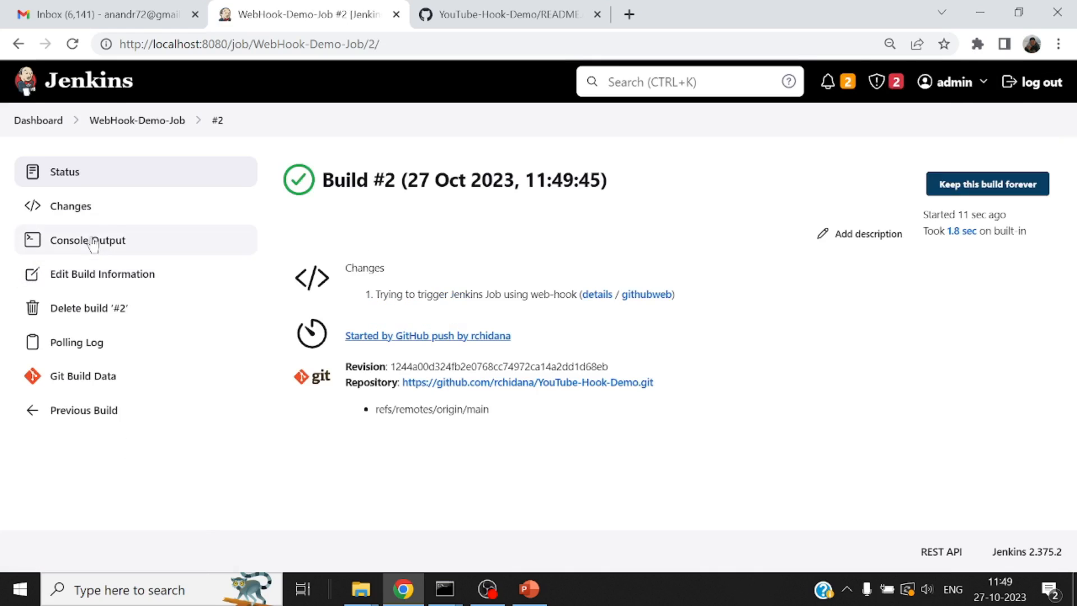
pyautogui.click(87, 240)
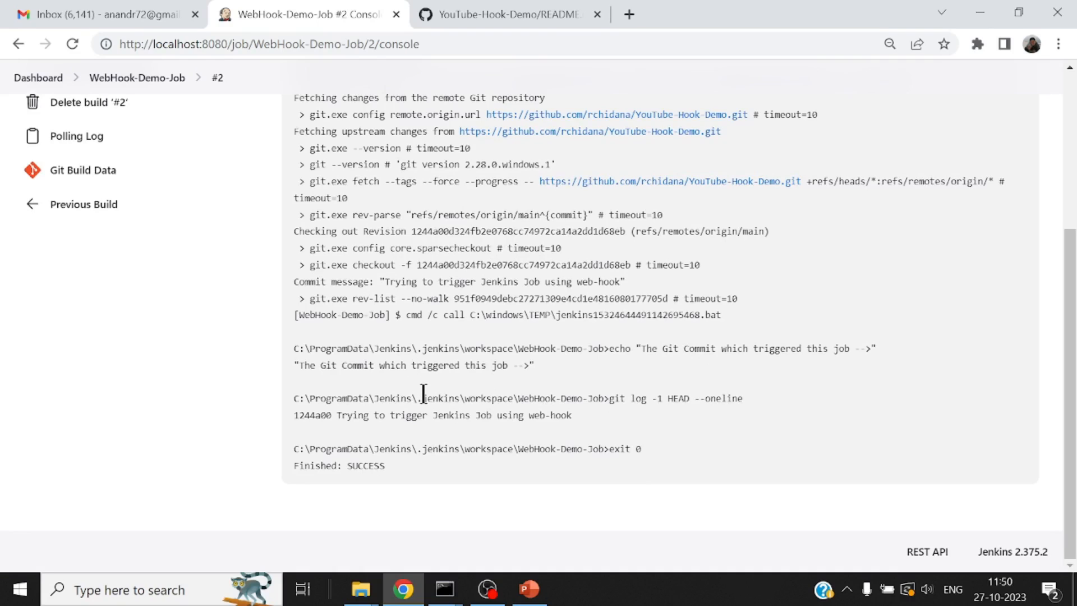
pyautogui.moveTo(431, 421)
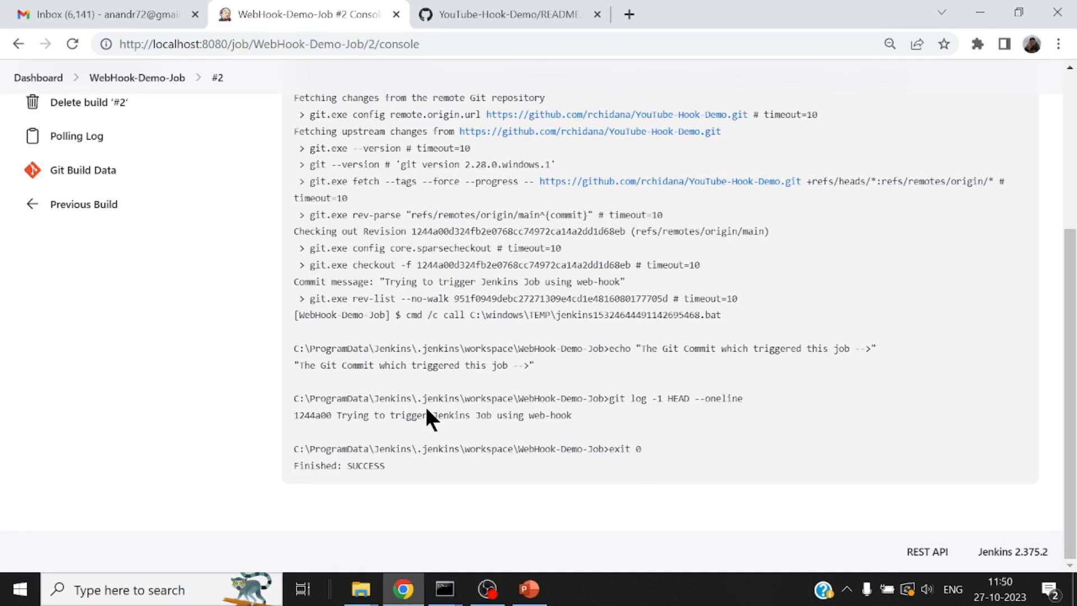
pyautogui.moveTo(683, 453)
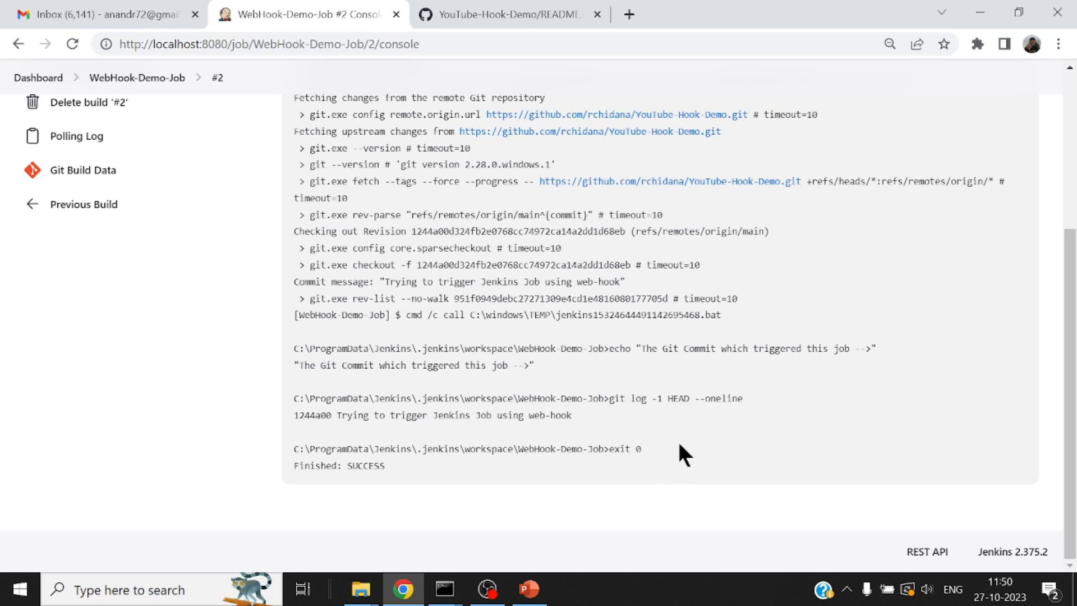
pyautogui.moveTo(395, 415); pyautogui.dragTo(577, 415)
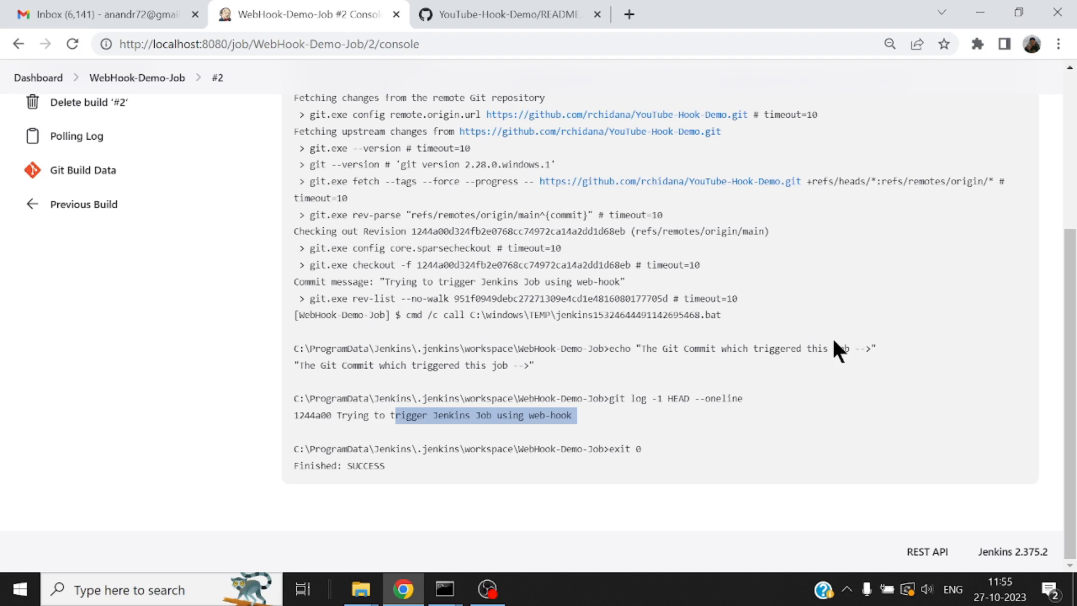
pyautogui.moveTo(509, 14)
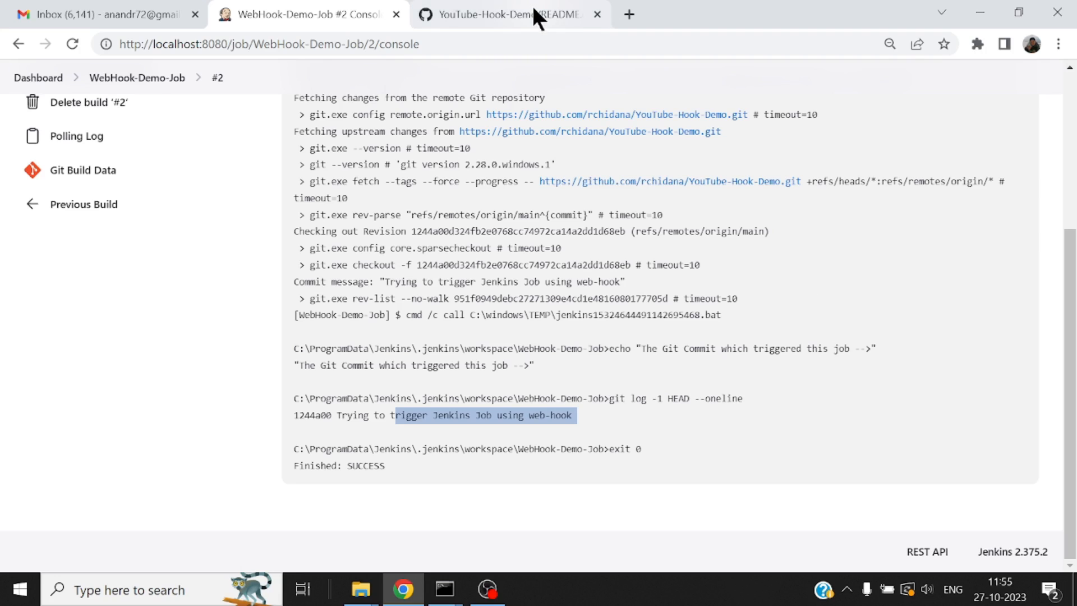
# Step: View the ngrok webhook's Recent Deliveries, showing the 11:49:40 push and earlier ping
pyautogui.click(508, 13)
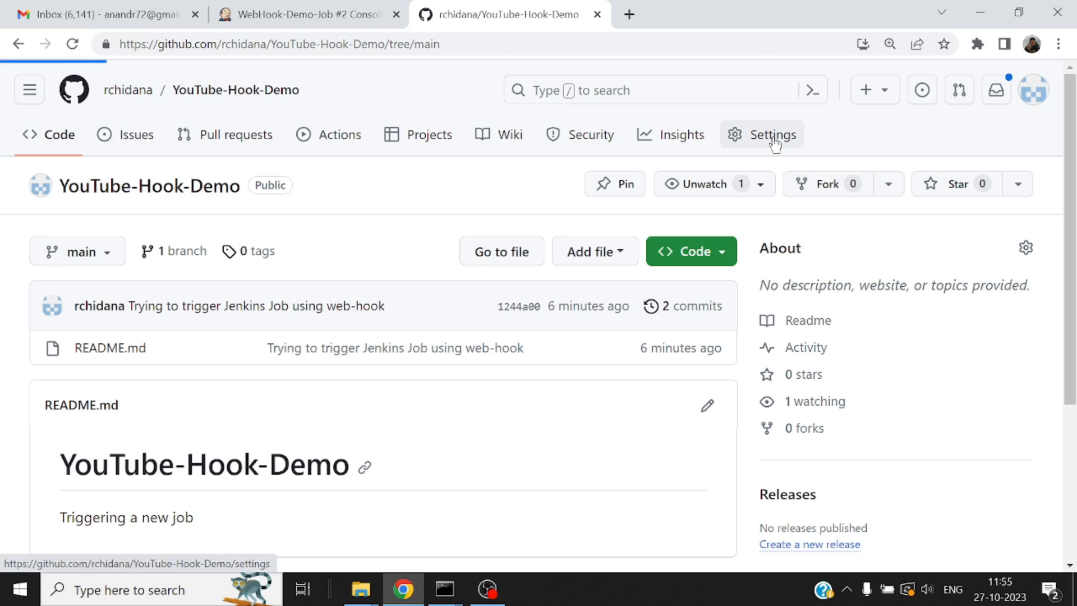
pyautogui.click(772, 133)
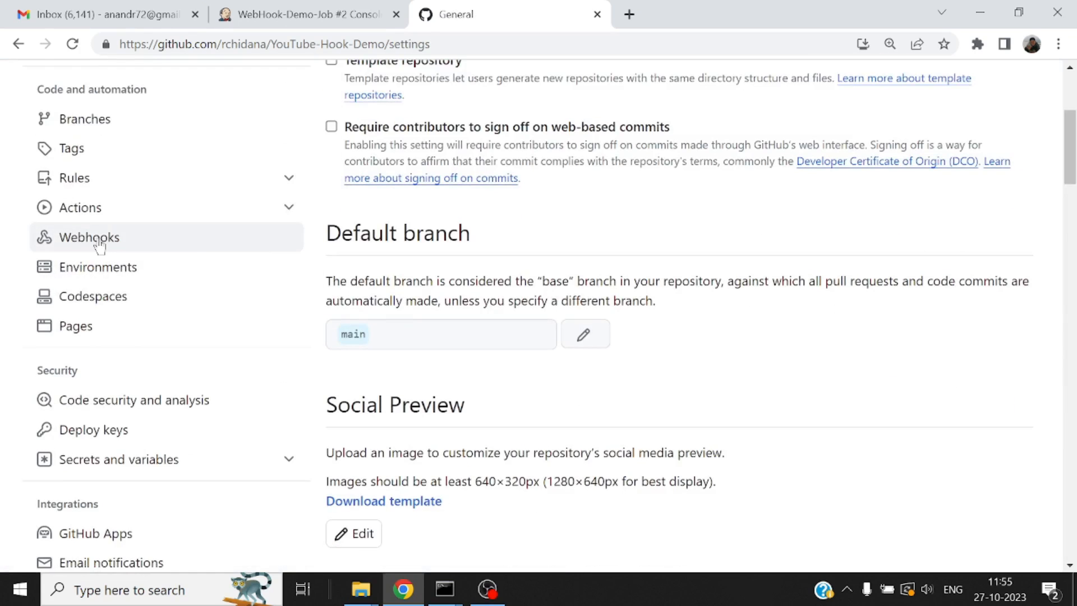
pyautogui.click(87, 237)
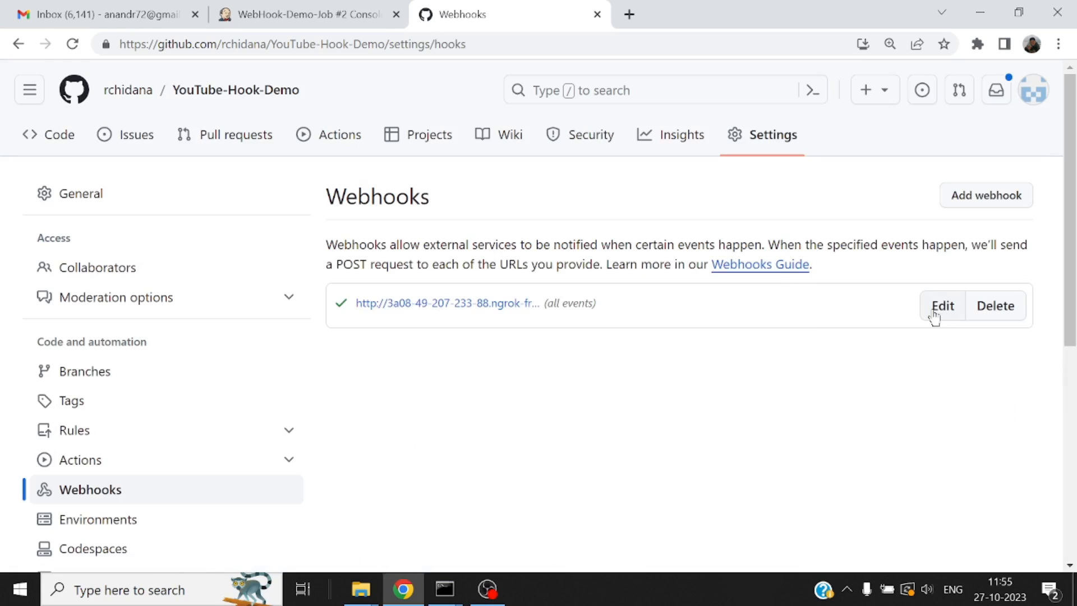
pyautogui.click(941, 305)
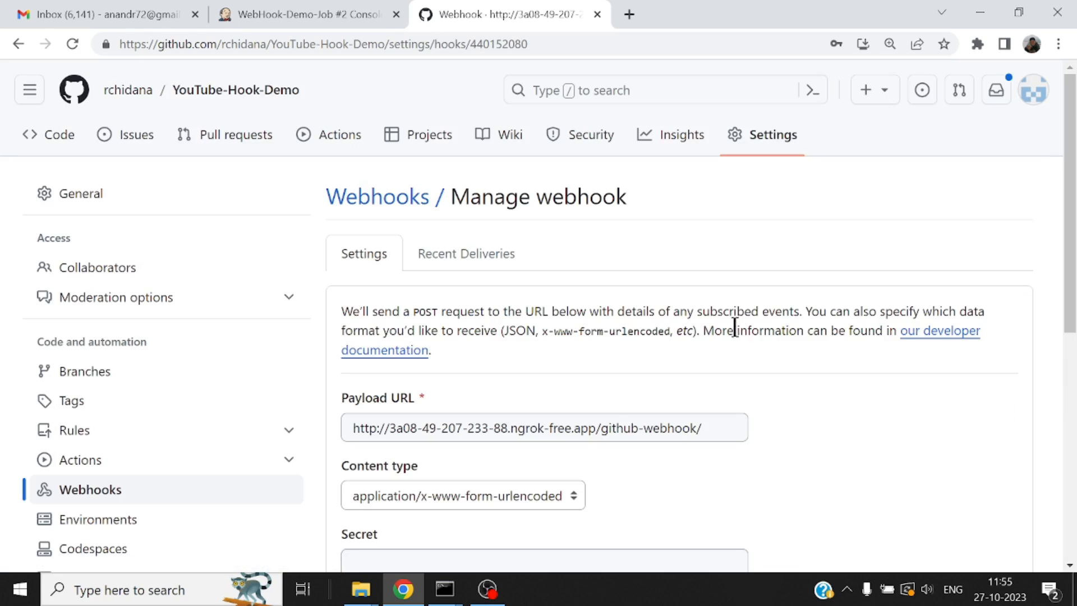
pyautogui.moveTo(466, 254)
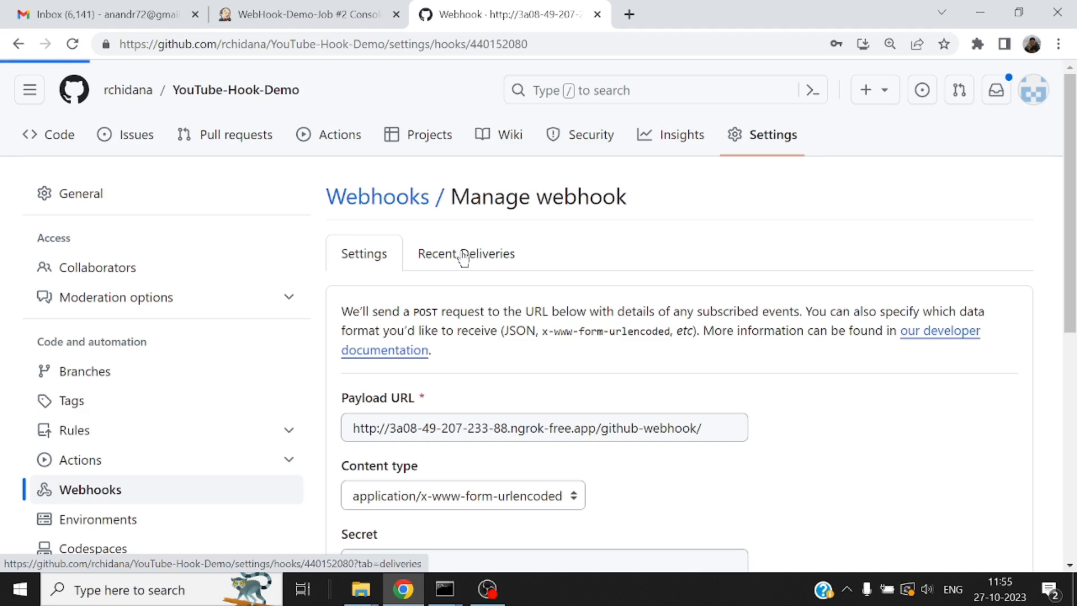
pyautogui.click(465, 253)
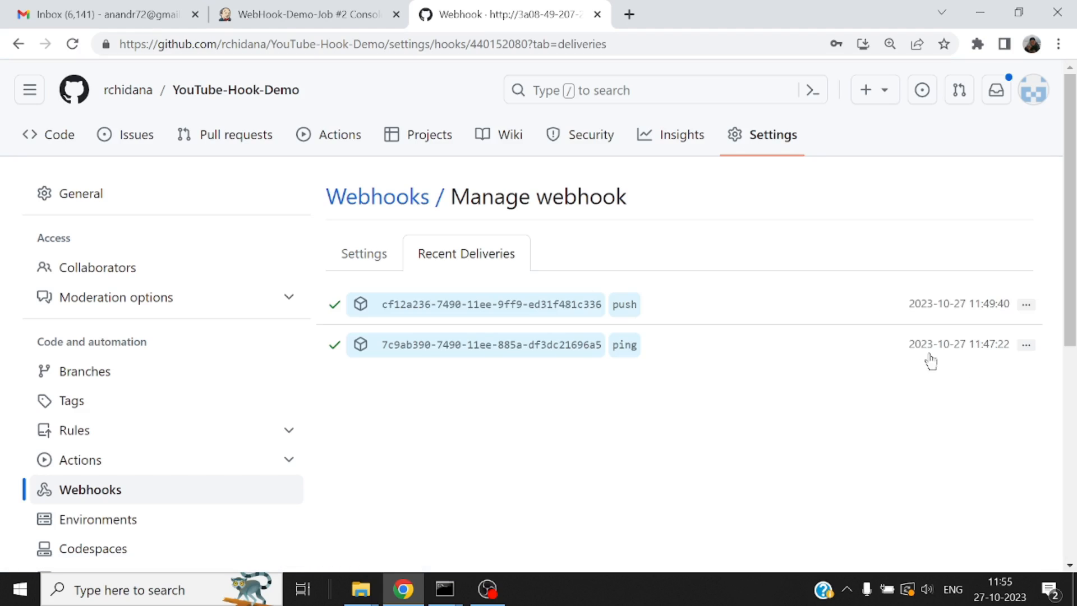
pyautogui.moveTo(1000, 373)
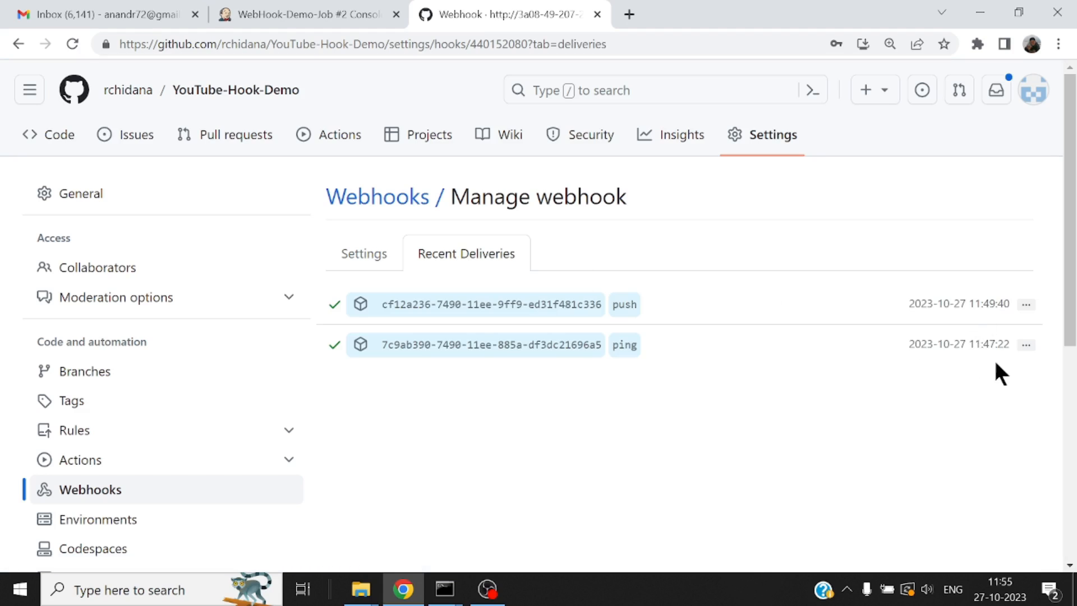
pyautogui.moveTo(576, 352)
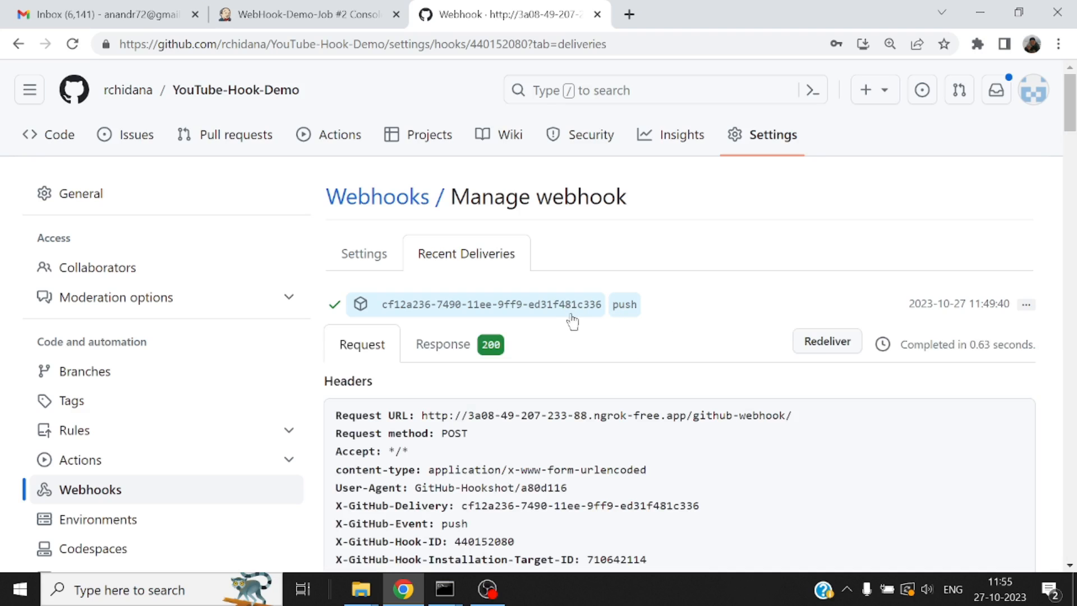
pyautogui.scroll(-3)
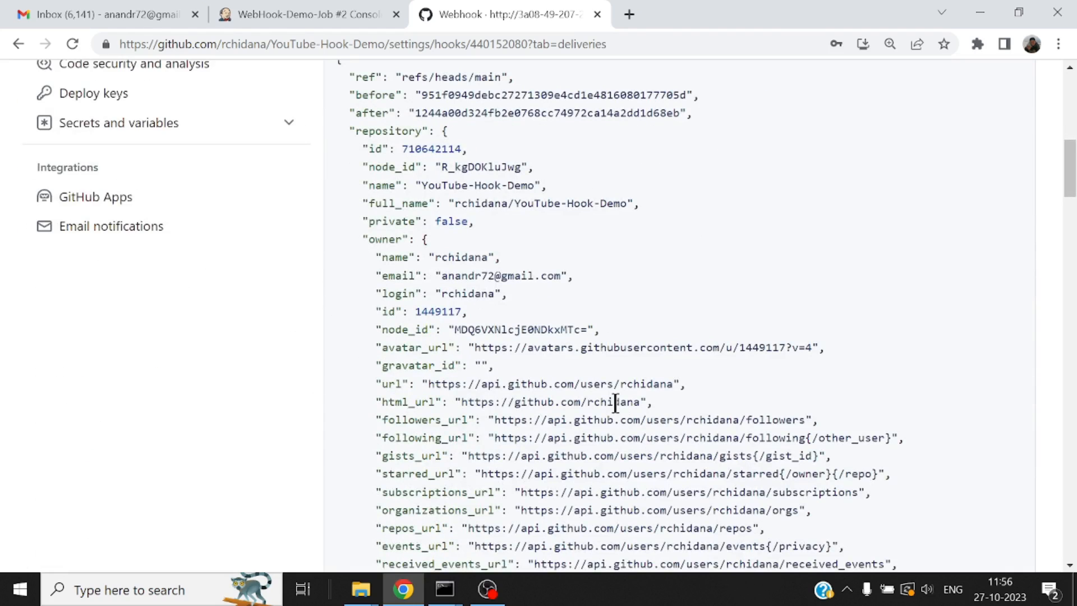
pyautogui.scroll(-3)
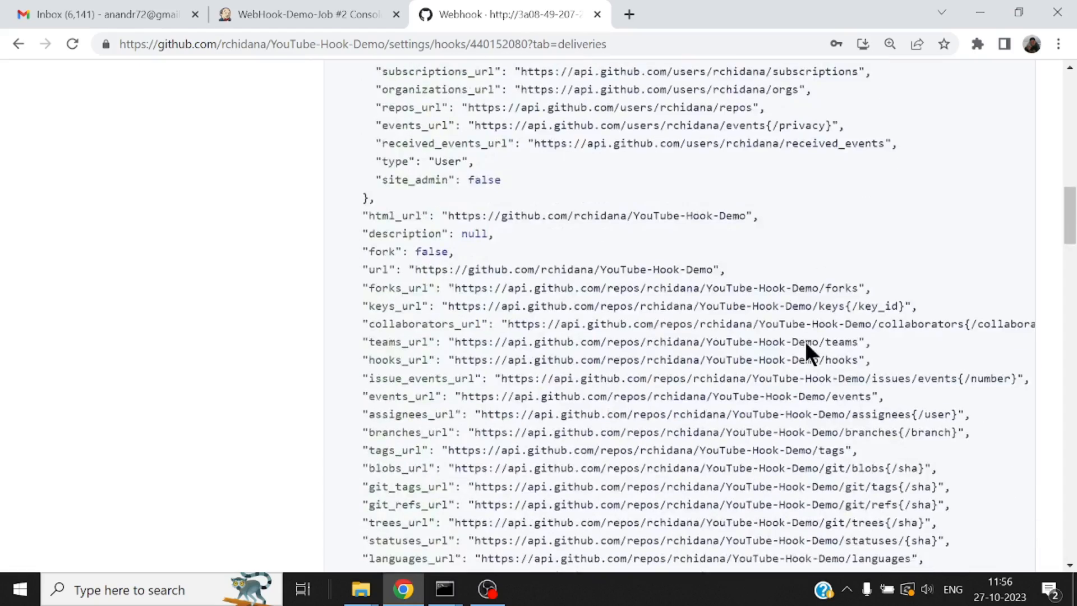
pyautogui.scroll(-3)
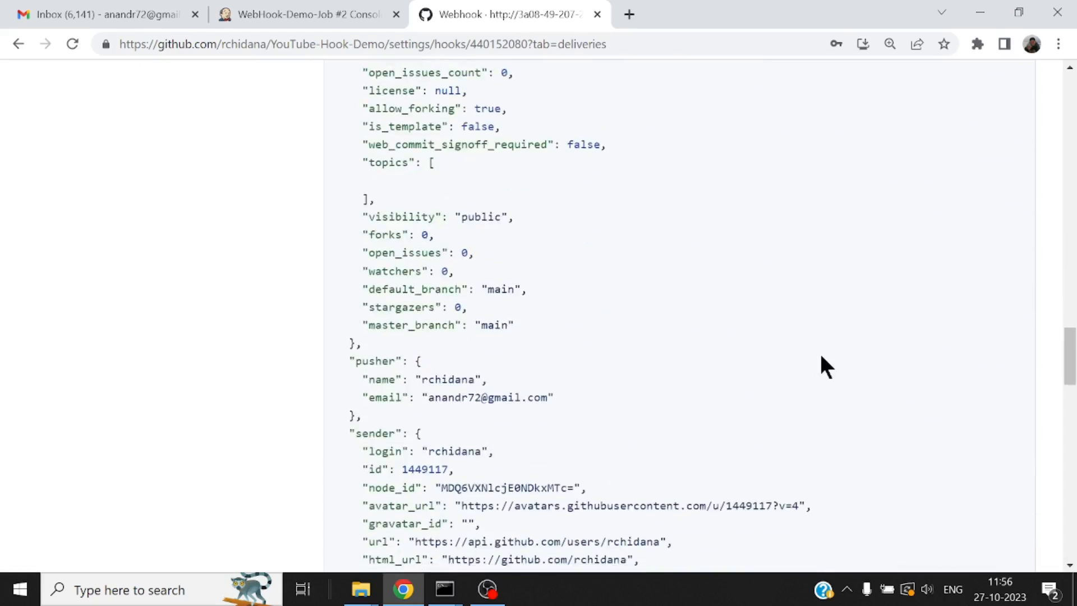
pyautogui.scroll(-3)
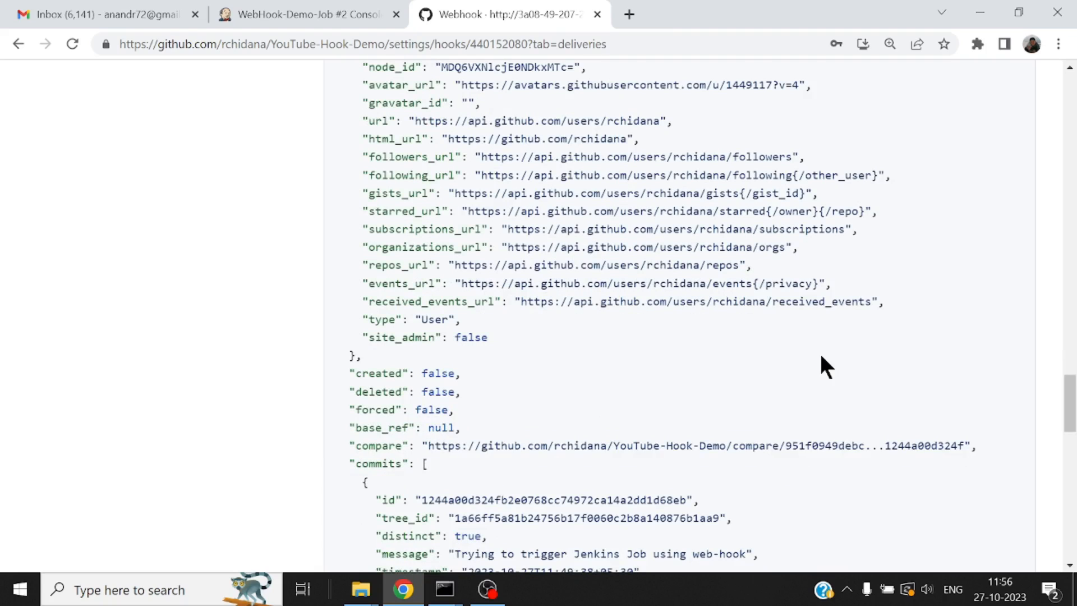
pyautogui.scroll(-3)
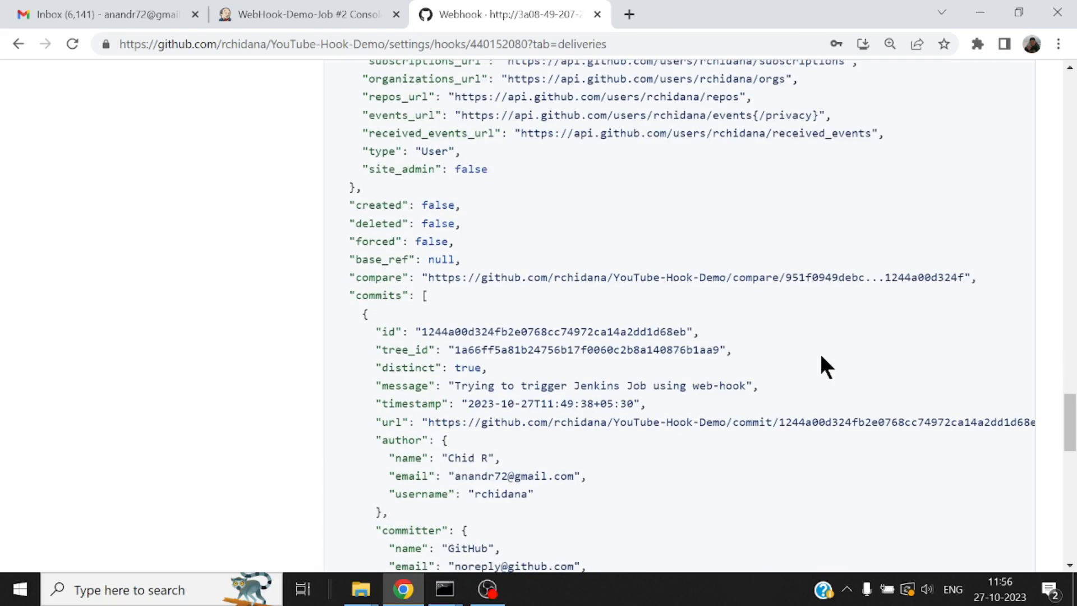
pyautogui.scroll(-3)
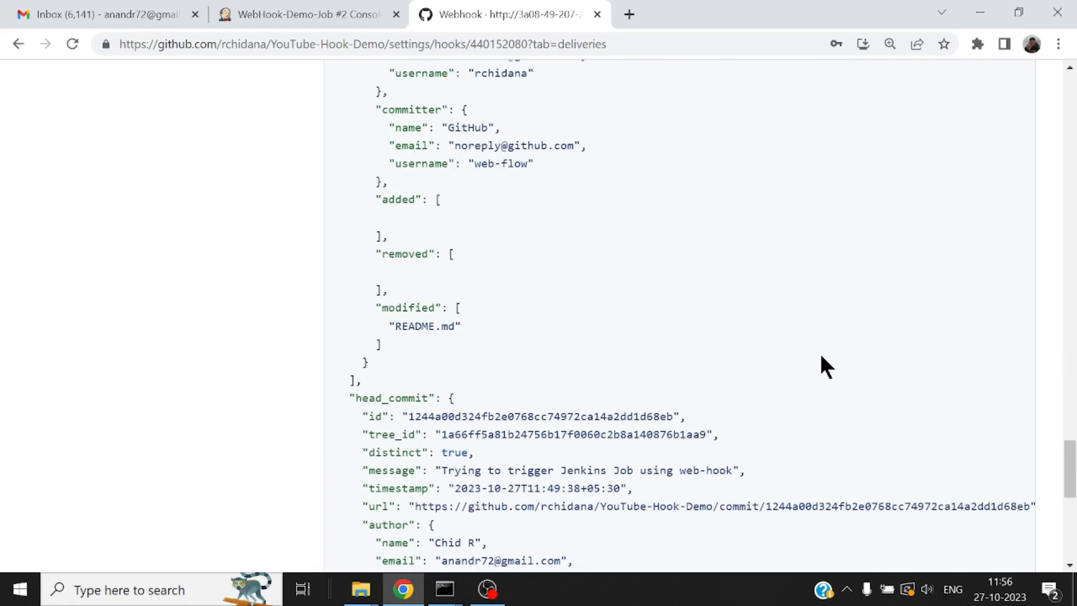
pyautogui.moveTo(836, 366)
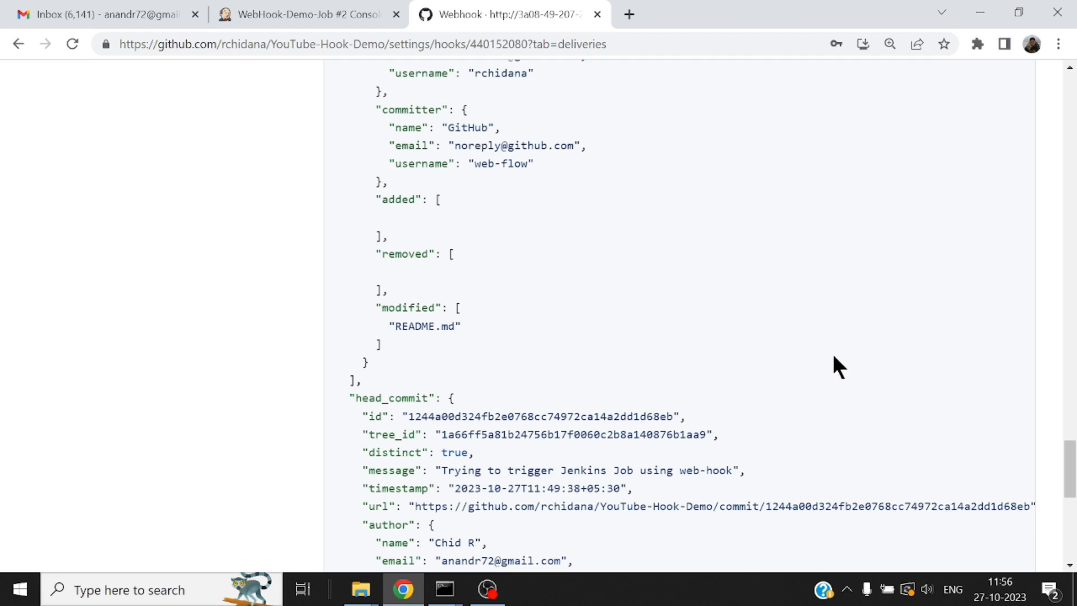